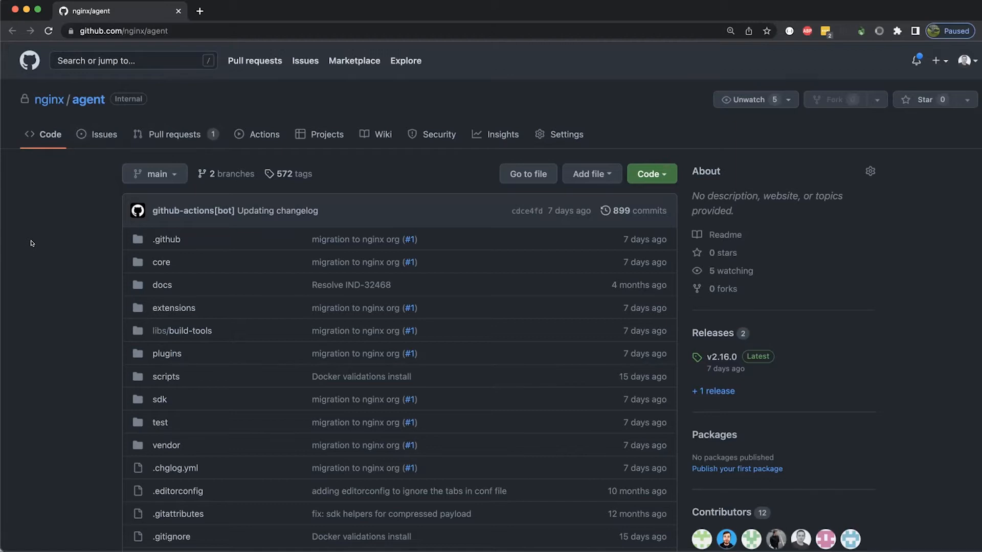
{"action": "mouse_move", "coordinate": [39, 220]}
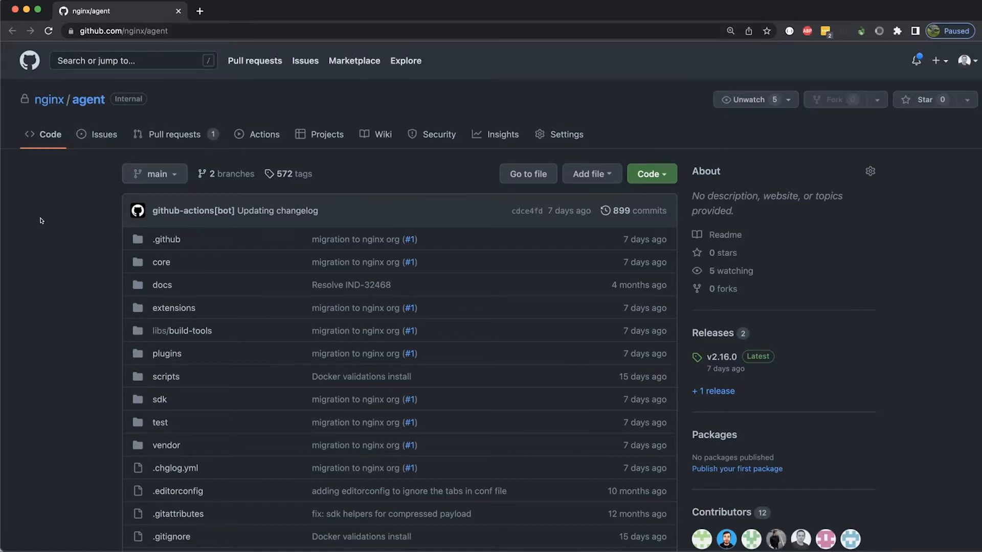
Browse into the sdk/proto folder and open the agent.proto definitions file
{"action": "scroll", "scroll_direction": "down", "scroll_amount": 3}
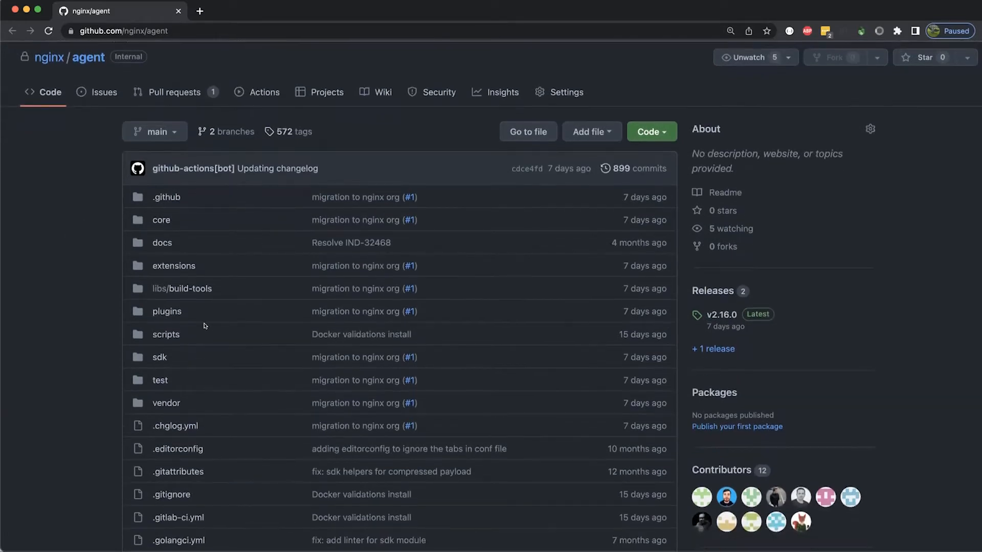
{"action": "scroll", "scroll_direction": "down", "scroll_amount": 3}
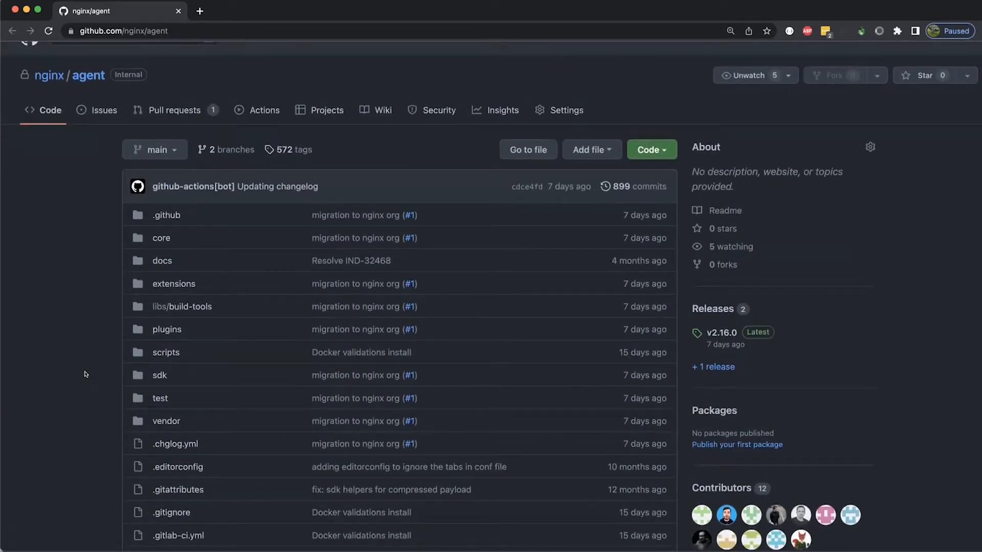
{"action": "mouse_move", "coordinate": [159, 375]}
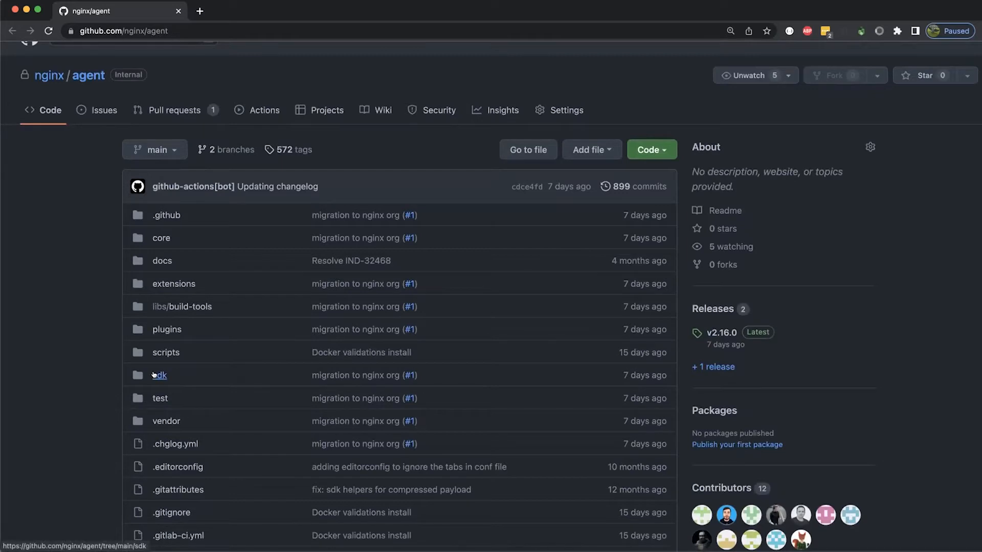
{"action": "left_click", "coordinate": [162, 374]}
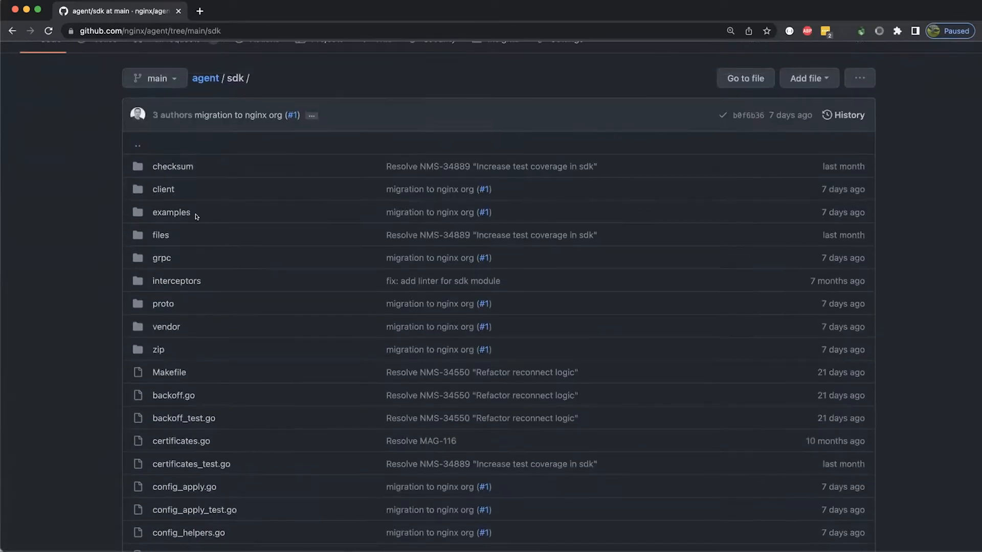
{"action": "mouse_move", "coordinate": [171, 212]}
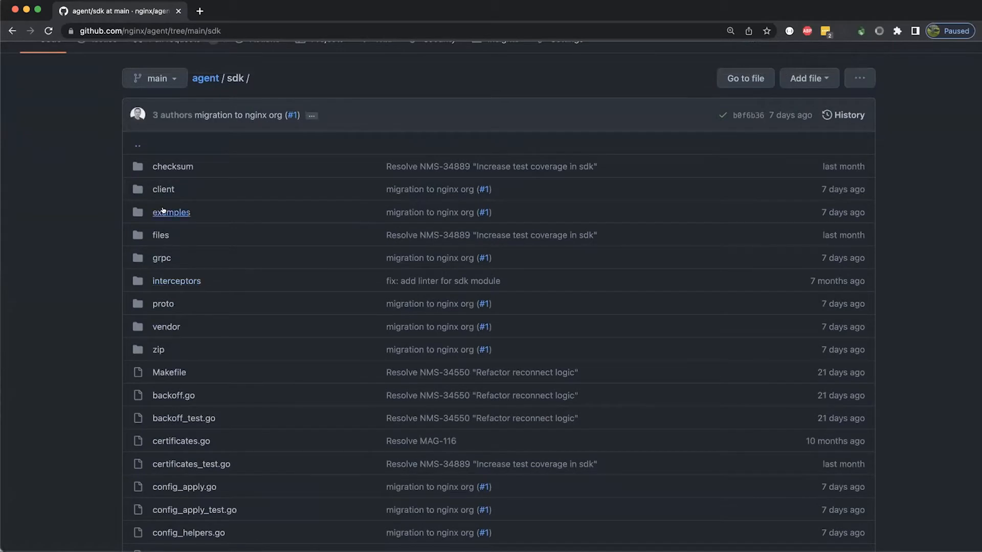
{"action": "left_click", "coordinate": [162, 303]}
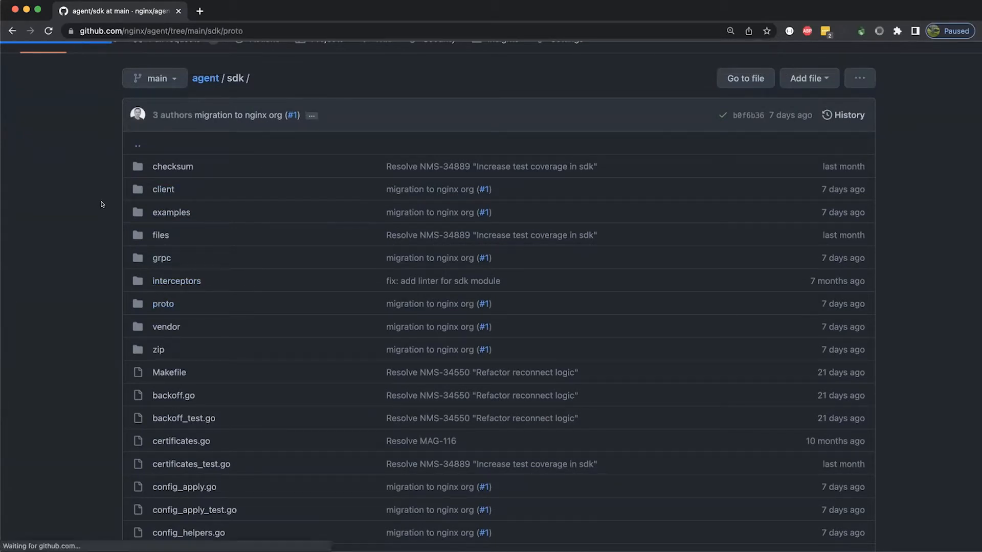
{"action": "left_click", "coordinate": [162, 303]}
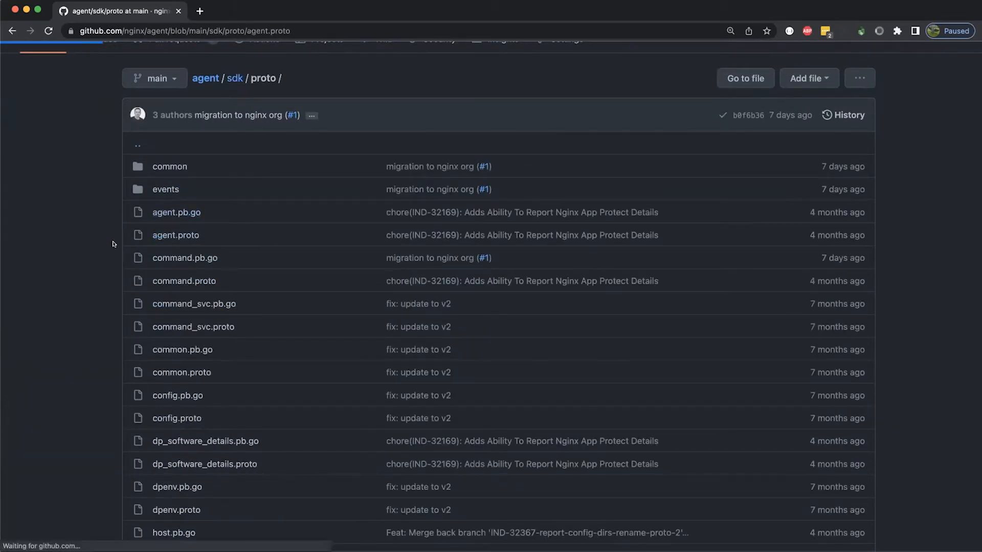
{"action": "left_click", "coordinate": [175, 235]}
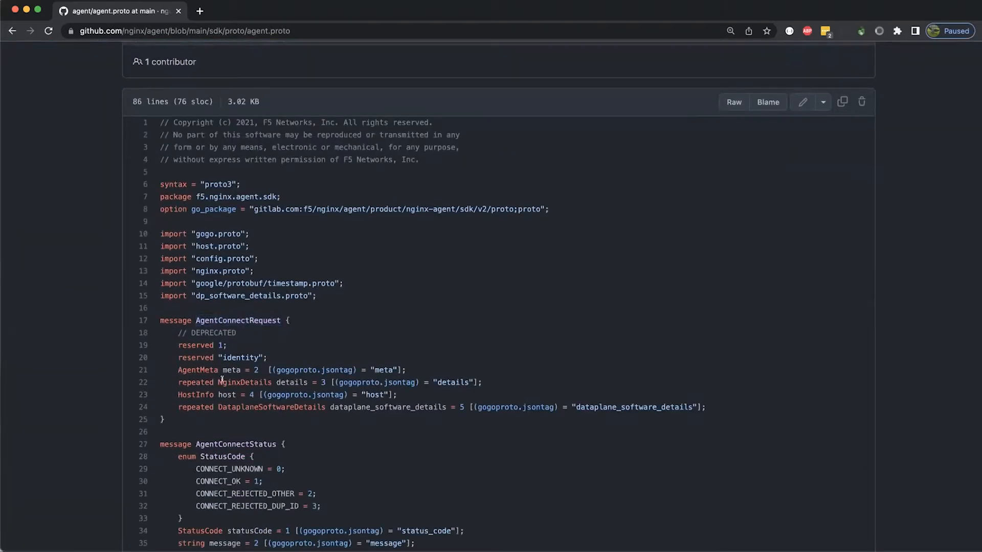
Highlight NginxDetails, host and another AgentConnectRequest field, then go back to the folder listing
{"action": "double_click", "coordinate": [245, 382]}
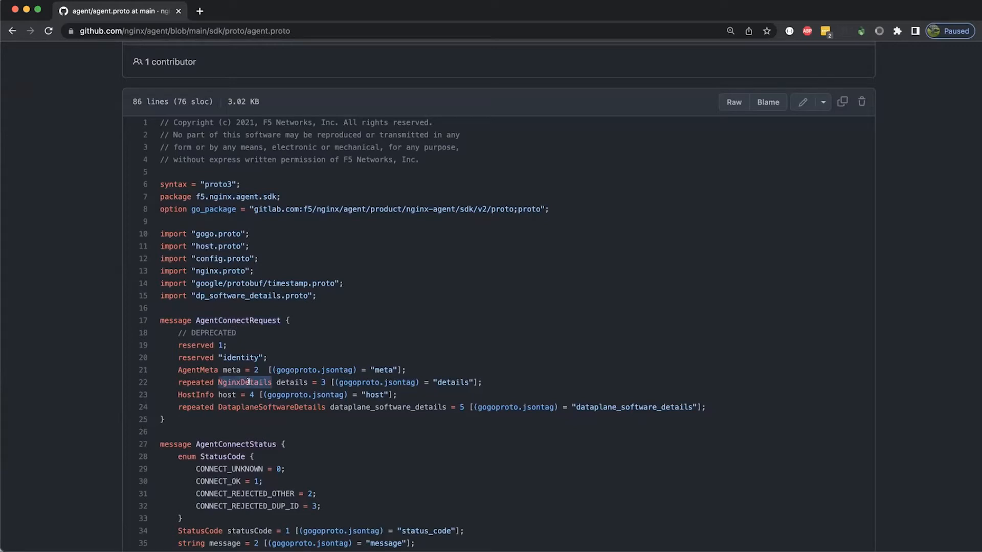
{"action": "double_click", "coordinate": [226, 394]}
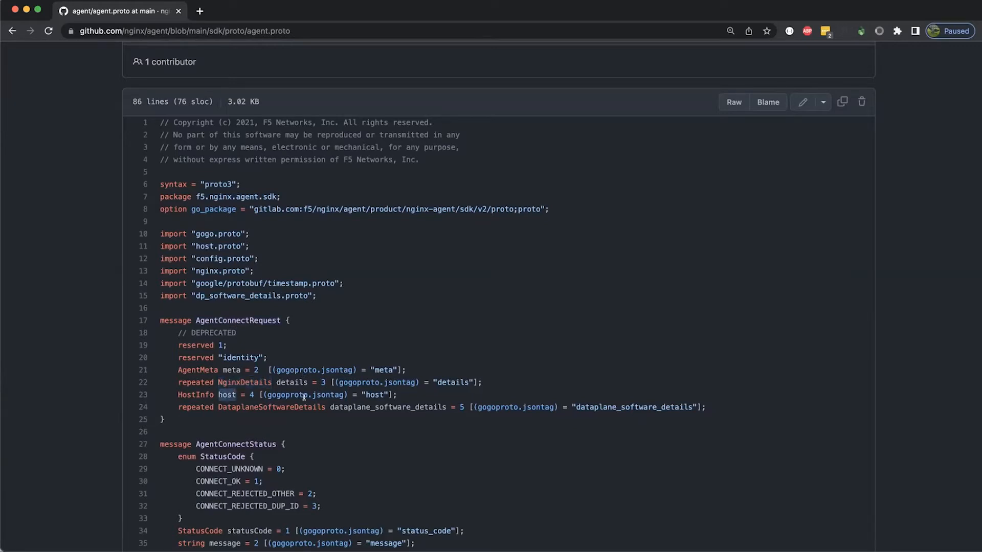
{"action": "double_click", "coordinate": [272, 407]}
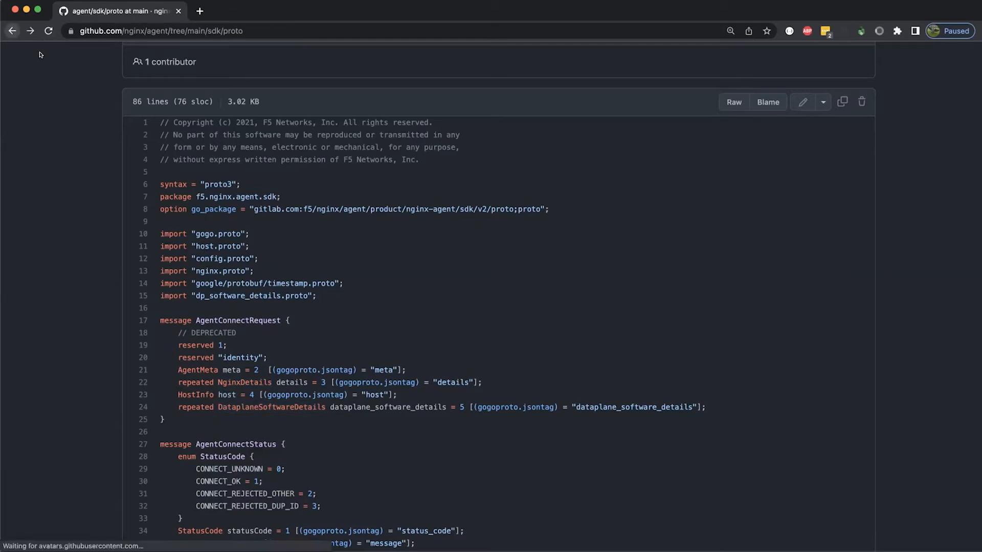
{"action": "left_click", "coordinate": [12, 31]}
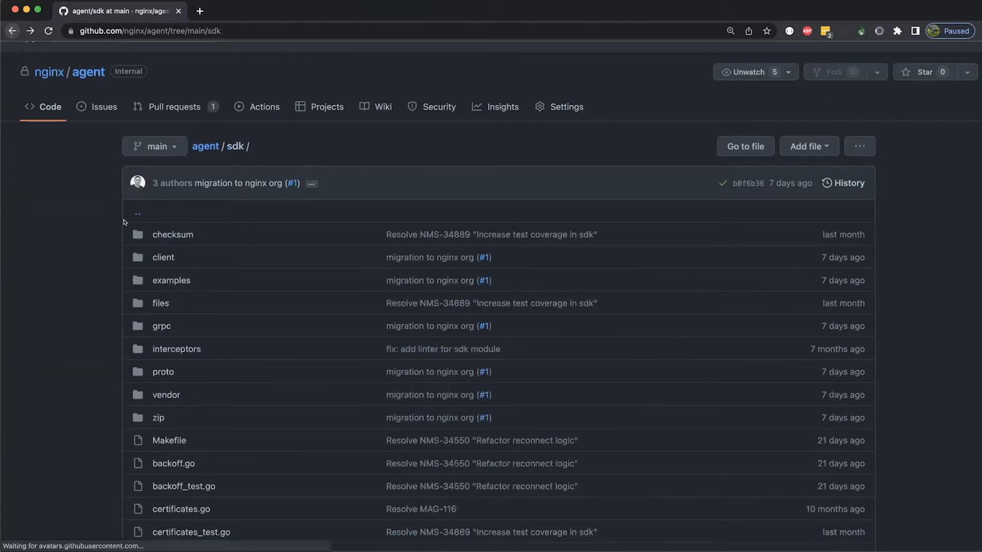
Open the plugins folder and its metrics.go source file
{"action": "scroll", "scroll_direction": "down", "scroll_amount": 3}
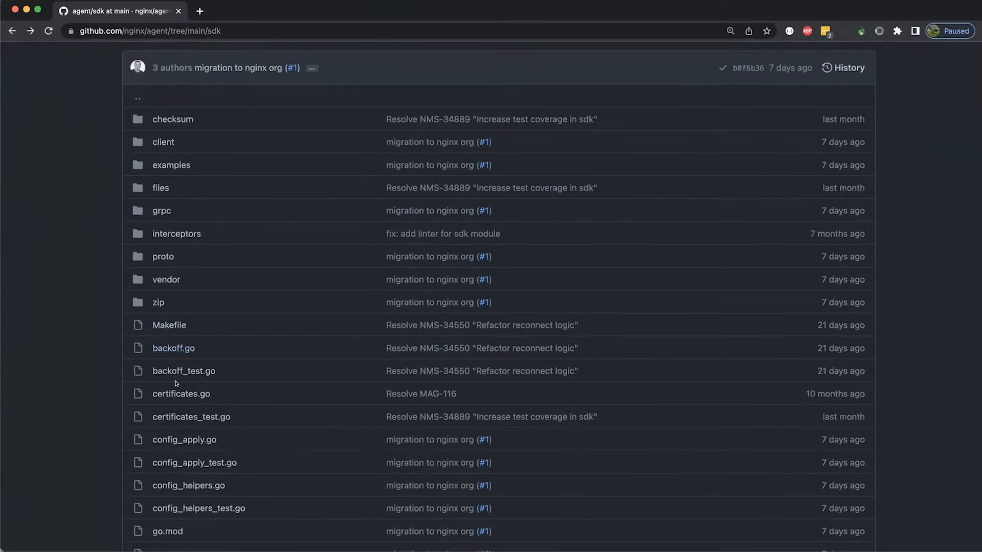
{"action": "scroll", "scroll_direction": "down", "scroll_amount": 3}
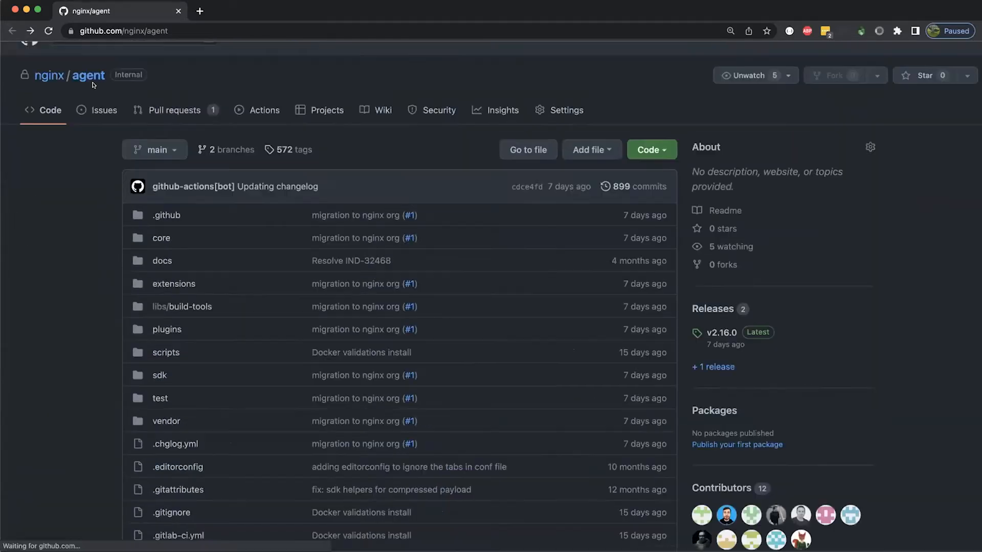
{"action": "scroll", "scroll_direction": "down", "scroll_amount": 3}
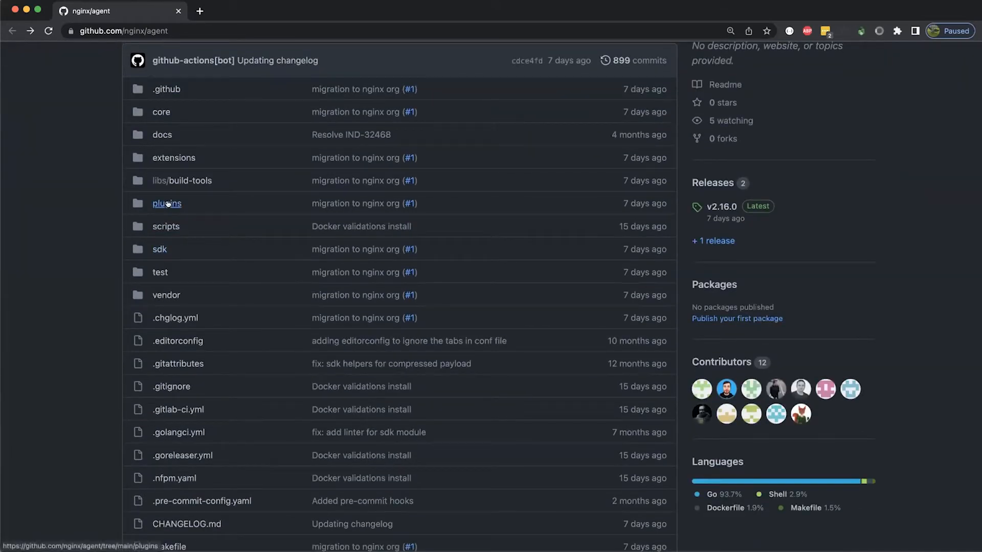
{"action": "left_click", "coordinate": [167, 203]}
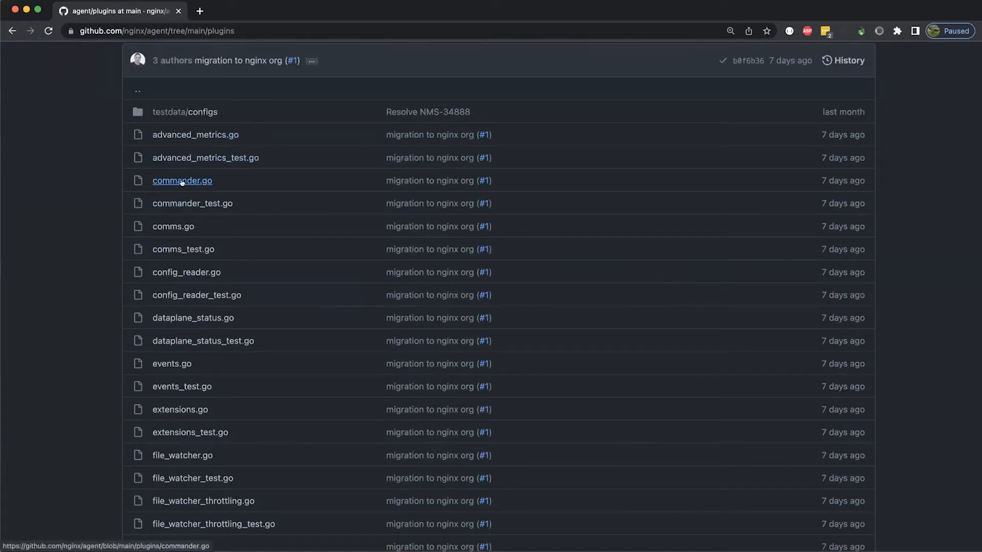
{"action": "mouse_move", "coordinate": [181, 180]}
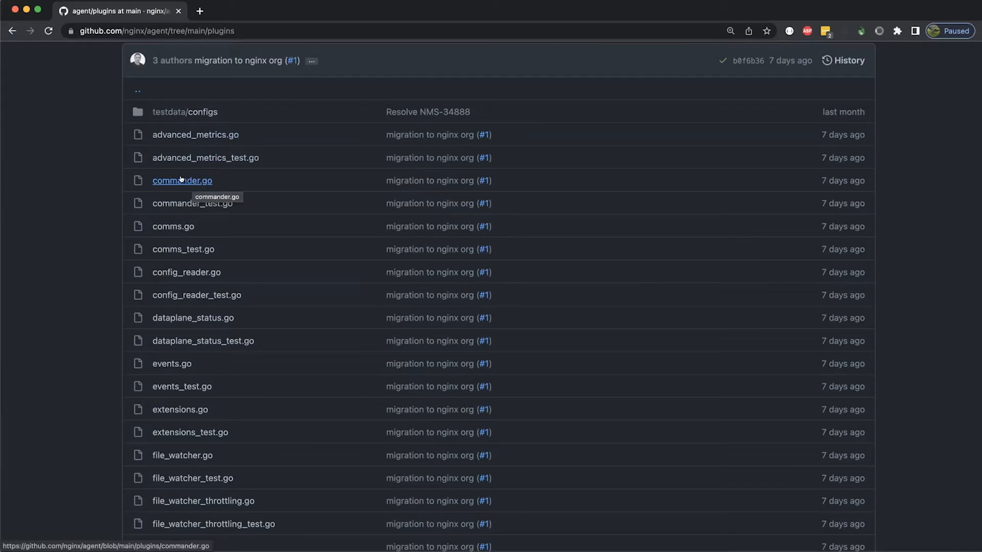
{"action": "mouse_move", "coordinate": [164, 177]}
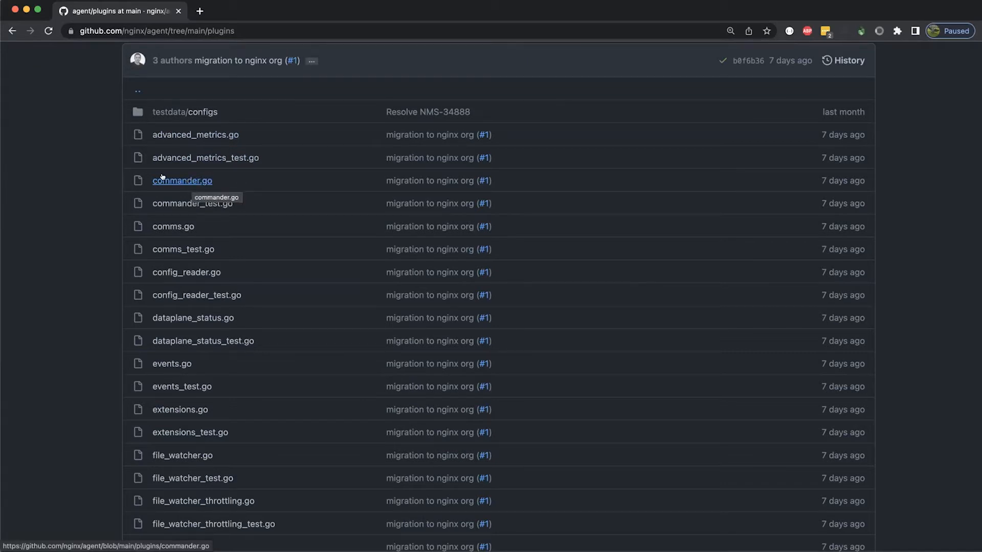
{"action": "mouse_move", "coordinate": [188, 180]}
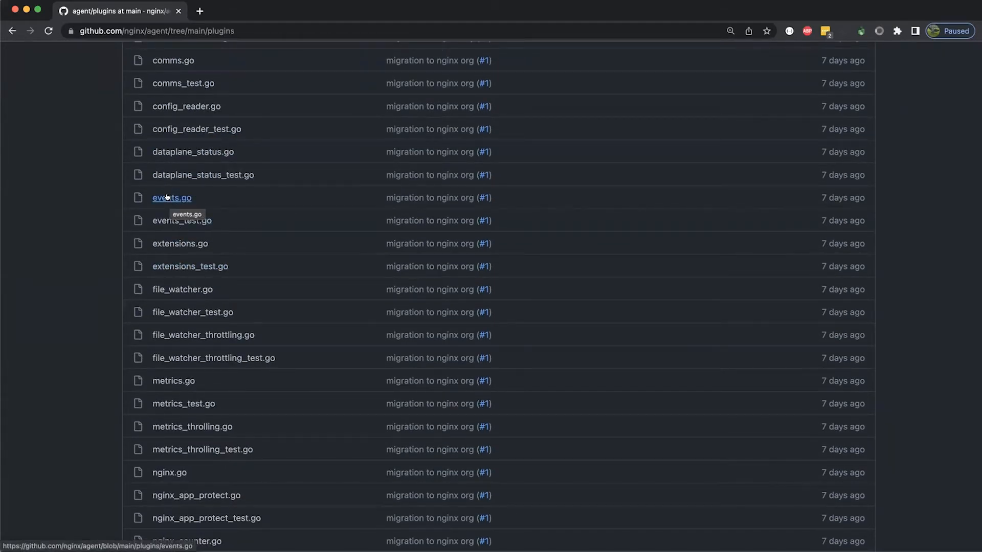
{"action": "scroll", "scroll_direction": "down", "scroll_amount": 3}
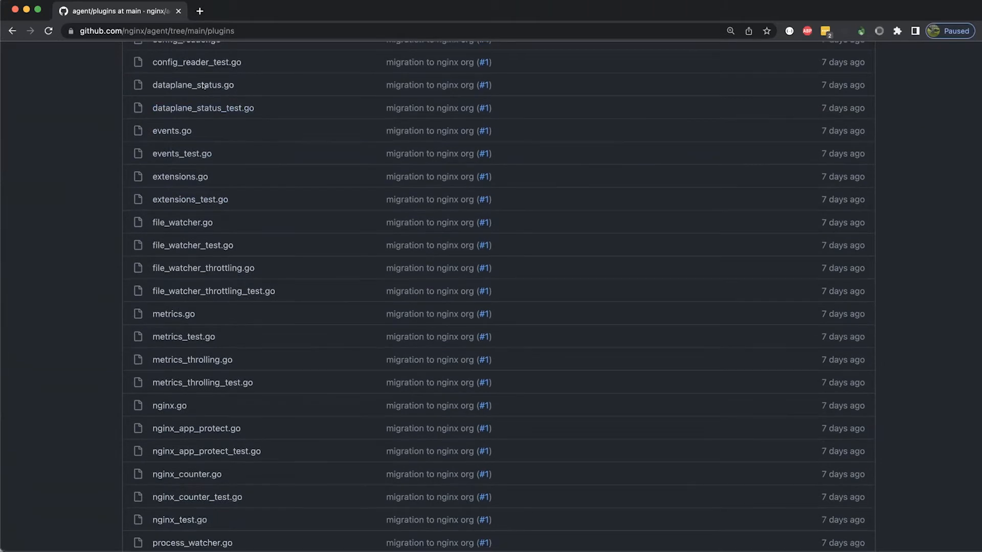
{"action": "scroll", "scroll_direction": "down", "scroll_amount": 3}
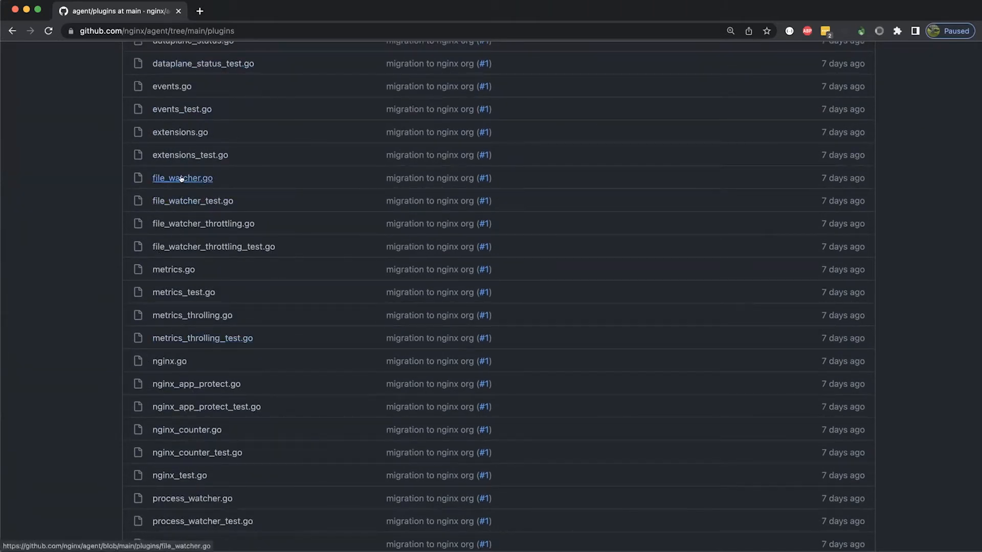
{"action": "scroll", "scroll_direction": "down", "scroll_amount": 3}
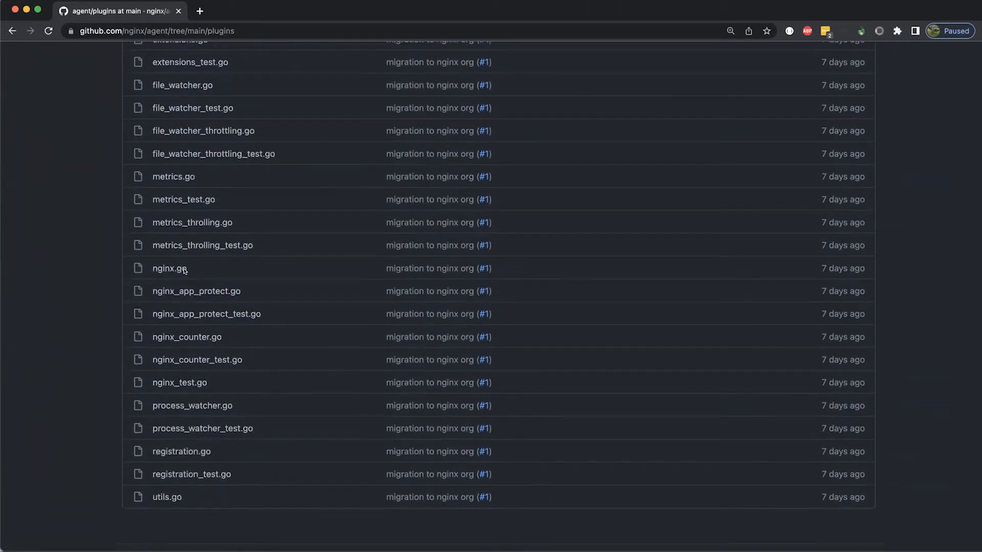
{"action": "left_click", "coordinate": [174, 177]}
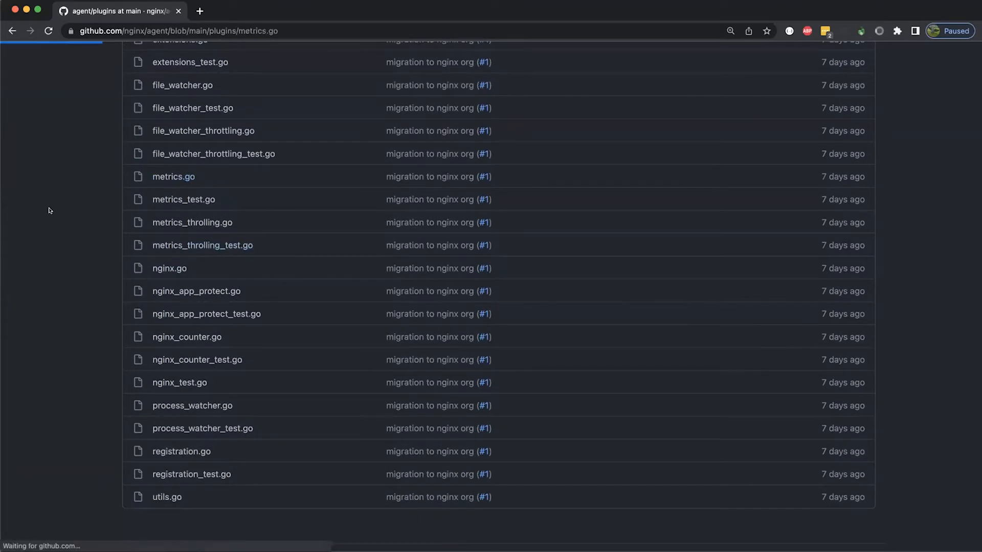
{"action": "left_click", "coordinate": [173, 176]}
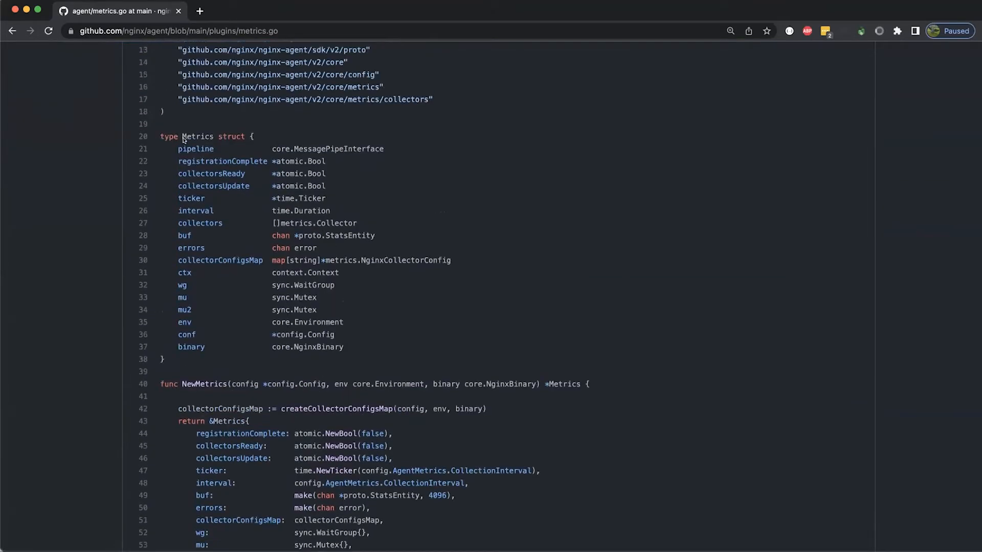
Scroll through metrics.go past the Metrics constructor, Process, Info, Subscriptions and metricsGoroutine
{"action": "scroll", "scroll_direction": "down", "scroll_amount": 3}
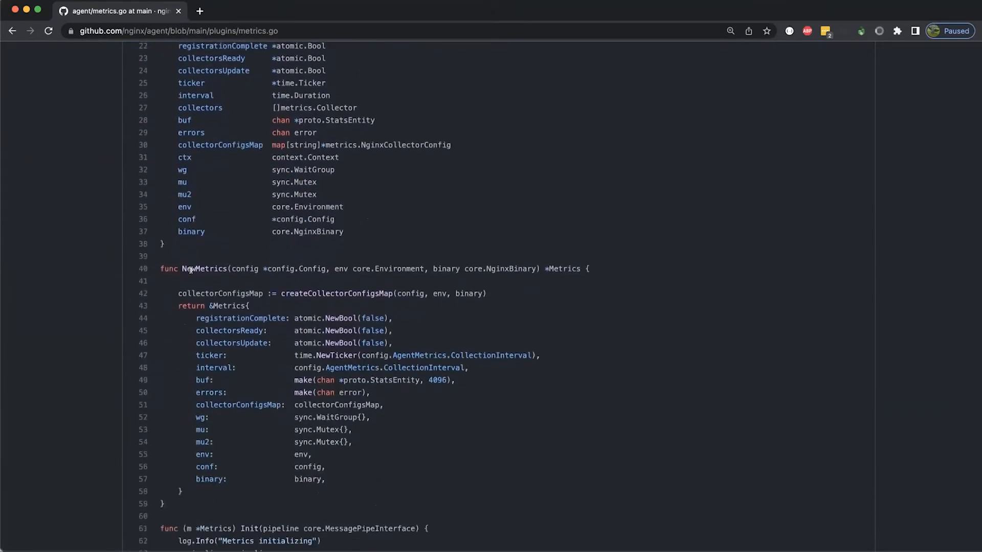
{"action": "scroll", "scroll_direction": "down", "scroll_amount": 3}
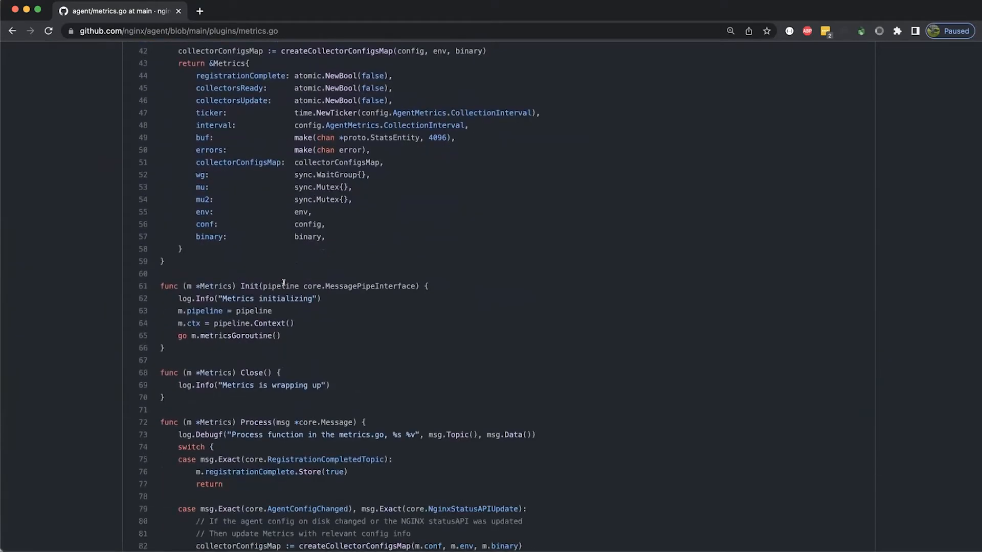
{"action": "scroll", "scroll_direction": "down", "scroll_amount": 3}
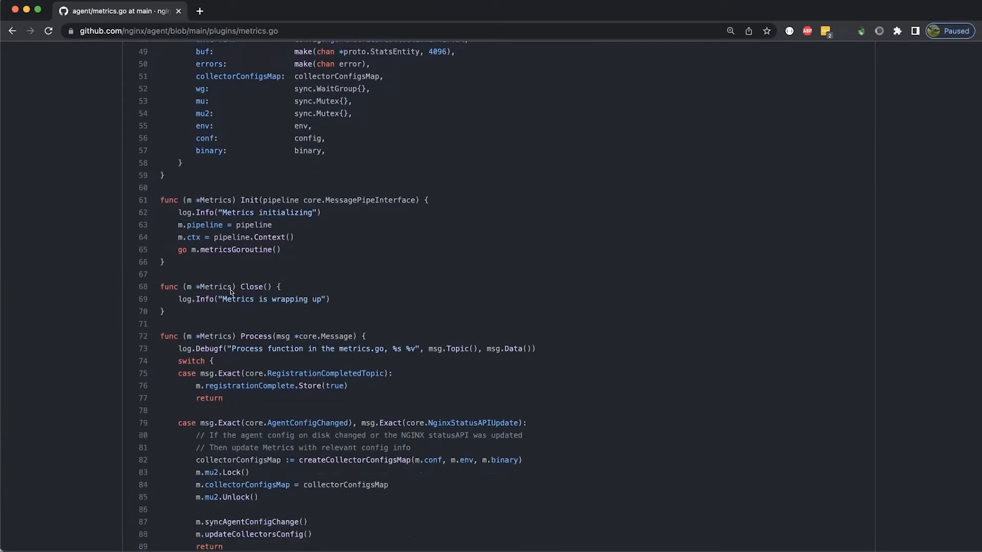
{"action": "scroll", "scroll_direction": "down", "scroll_amount": 3}
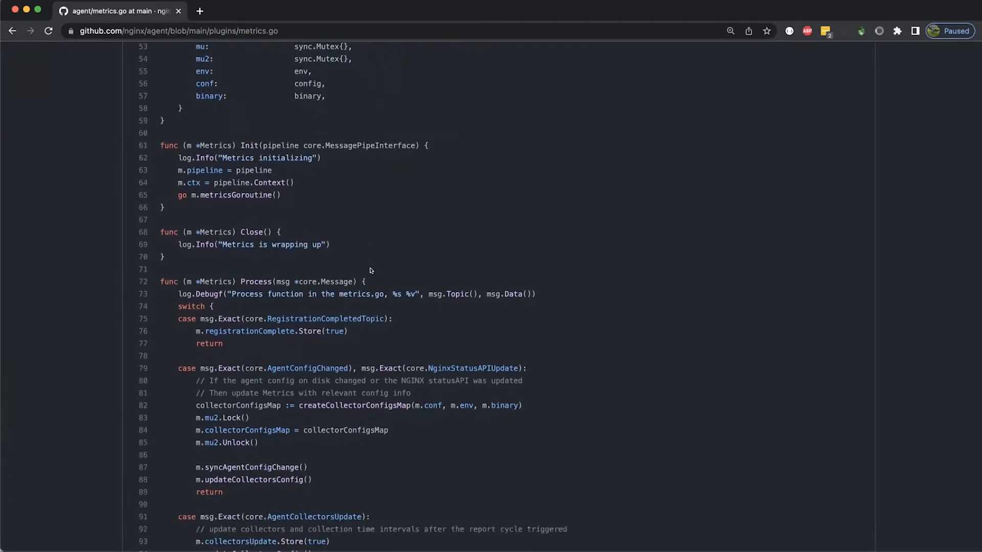
{"action": "scroll", "scroll_direction": "down", "scroll_amount": 3}
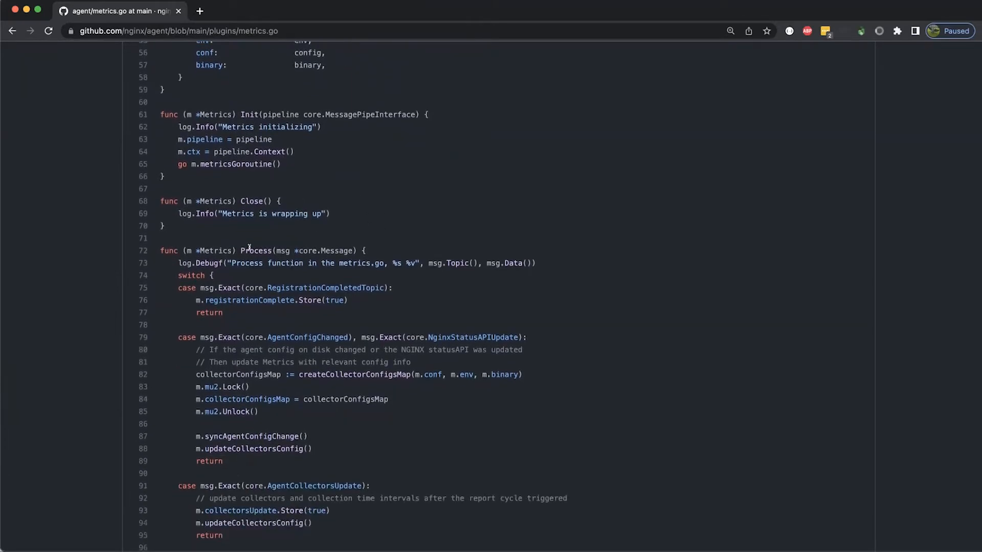
{"action": "scroll", "scroll_direction": "down", "scroll_amount": 3}
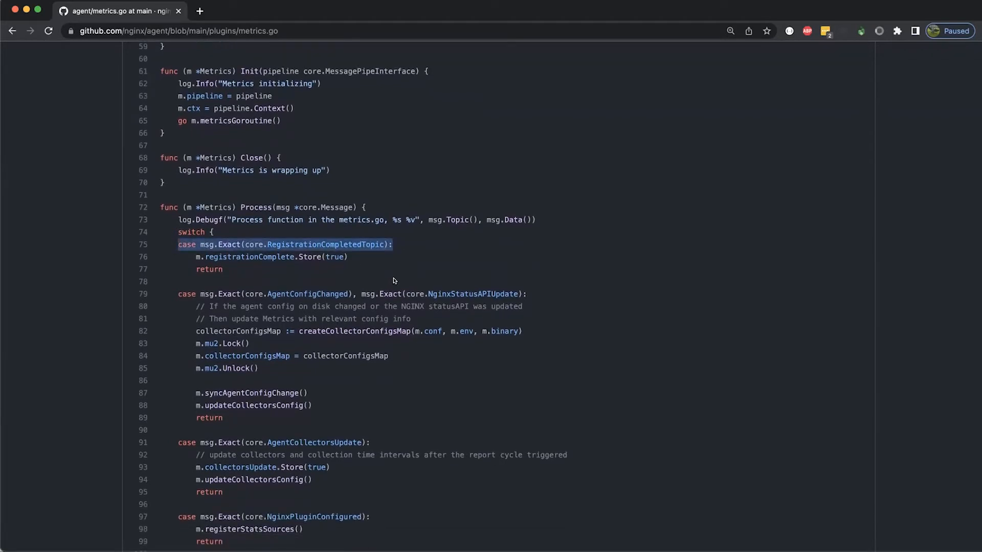
{"action": "scroll", "scroll_direction": "down", "scroll_amount": 3}
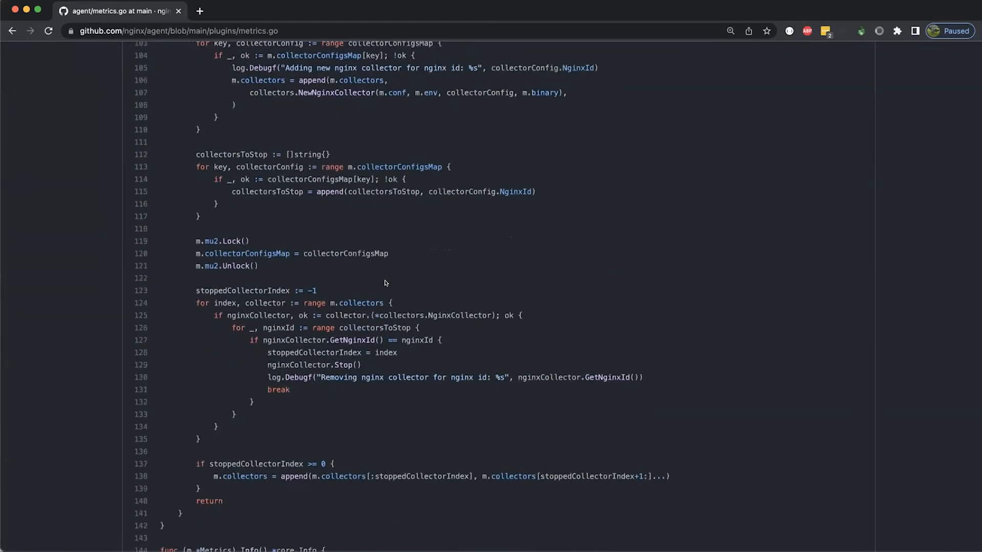
{"action": "scroll", "scroll_direction": "down", "scroll_amount": 3}
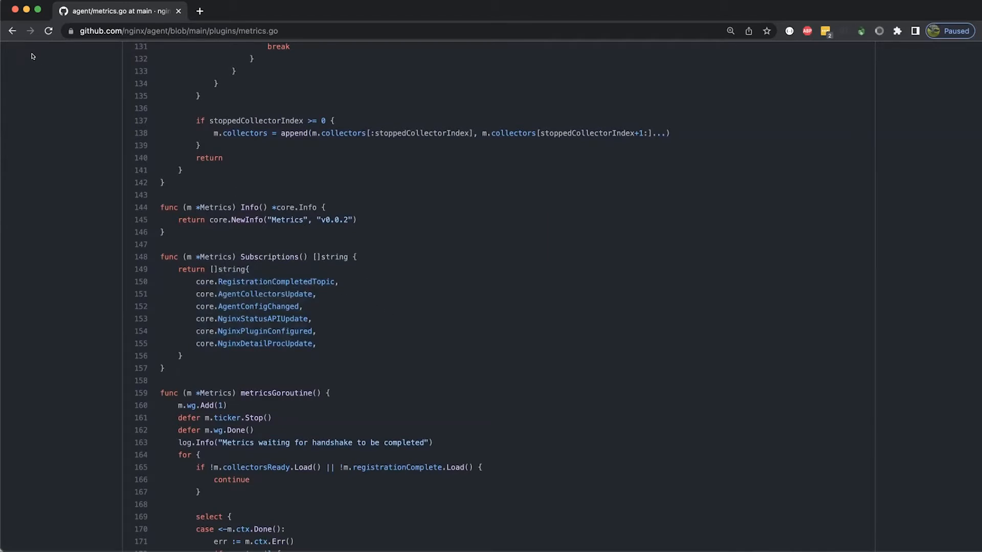
{"action": "mouse_move", "coordinate": [11, 31]}
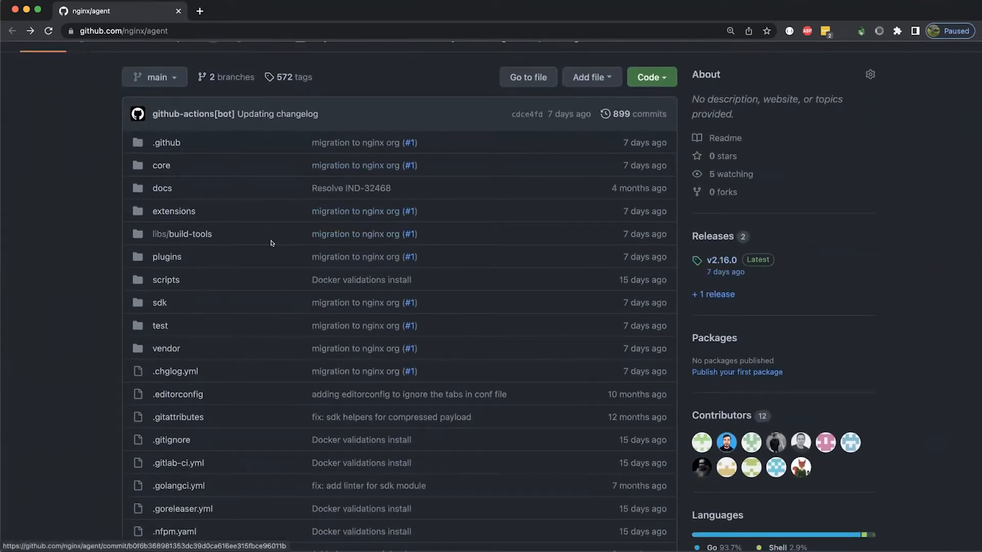
Open the v2.16.0 Latest release page and scroll down to its Assets
{"action": "scroll", "scroll_direction": "down", "scroll_amount": 3}
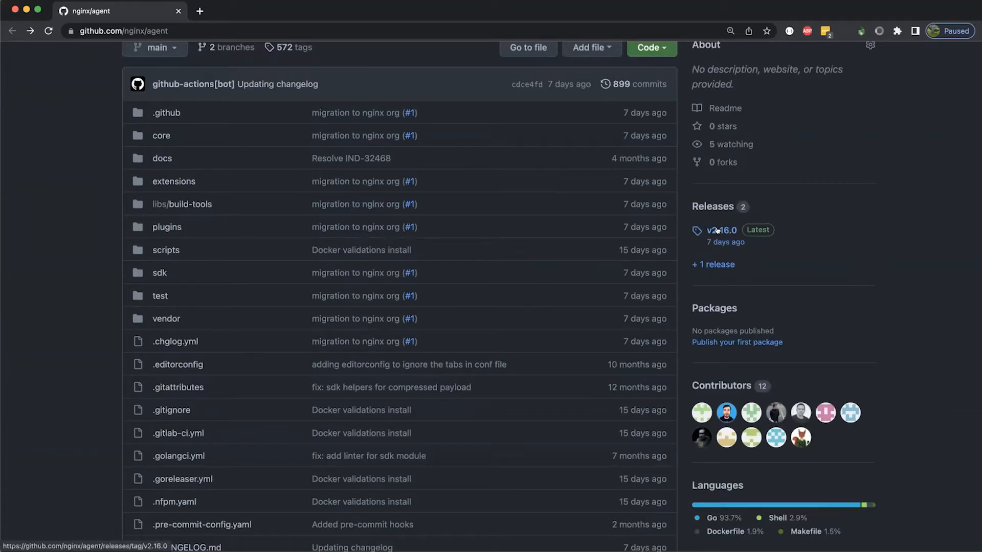
{"action": "mouse_move", "coordinate": [716, 240]}
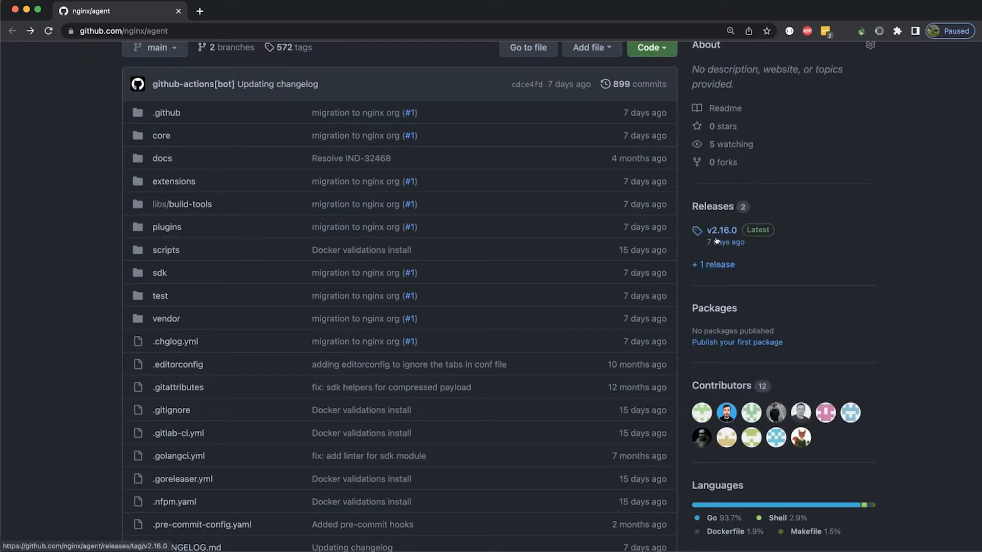
{"action": "left_click", "coordinate": [723, 230]}
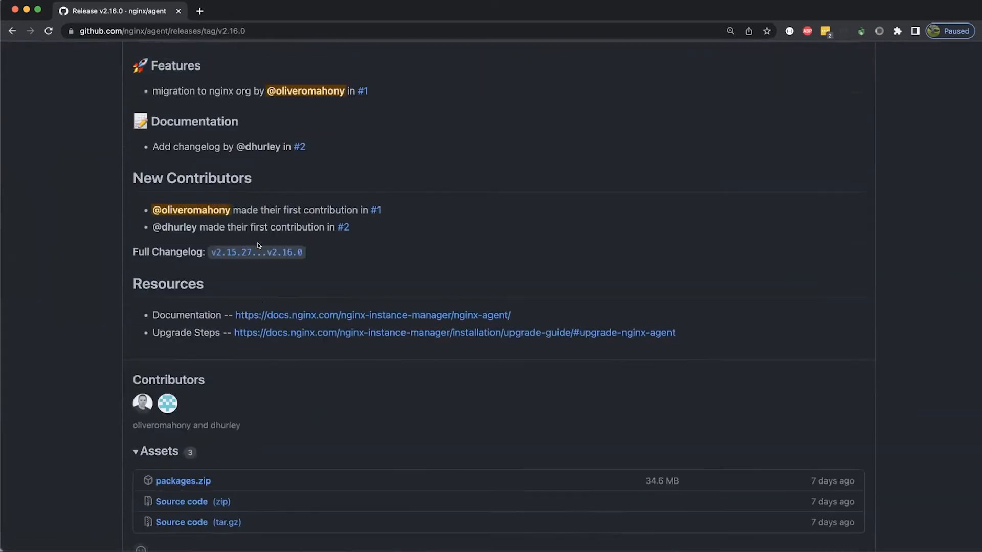
{"action": "scroll", "scroll_direction": "down", "scroll_amount": 3}
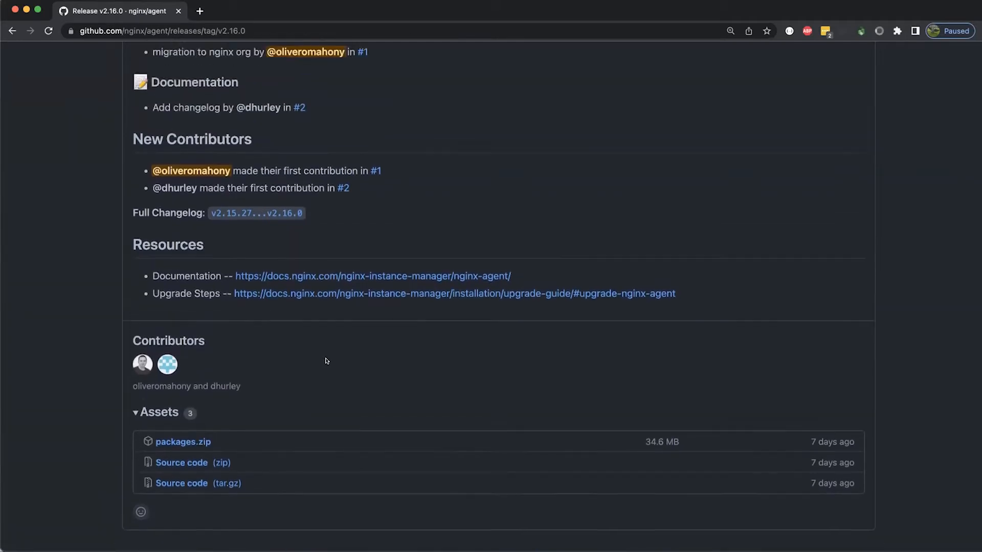
{"action": "scroll", "scroll_direction": "down", "scroll_amount": 3}
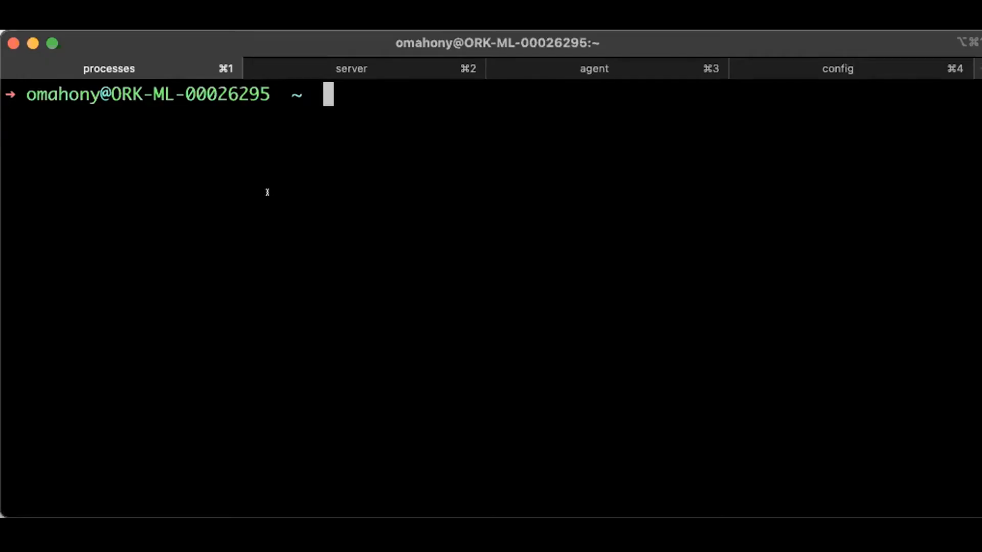
Run 'ps aux | grep nginx' to confirm the nginx master and worker processes
{"action": "type", "text": "ps aux |"}
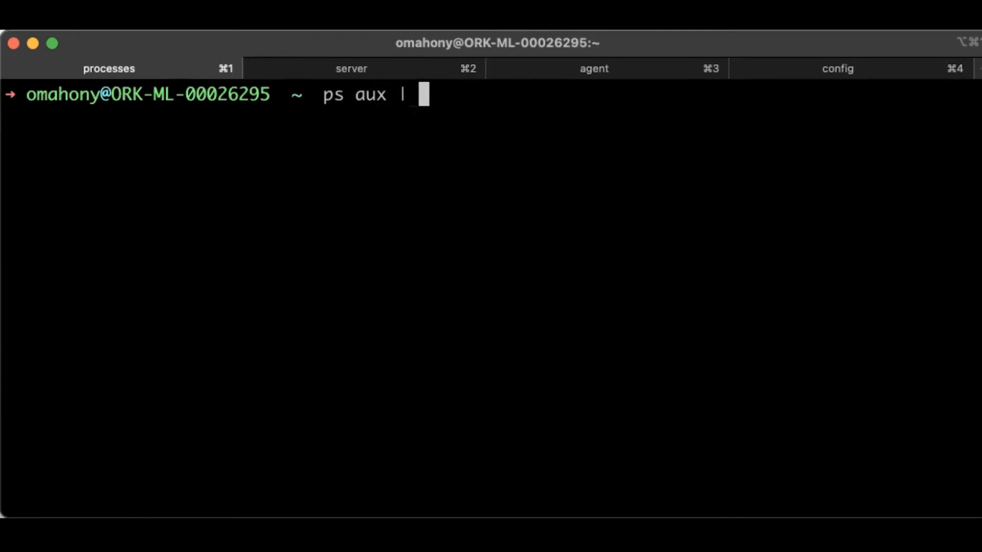
{"action": "type", "text": "gr"}
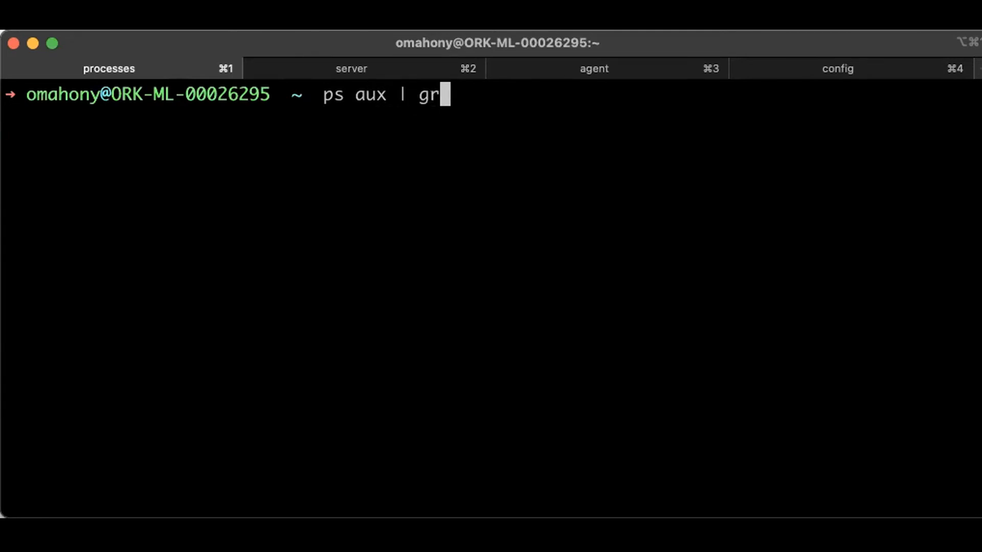
{"action": "type", "text": "ep nginx"}
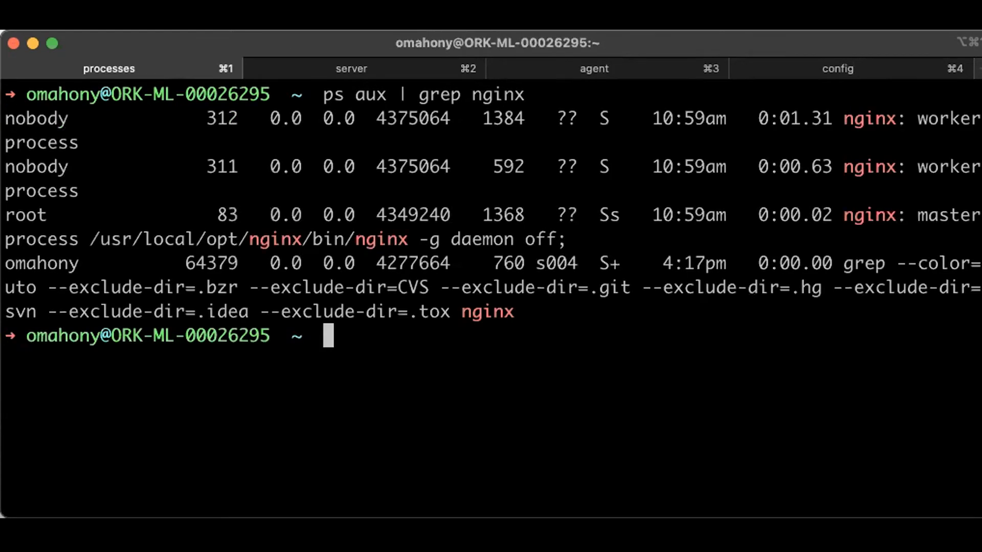
{"action": "double_click", "coordinate": [948, 166]}
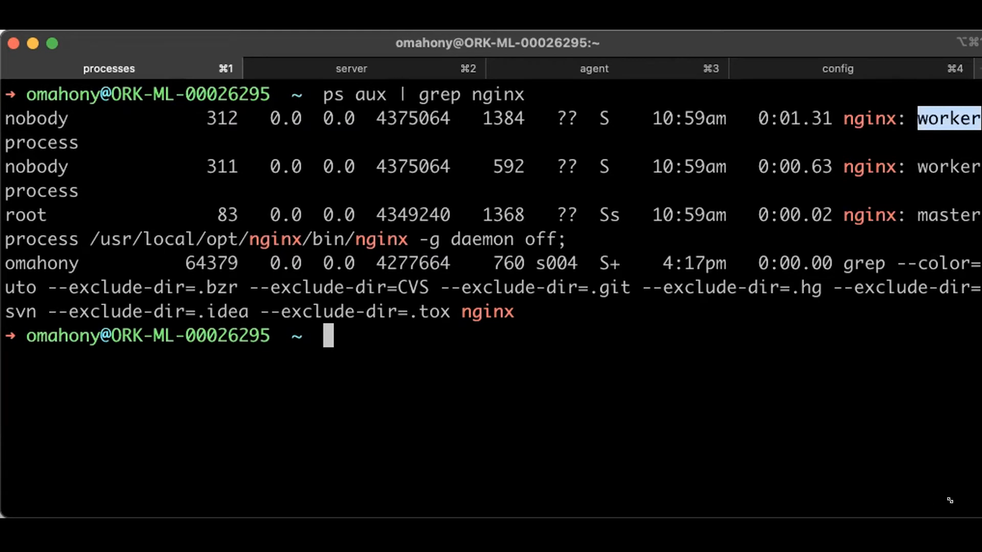
{"action": "mouse_move", "coordinate": [351, 68]}
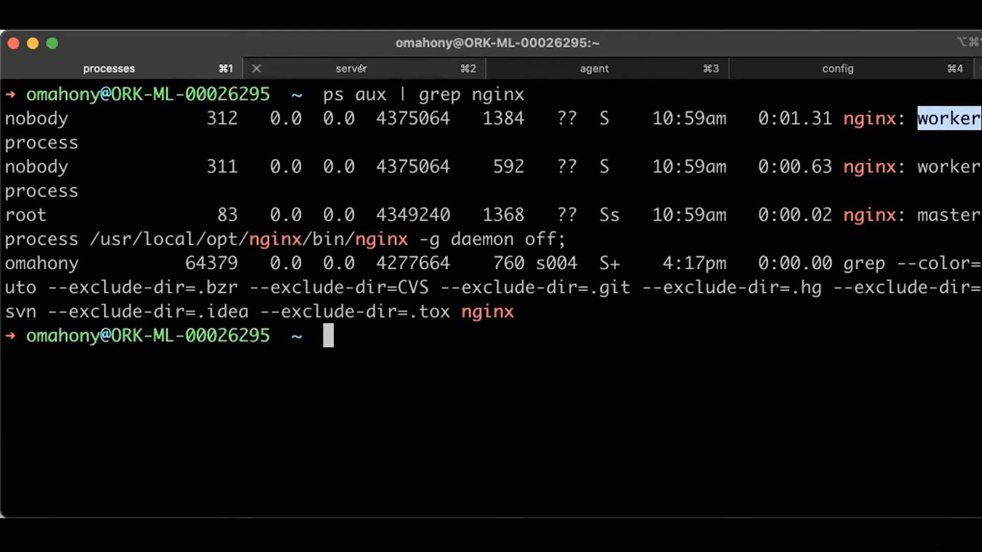
In the server tab, run 'go run server.go' to listen on ports 54790 and 54789
{"action": "left_click", "coordinate": [352, 68]}
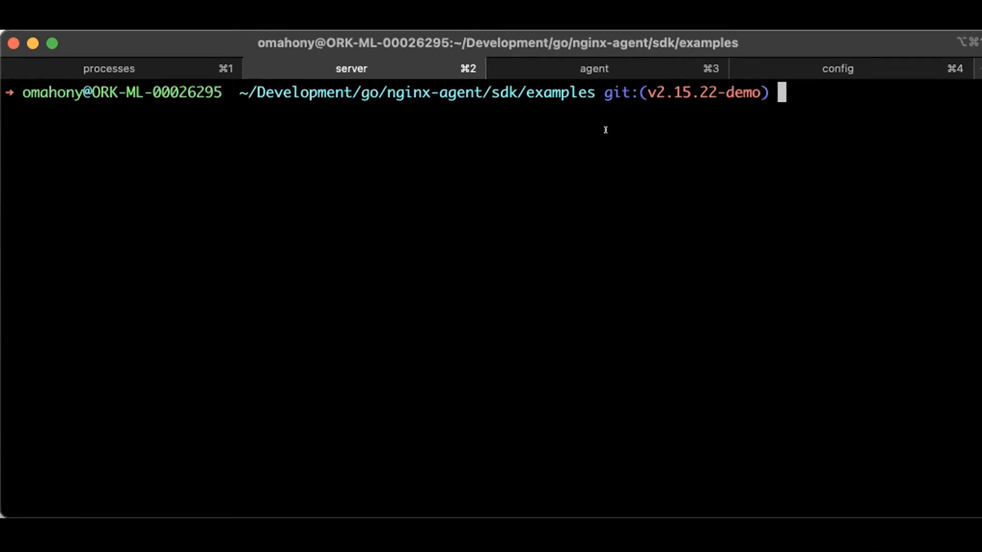
{"action": "type", "text": "ls"}
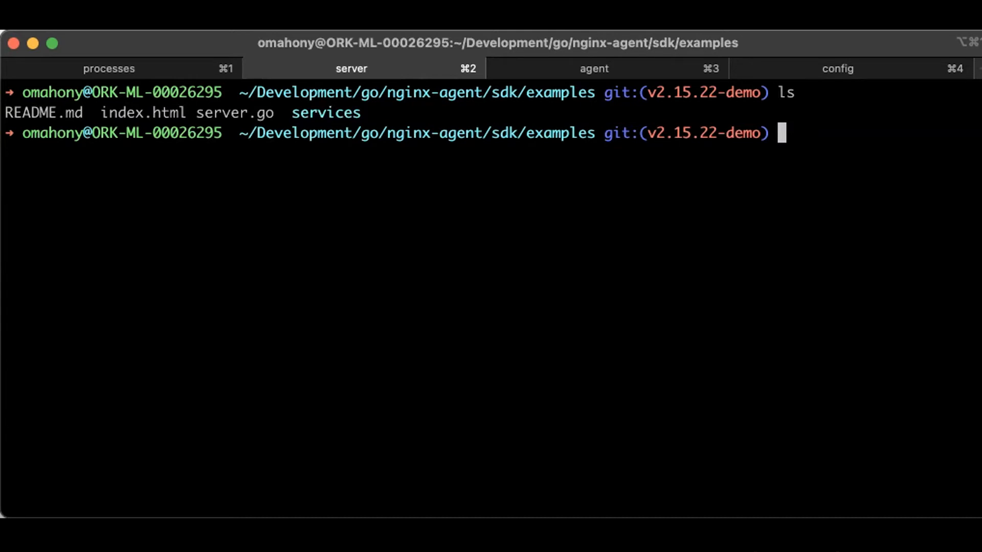
{"action": "type", "text": "go run"}
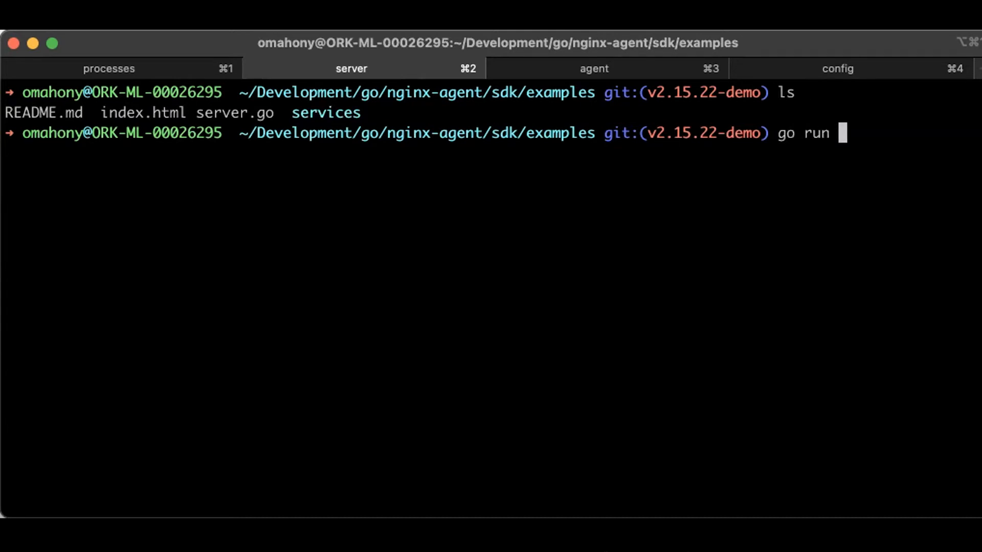
{"action": "type", "text": "server."}
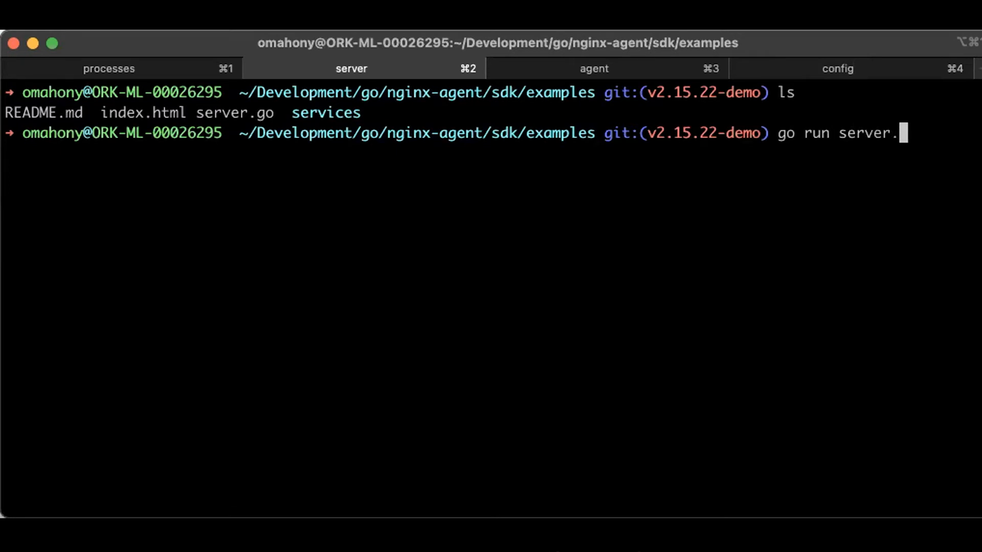
{"action": "type", "text": "go"}
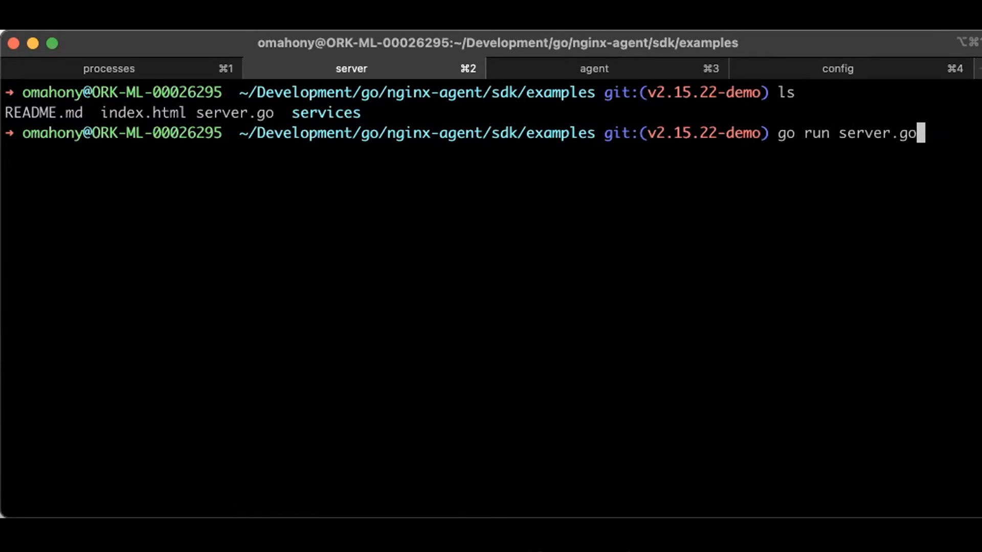
{"action": "key", "text": "enter"}
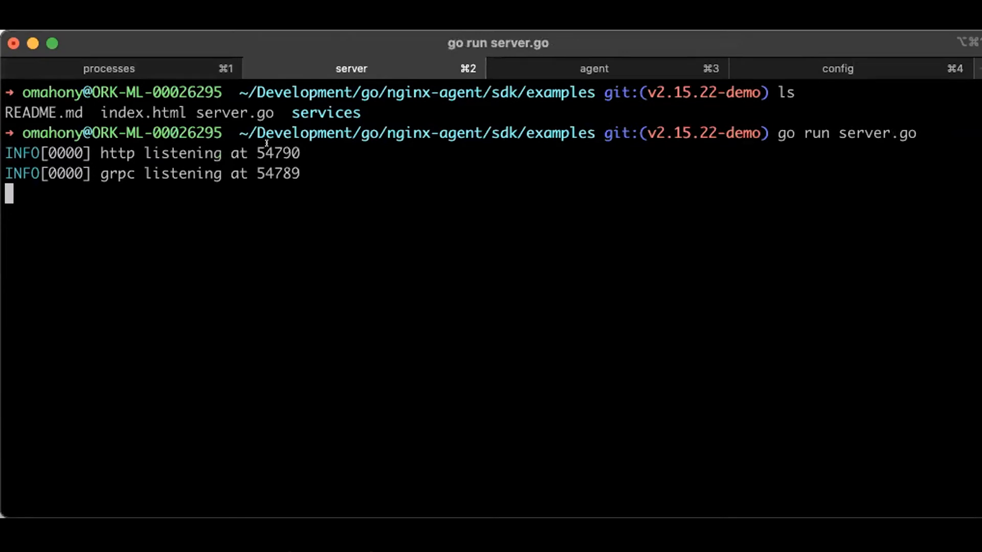
{"action": "double_click", "coordinate": [278, 153]}
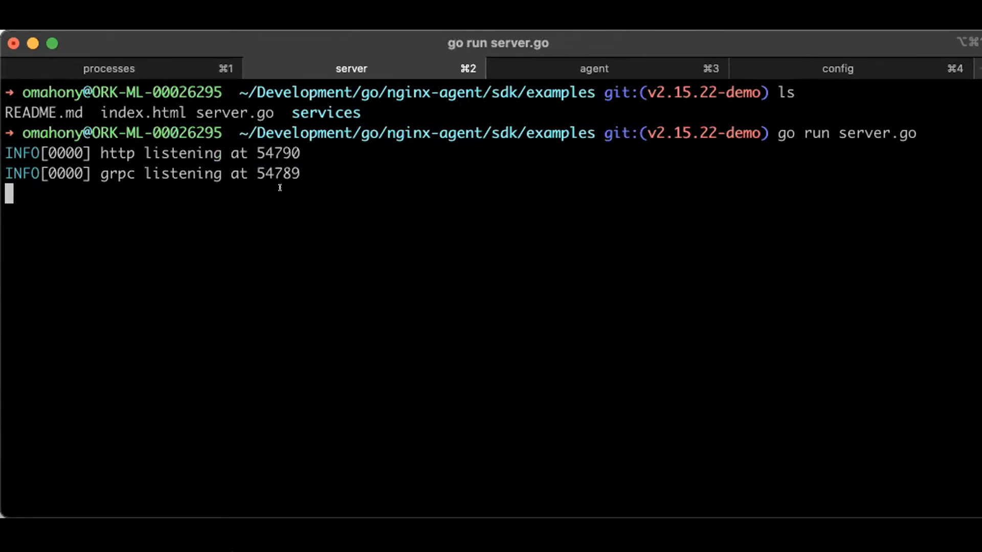
{"action": "double_click", "coordinate": [277, 173]}
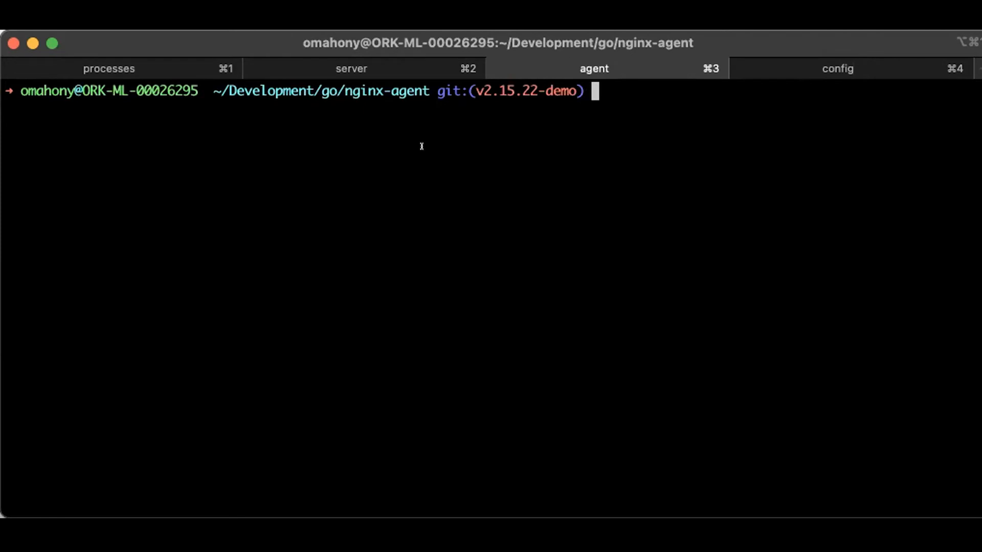
Print nginx-agent.conf with cat and select the grpcPort value 54789
{"action": "type", "text": "ls"}
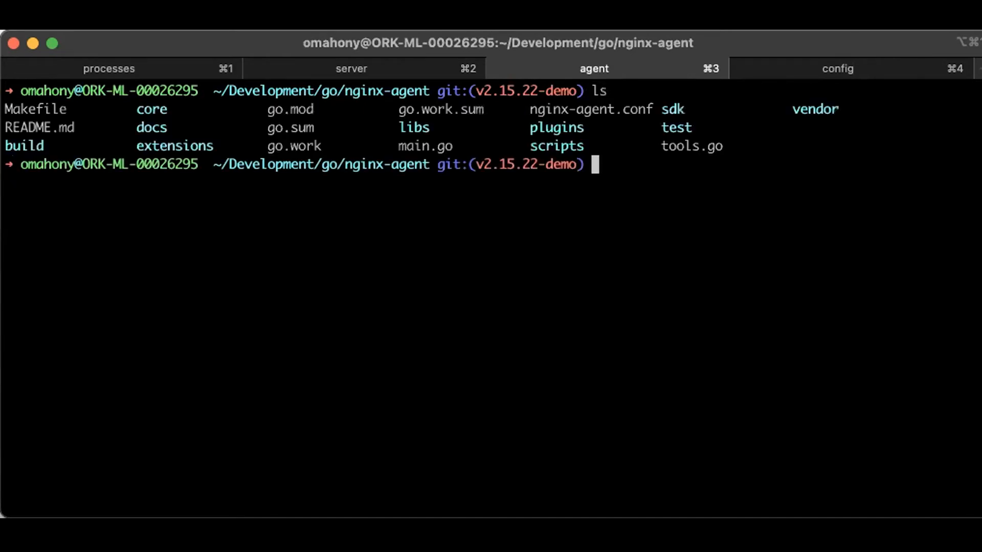
{"action": "type", "text": "c"}
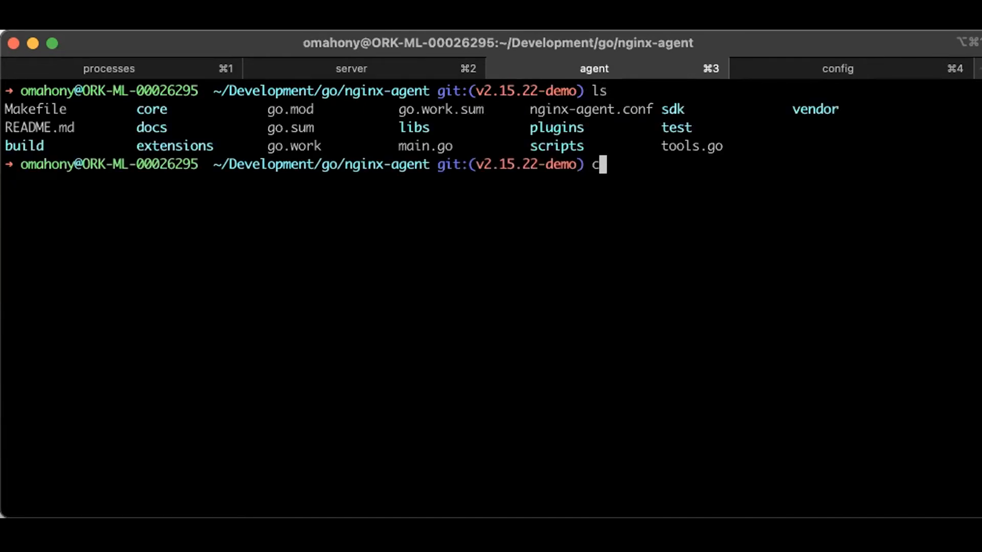
{"action": "key", "text": "Backspace"}
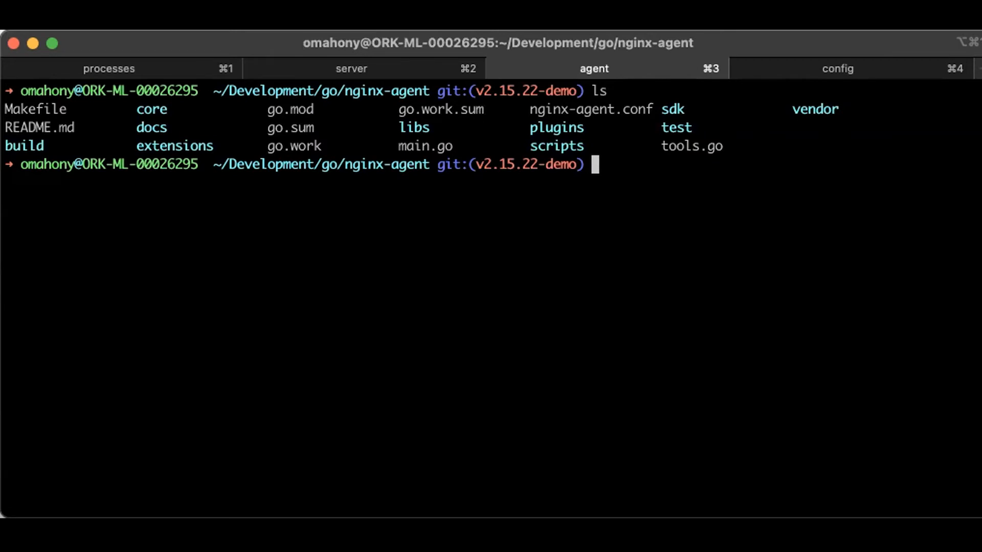
{"action": "type", "text": "cat ngin"}
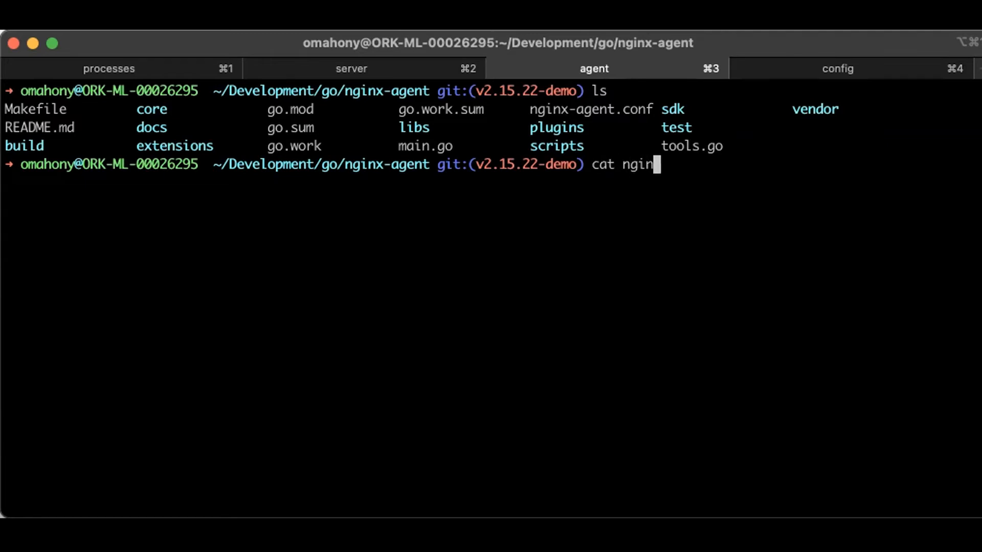
{"action": "type", "text": "x-agent."}
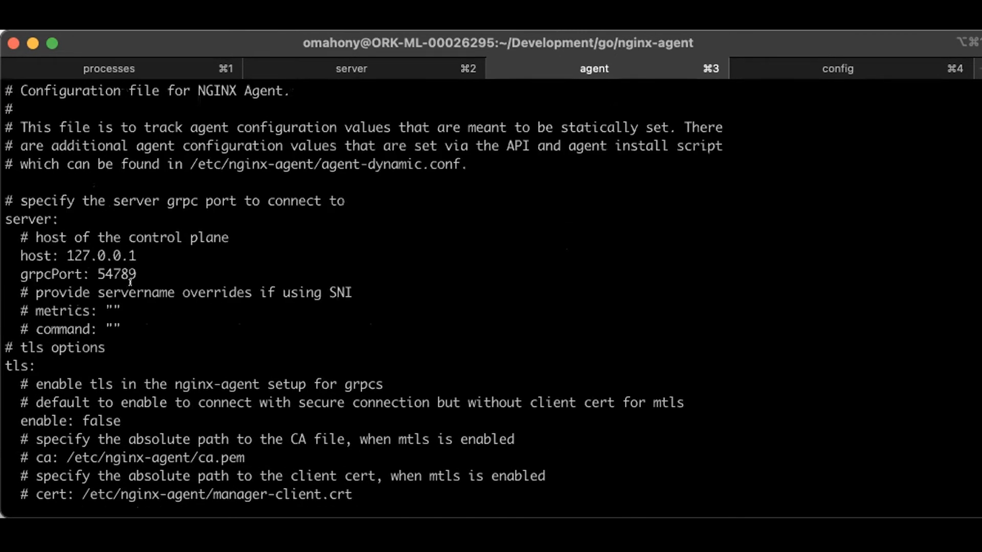
{"action": "left_click_drag", "start_coordinate": [20, 256], "coordinate": [137, 274]}
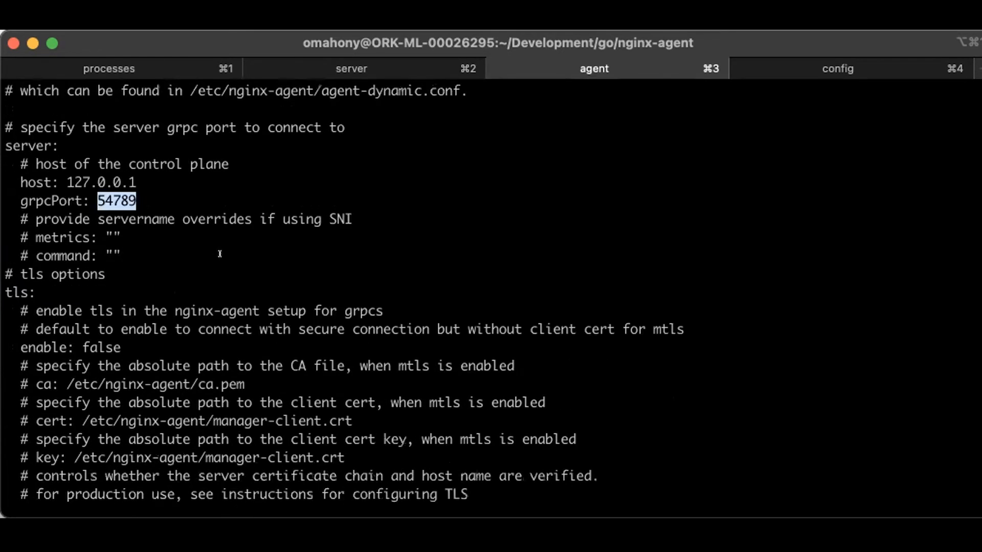
{"action": "scroll", "scroll_direction": "down", "scroll_amount": 3}
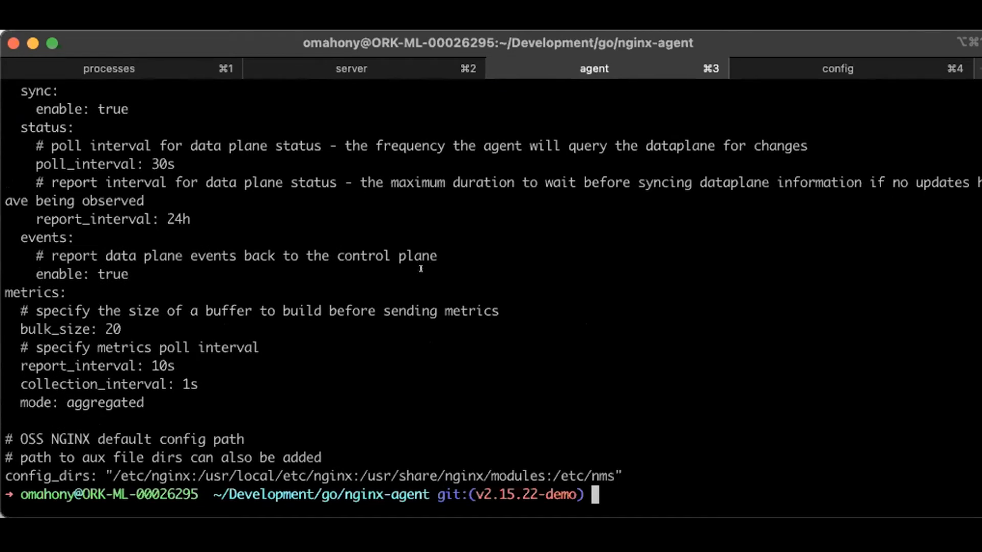
Start the agent with 'go run main.go' and check the server tab's log
{"action": "type", "text": "go ru"}
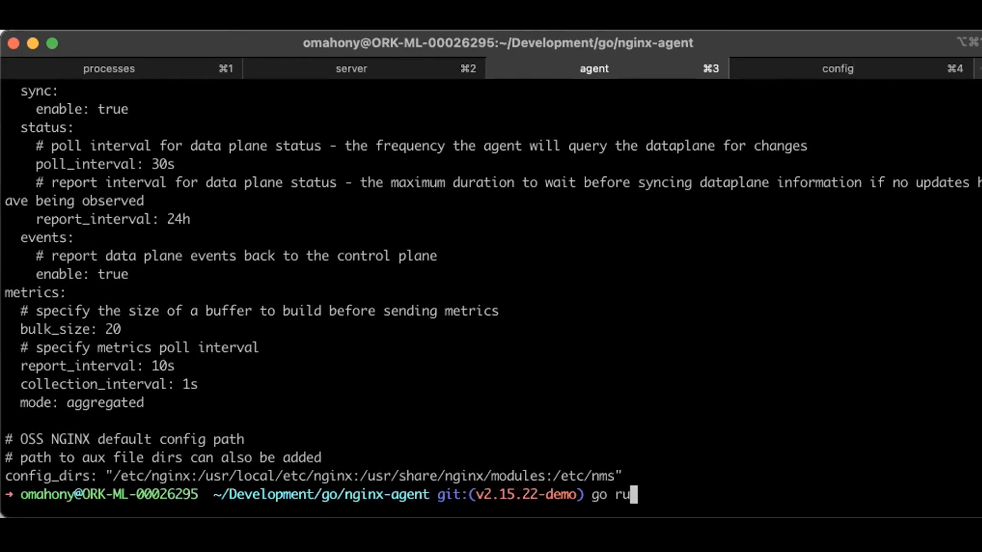
{"action": "type", "text": "n ma"}
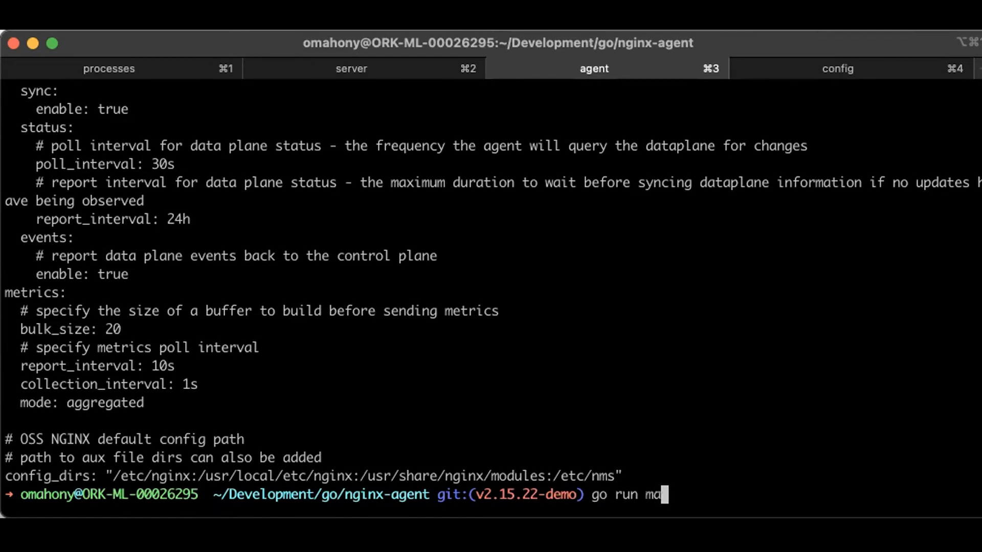
{"action": "type", "text": "in.go"}
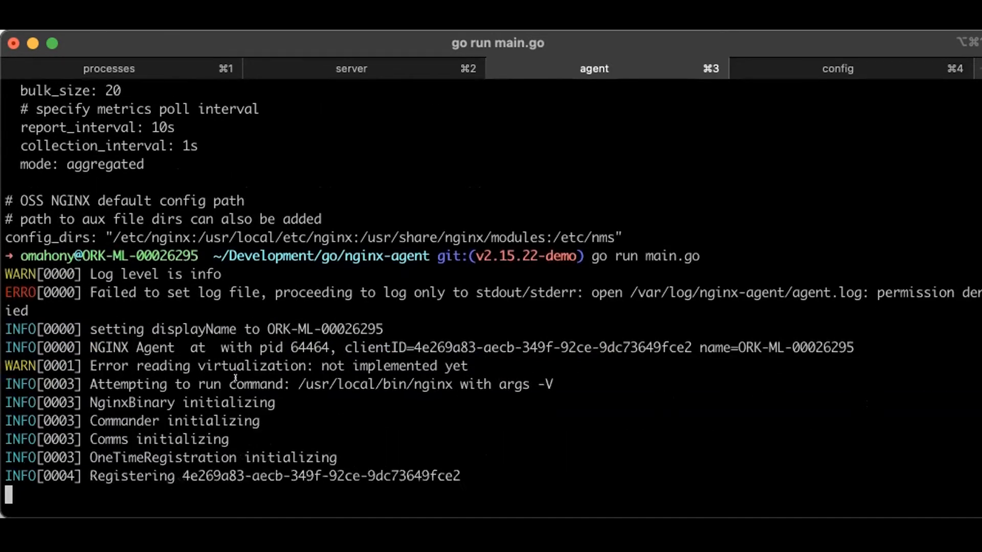
{"action": "scroll", "scroll_direction": "down", "scroll_amount": 3}
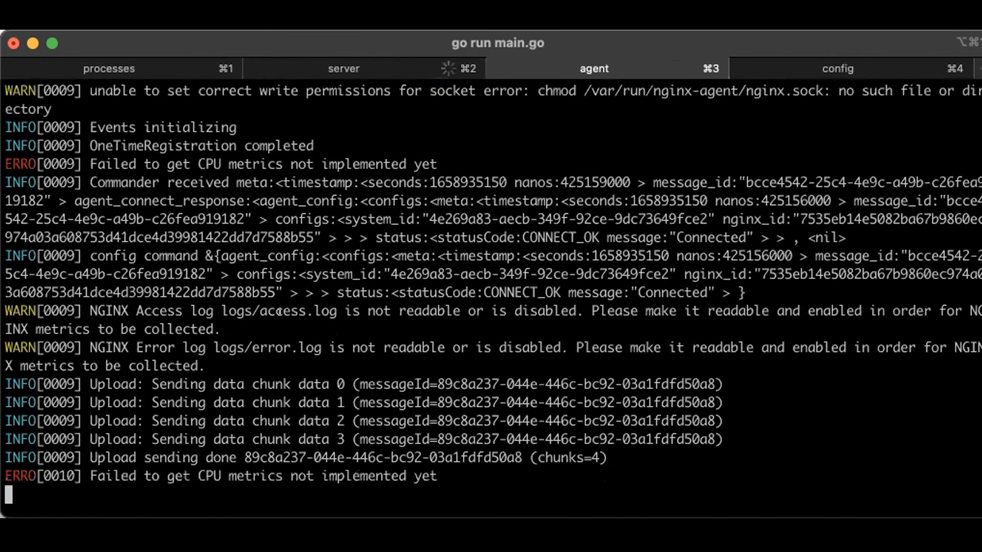
{"action": "left_click", "coordinate": [343, 68]}
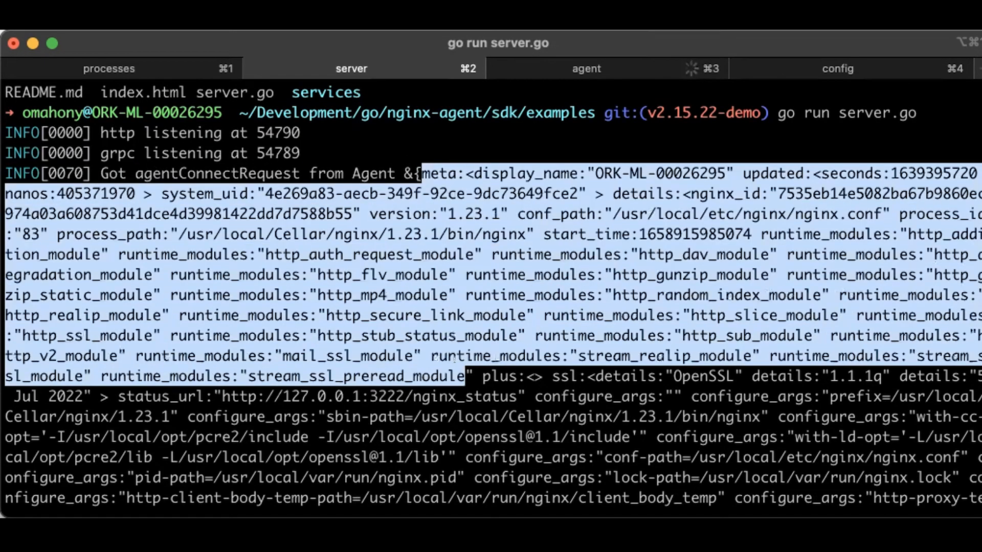
Select the four uploaded chunk lines in the agent log, then the server's received-chunk log
{"action": "scroll", "scroll_direction": "down", "scroll_amount": 3}
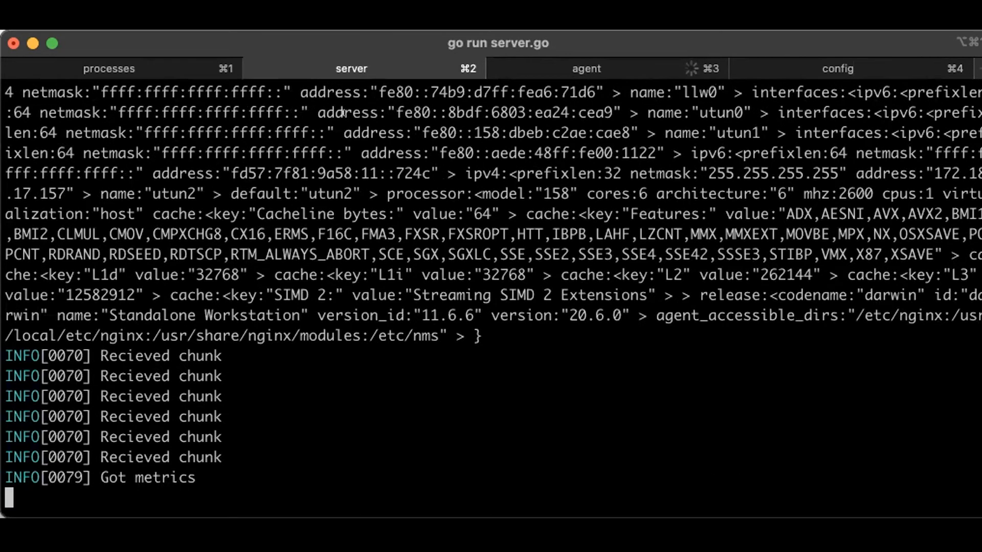
{"action": "left_click", "coordinate": [585, 68]}
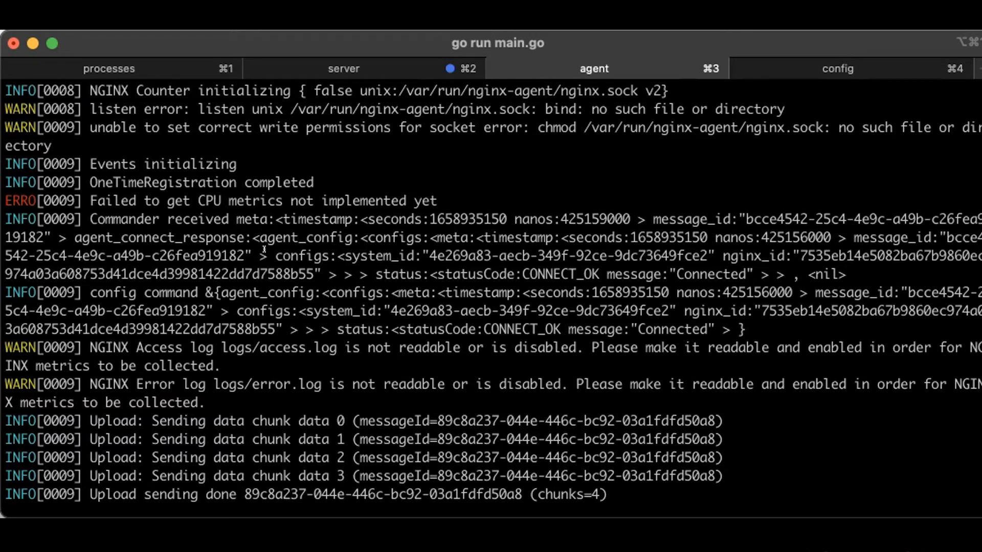
{"action": "left_click_drag", "start_coordinate": [344, 256], "coordinate": [789, 255]}
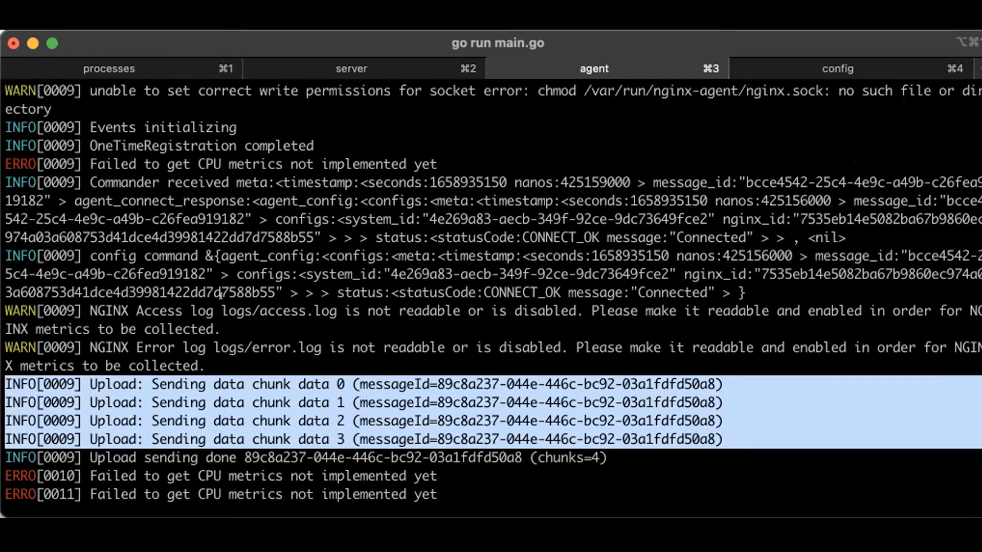
{"action": "left_click", "coordinate": [351, 68]}
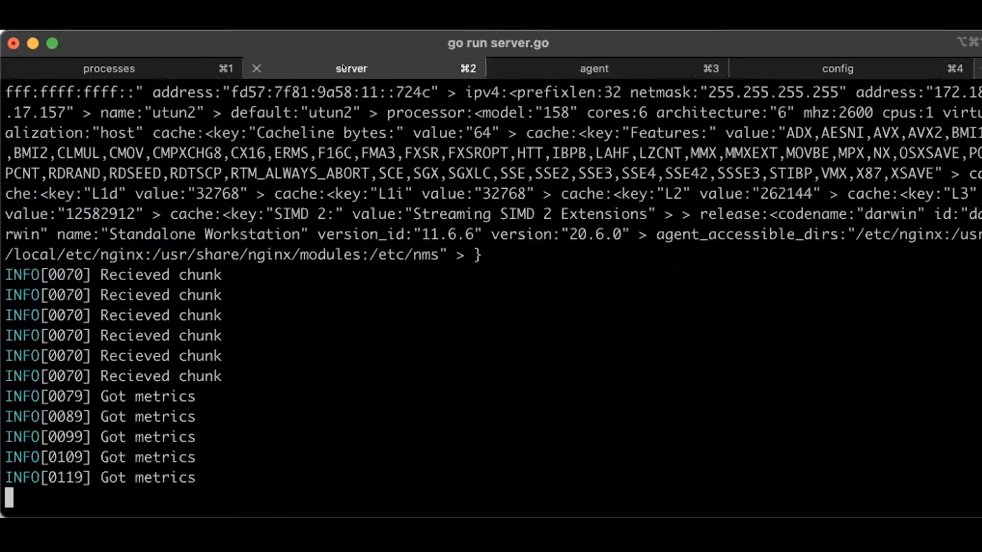
{"action": "left_click_drag", "start_coordinate": [5, 274], "coordinate": [230, 383]}
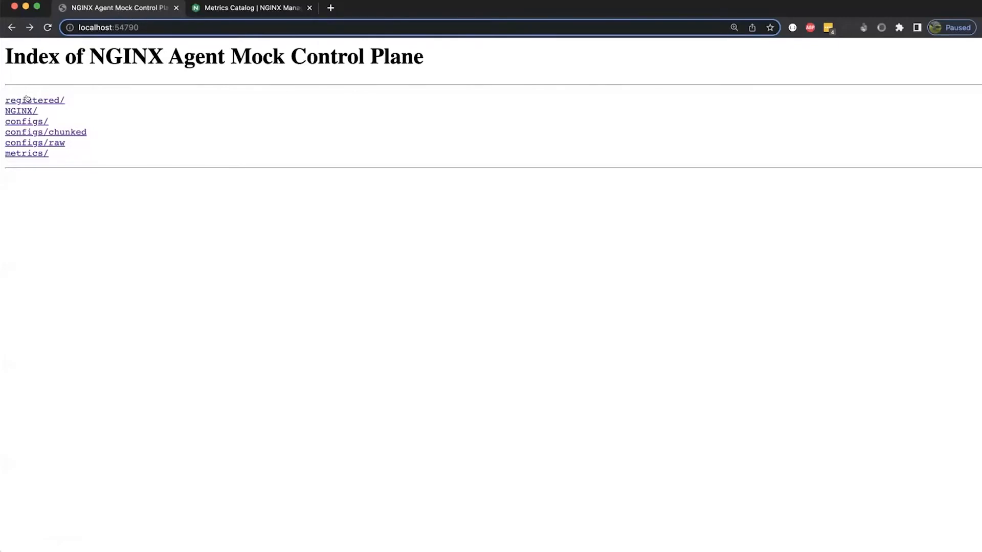
Open the registered/ link and scroll the agent JSON, marking the NGINX process_path
{"action": "left_click", "coordinate": [33, 101]}
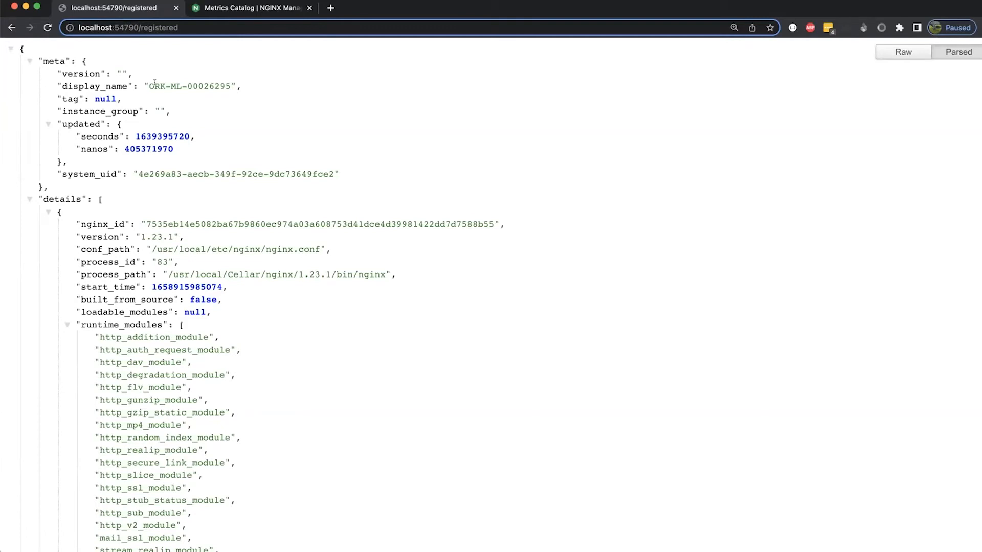
{"action": "double_click", "coordinate": [190, 87]}
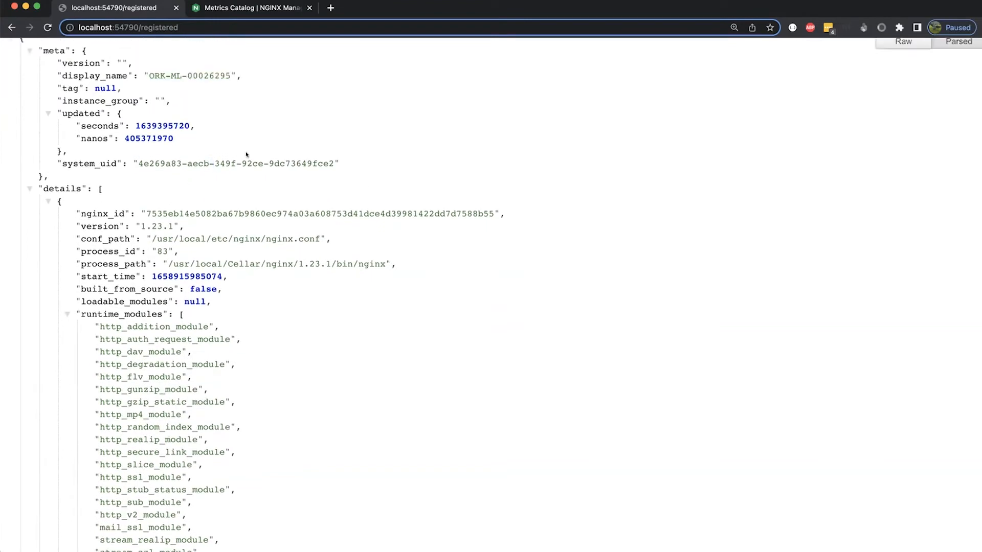
{"action": "scroll", "scroll_direction": "down", "scroll_amount": 3}
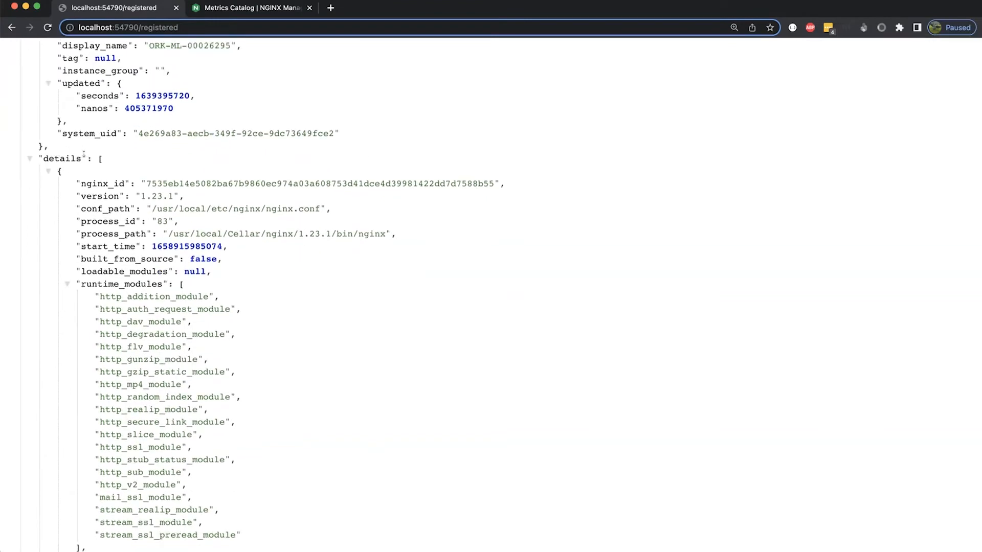
{"action": "scroll", "scroll_direction": "down", "scroll_amount": 3}
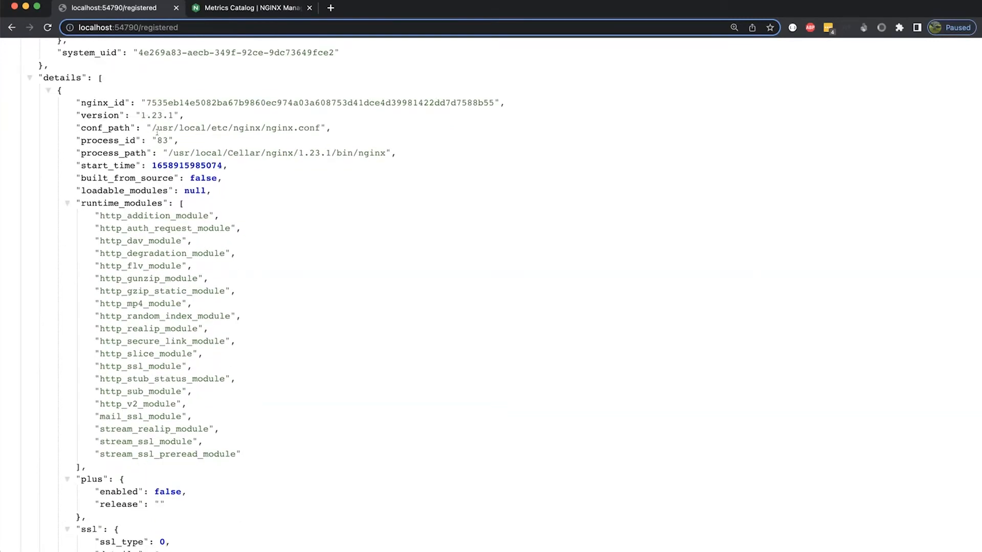
{"action": "double_click", "coordinate": [319, 75]}
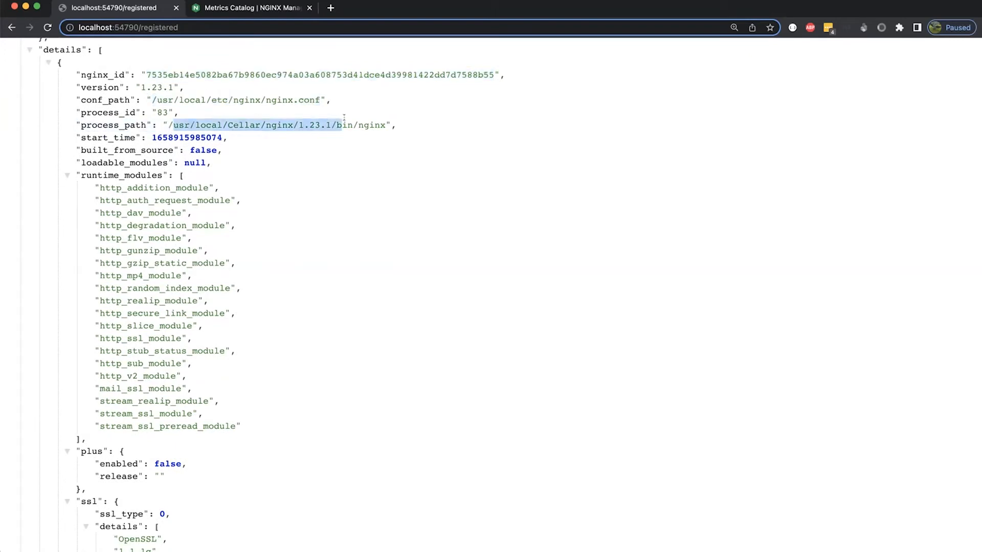
{"action": "scroll", "scroll_direction": "down", "scroll_amount": 3}
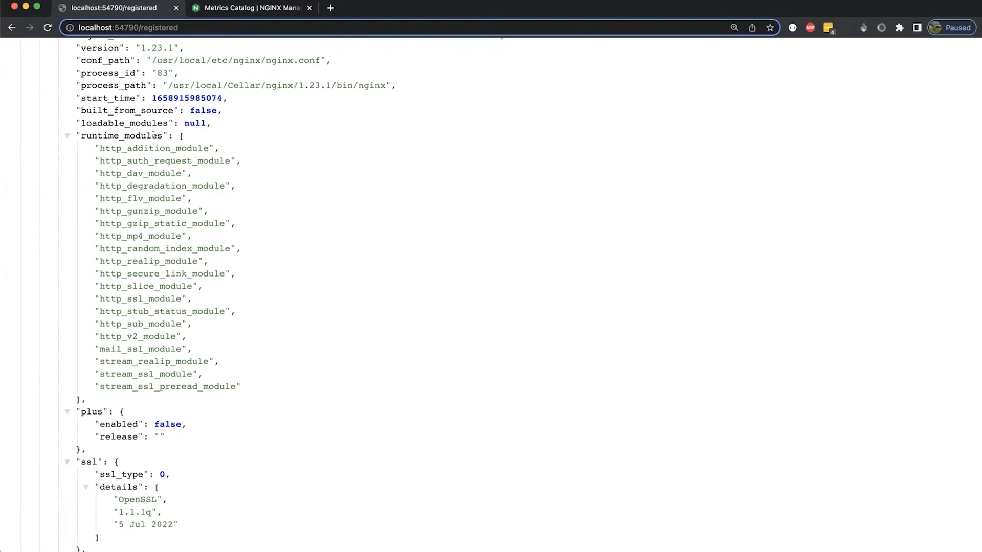
{"action": "scroll", "scroll_direction": "down", "scroll_amount": 3}
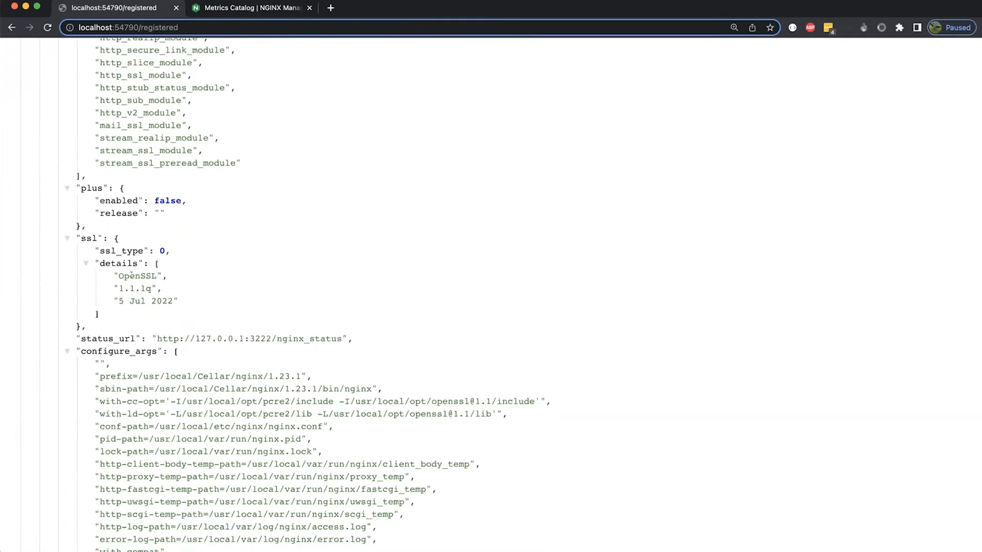
{"action": "scroll", "scroll_direction": "down", "scroll_amount": 3}
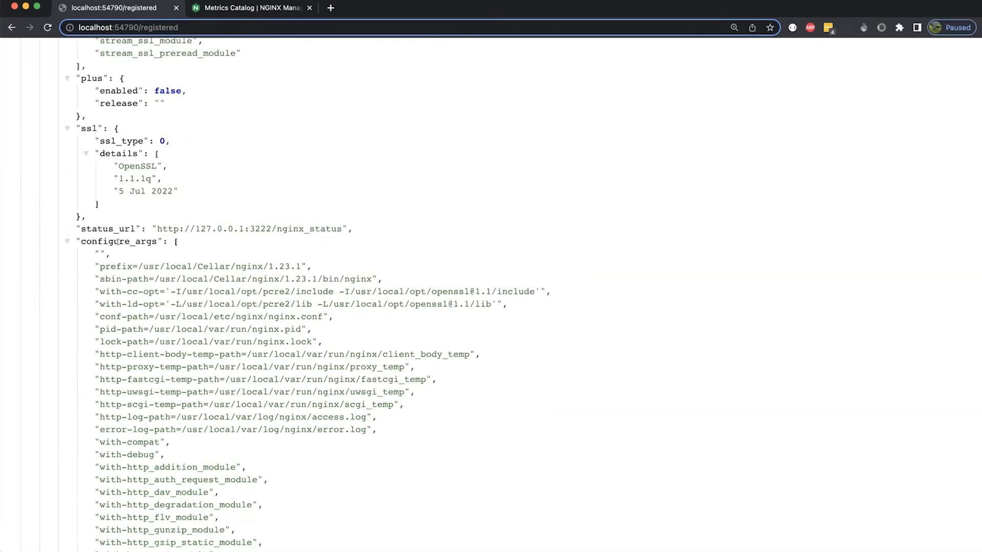
{"action": "scroll", "scroll_direction": "down", "scroll_amount": 3}
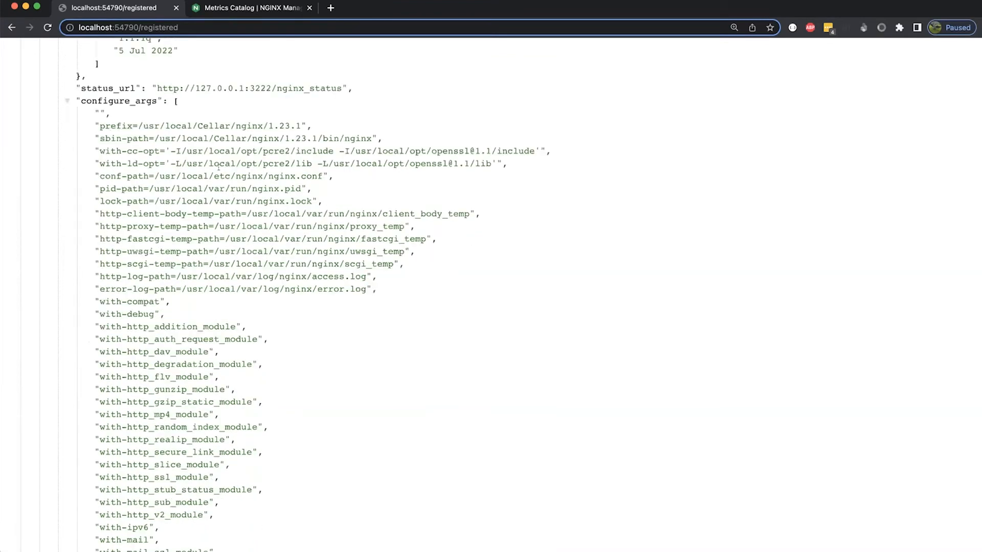
{"action": "scroll", "scroll_direction": "down", "scroll_amount": 3}
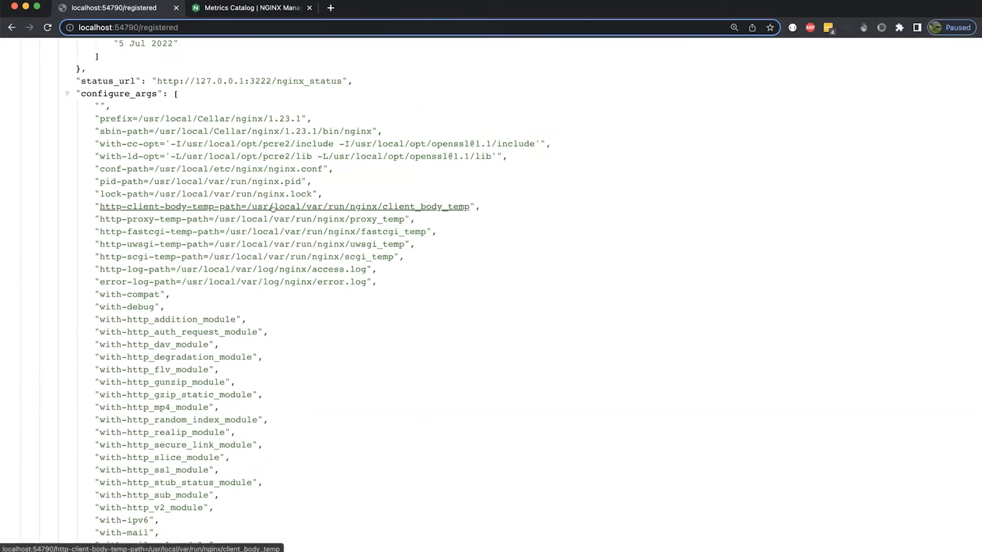
Scroll the registered JSON through disks, network interfaces, processor and release, marking os-type darwin
{"action": "scroll", "scroll_direction": "down", "scroll_amount": 3}
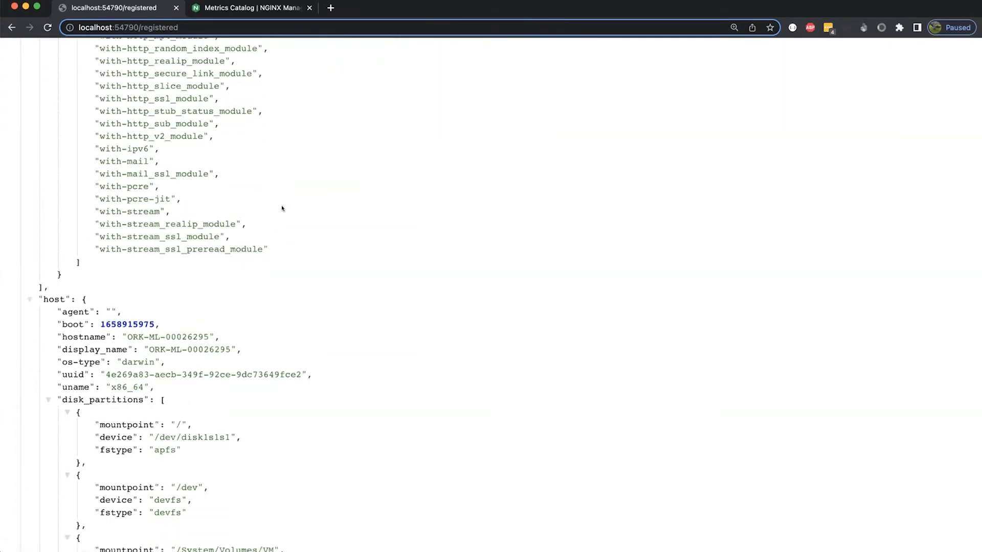
{"action": "scroll", "scroll_direction": "down", "scroll_amount": 3}
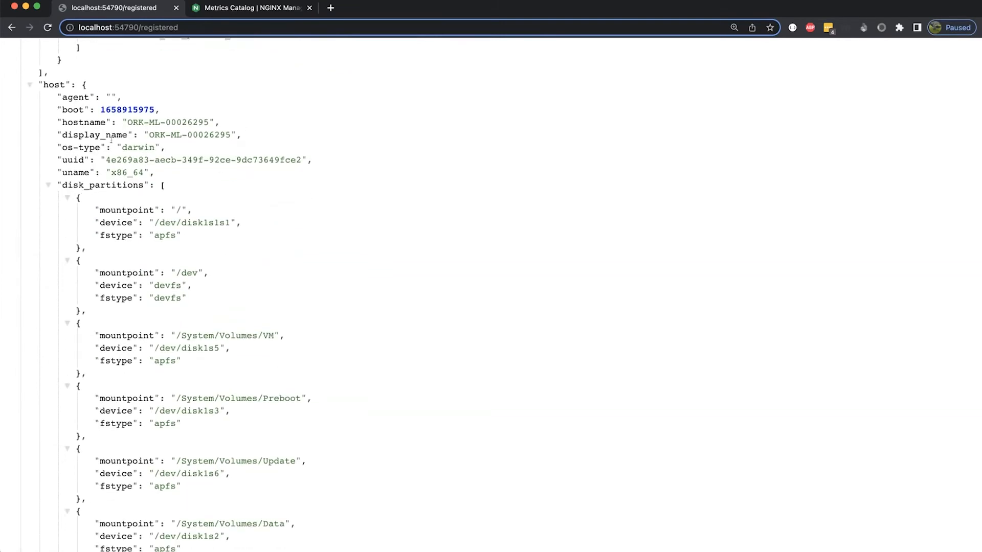
{"action": "double_click", "coordinate": [138, 148]}
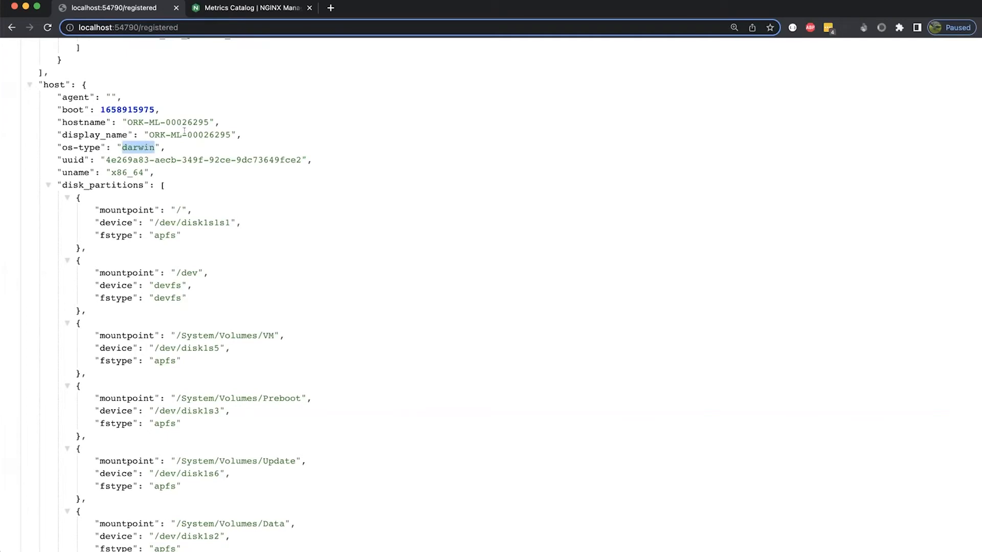
{"action": "scroll", "scroll_direction": "down", "scroll_amount": 3}
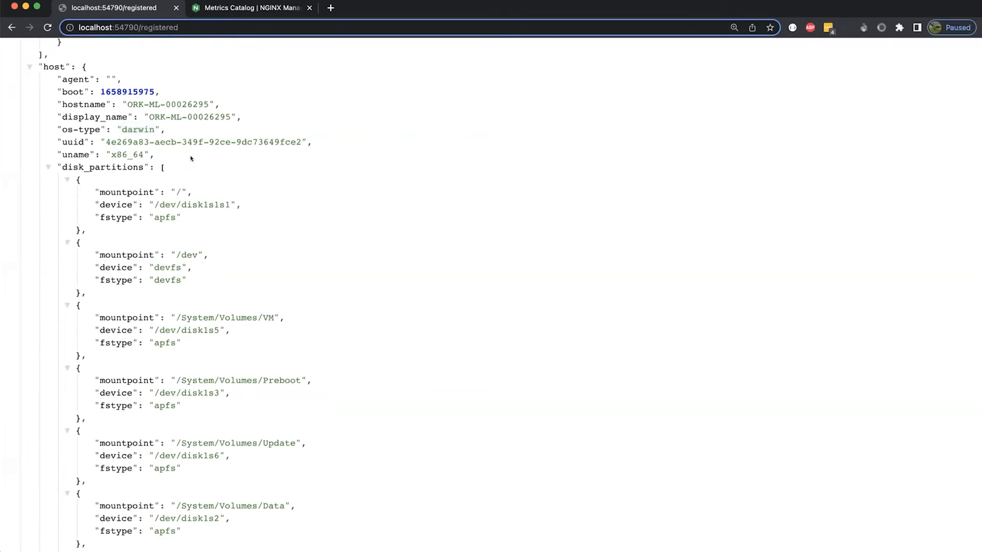
{"action": "scroll", "scroll_direction": "down", "scroll_amount": 3}
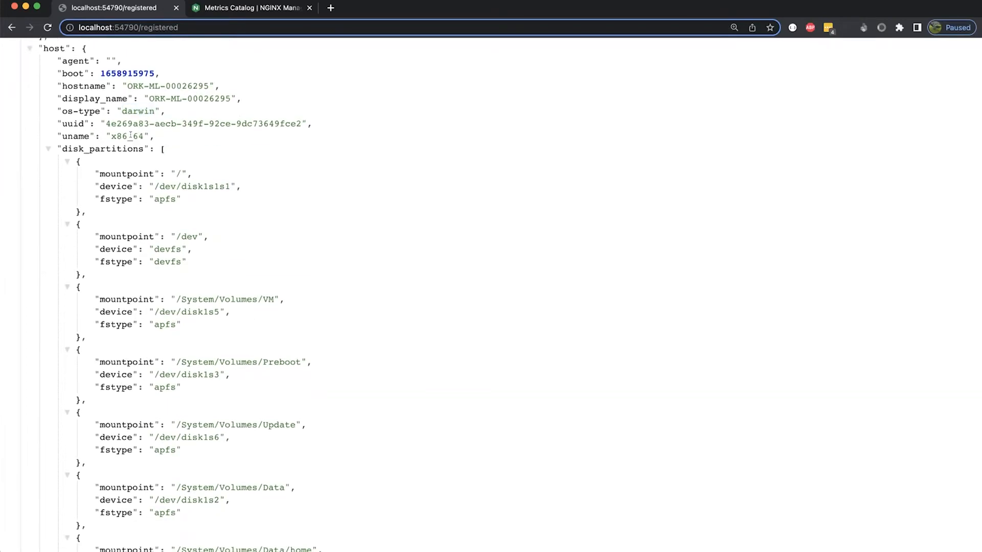
{"action": "scroll", "scroll_direction": "down", "scroll_amount": 3}
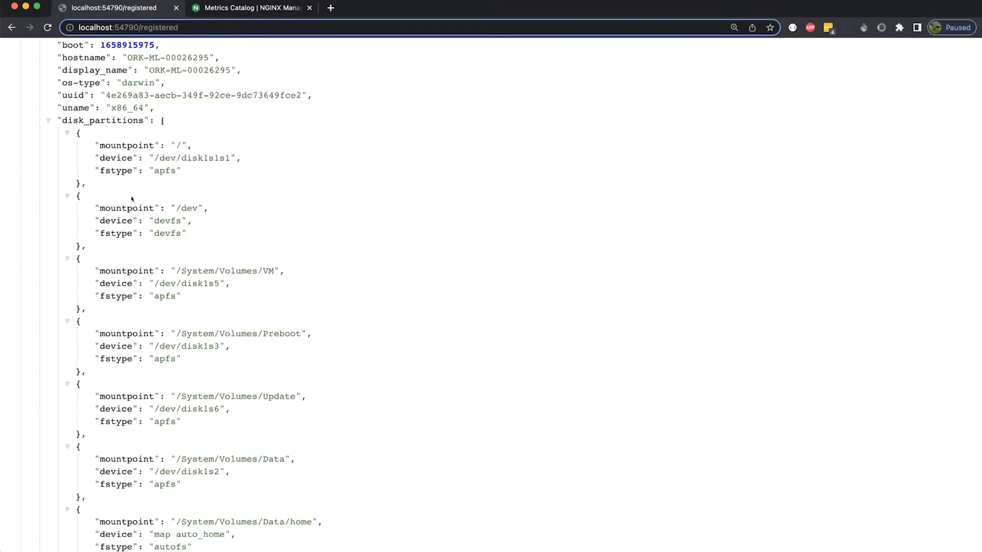
{"action": "scroll", "scroll_direction": "down", "scroll_amount": 3}
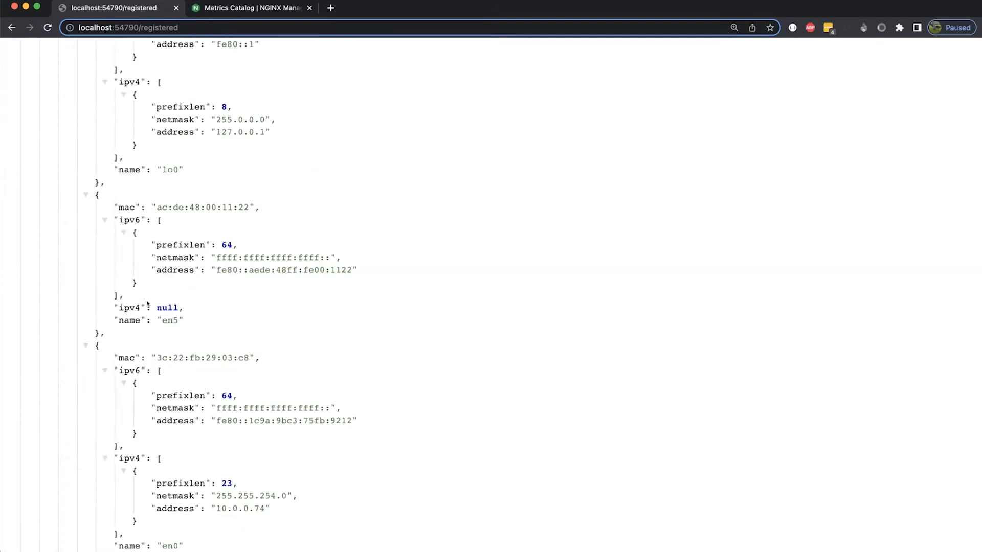
{"action": "scroll", "scroll_direction": "down", "scroll_amount": 3}
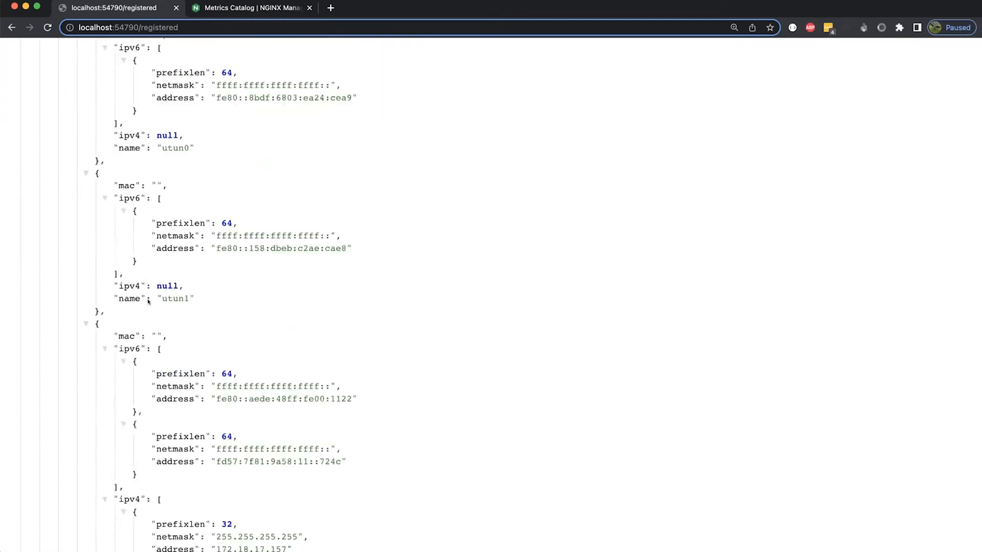
{"action": "scroll", "scroll_direction": "down", "scroll_amount": 3}
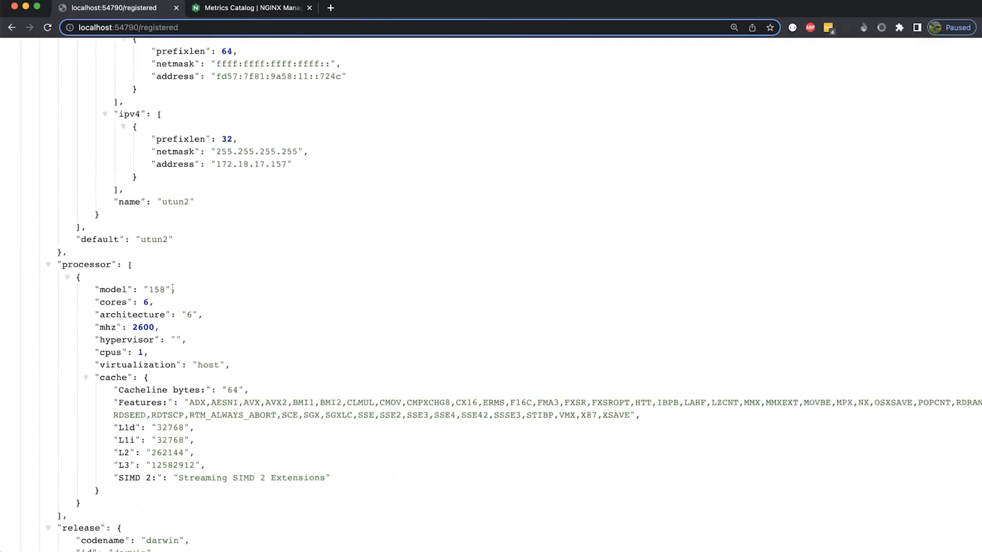
{"action": "scroll", "scroll_direction": "down", "scroll_amount": 3}
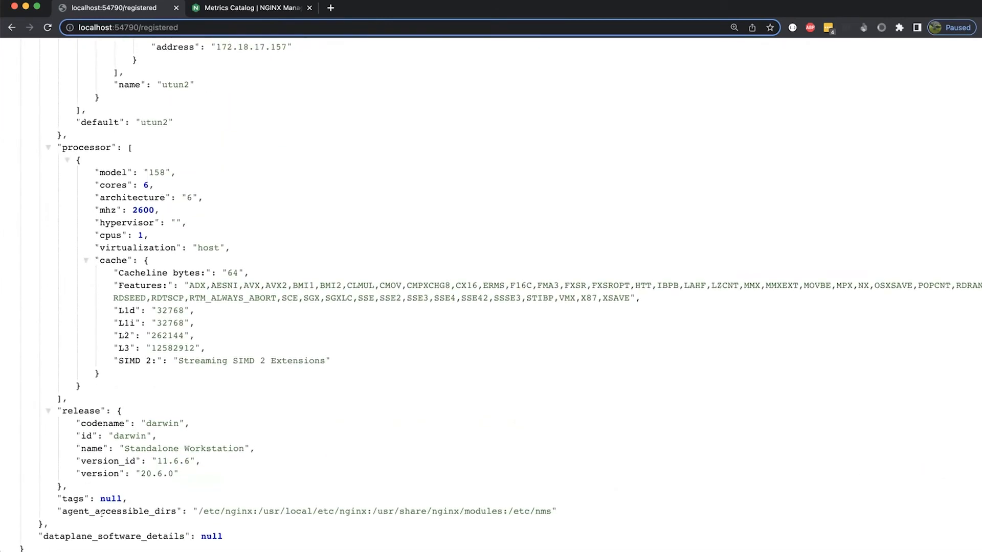
{"action": "double_click", "coordinate": [119, 510]}
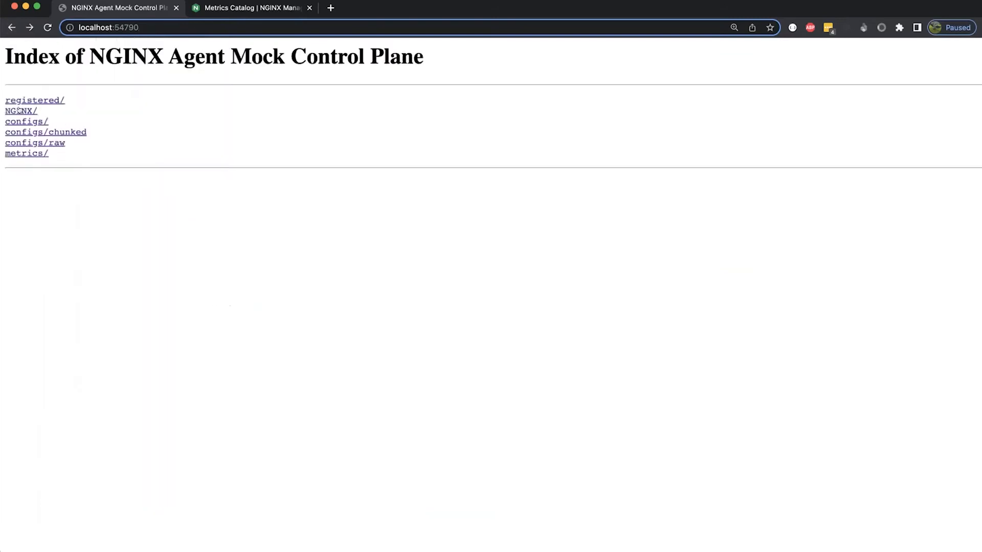
{"action": "left_click", "coordinate": [20, 111]}
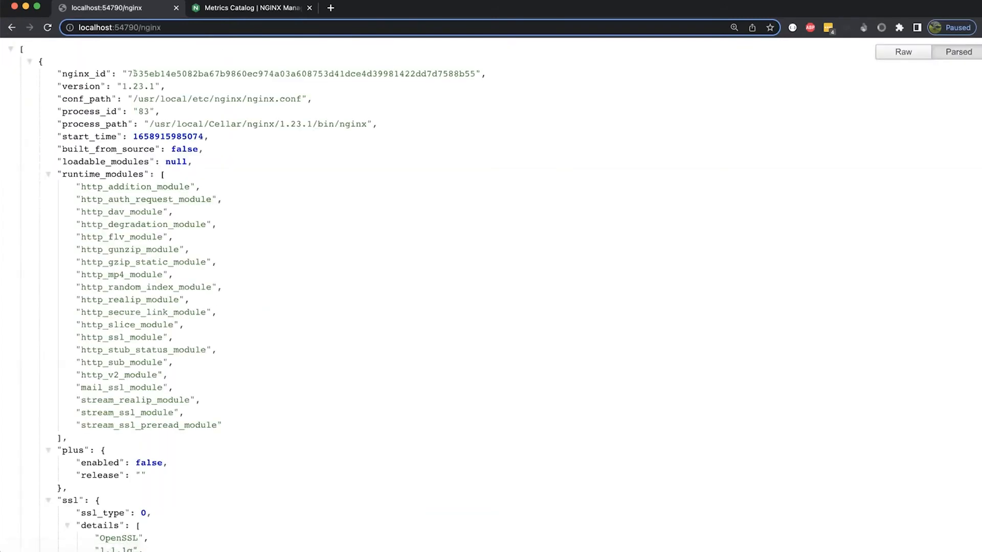
{"action": "scroll", "scroll_direction": "down", "scroll_amount": 3}
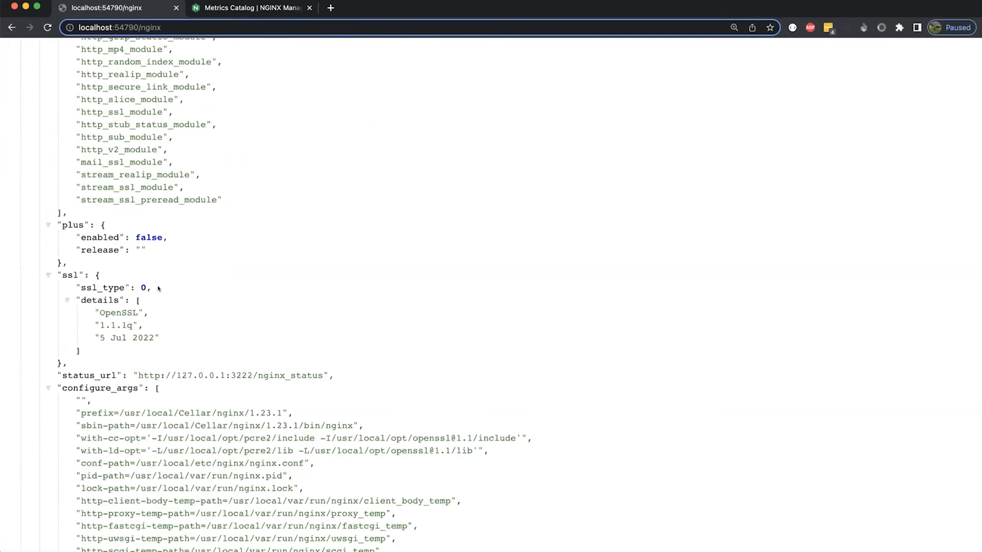
{"action": "left_click", "coordinate": [11, 27]}
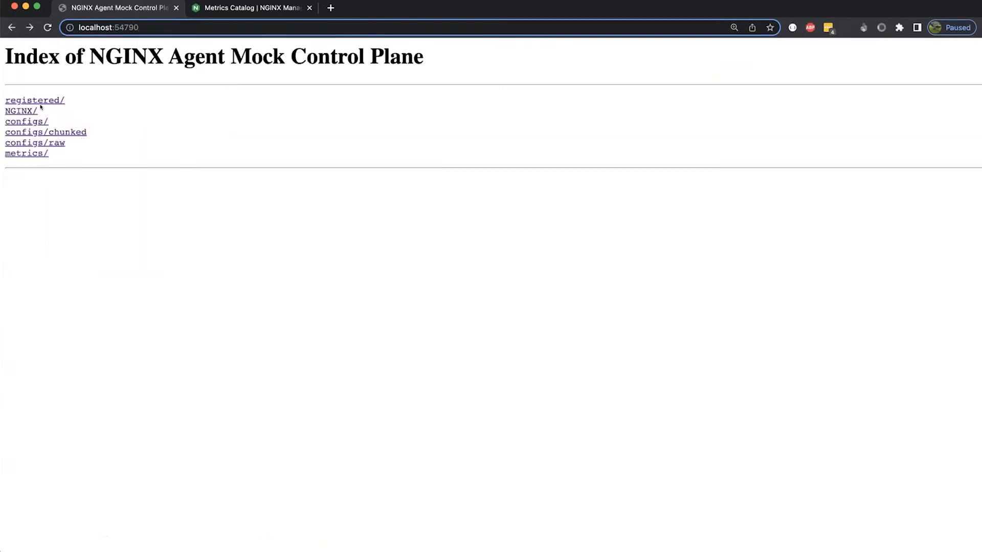
{"action": "mouse_move", "coordinate": [25, 122]}
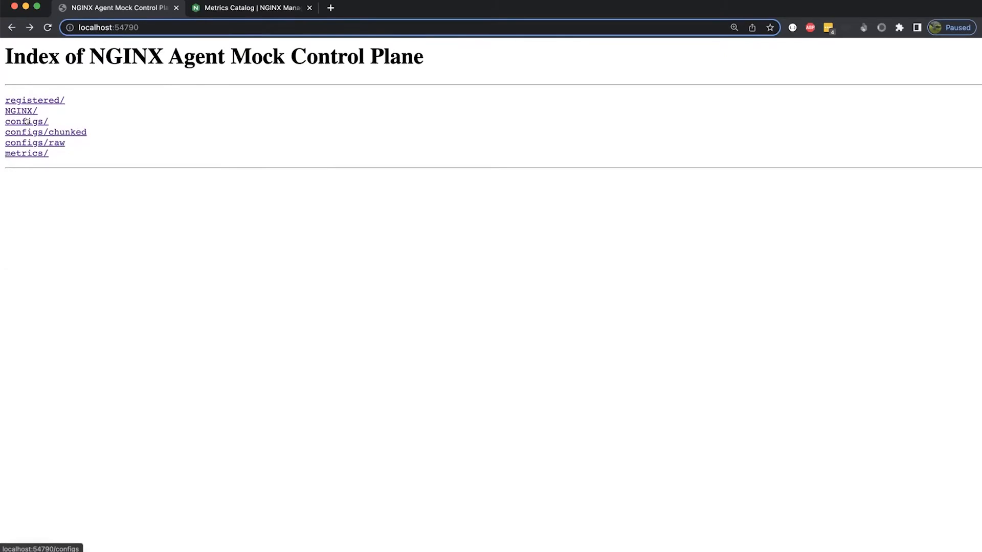
{"action": "left_click", "coordinate": [26, 120]}
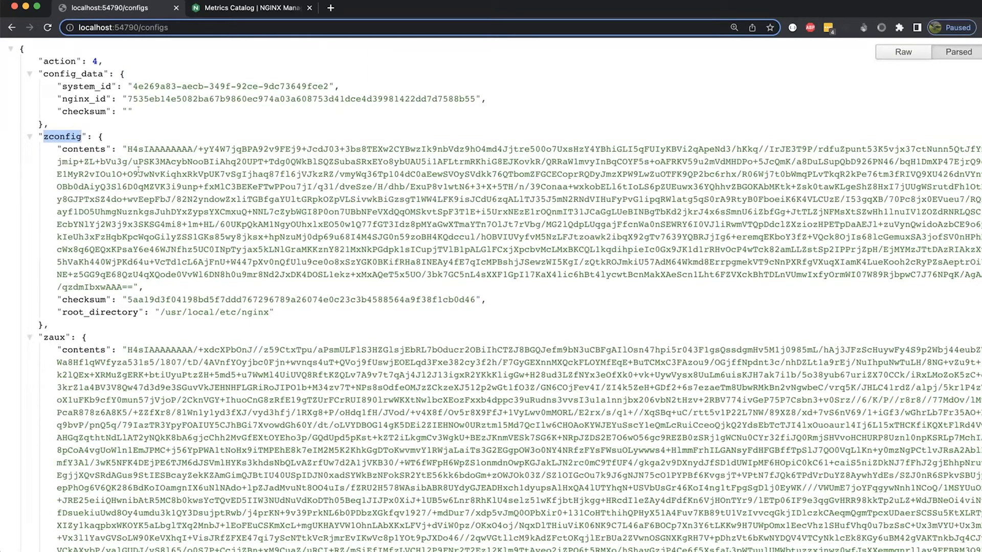
{"action": "scroll", "scroll_direction": "down", "scroll_amount": 3}
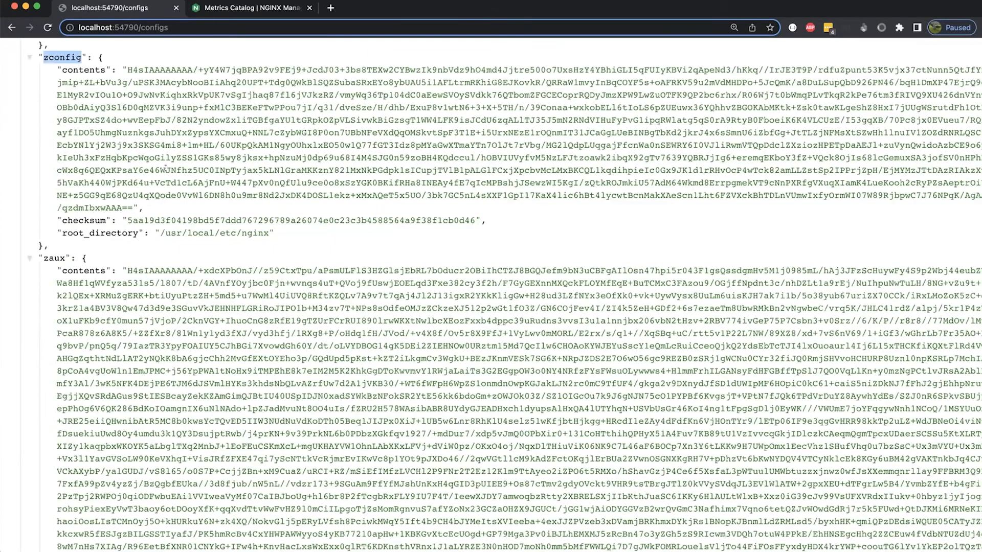
{"action": "scroll", "scroll_direction": "down", "scroll_amount": 3}
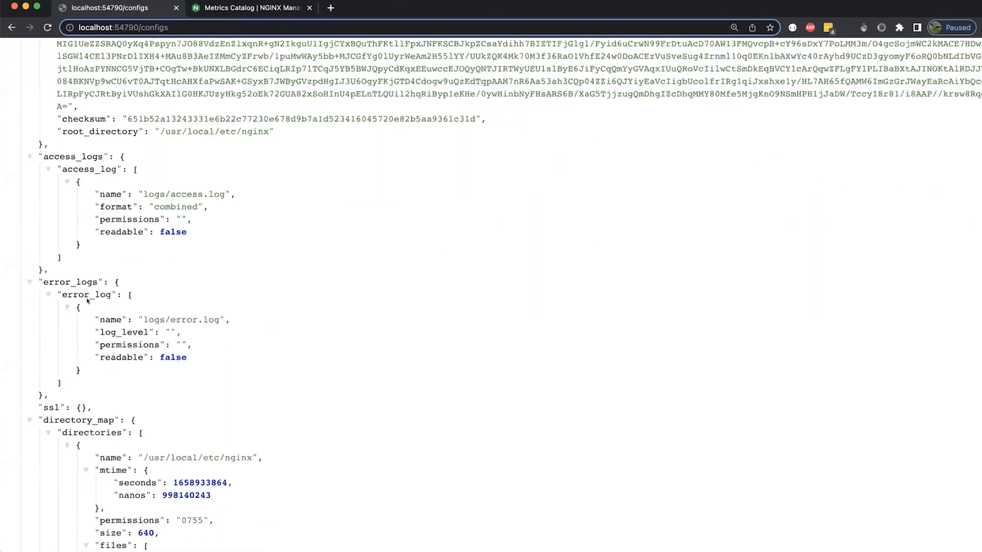
{"action": "scroll", "scroll_direction": "down", "scroll_amount": 3}
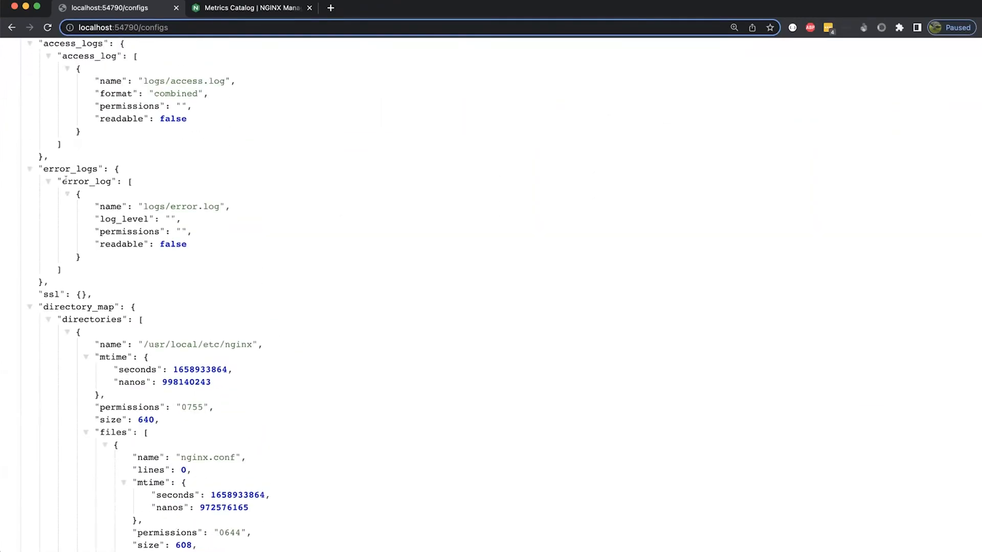
{"action": "mouse_move", "coordinate": [146, 233]}
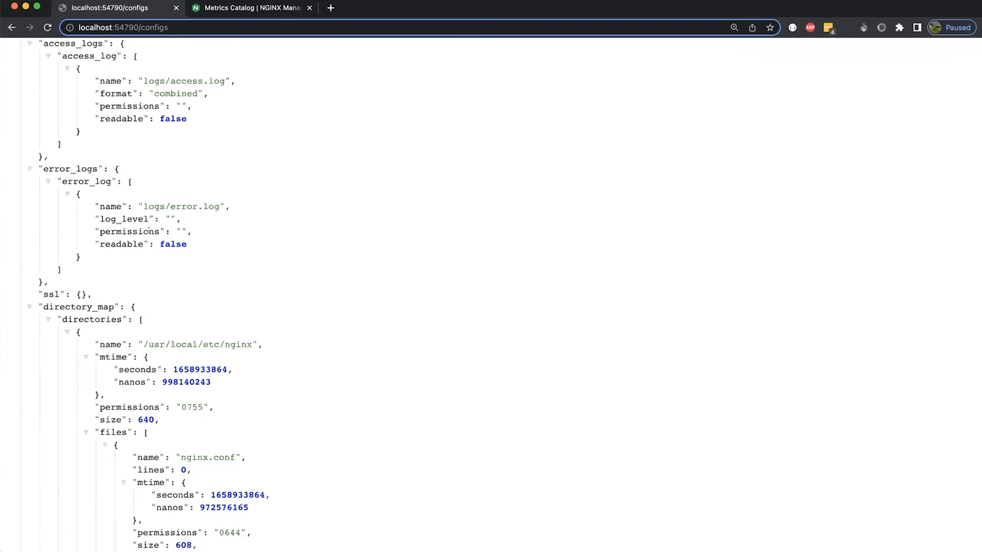
{"action": "scroll", "scroll_direction": "down", "scroll_amount": 3}
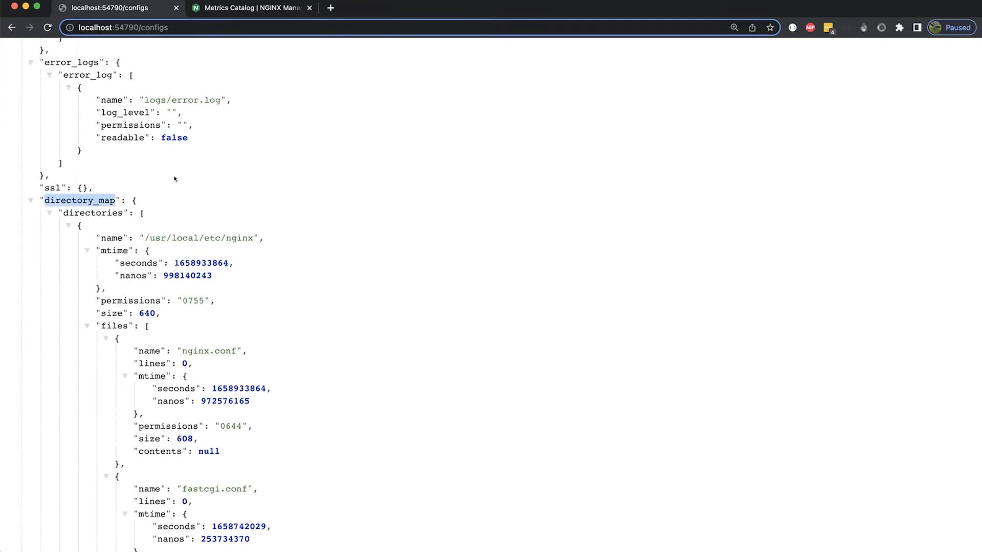
{"action": "scroll", "scroll_direction": "down", "scroll_amount": 3}
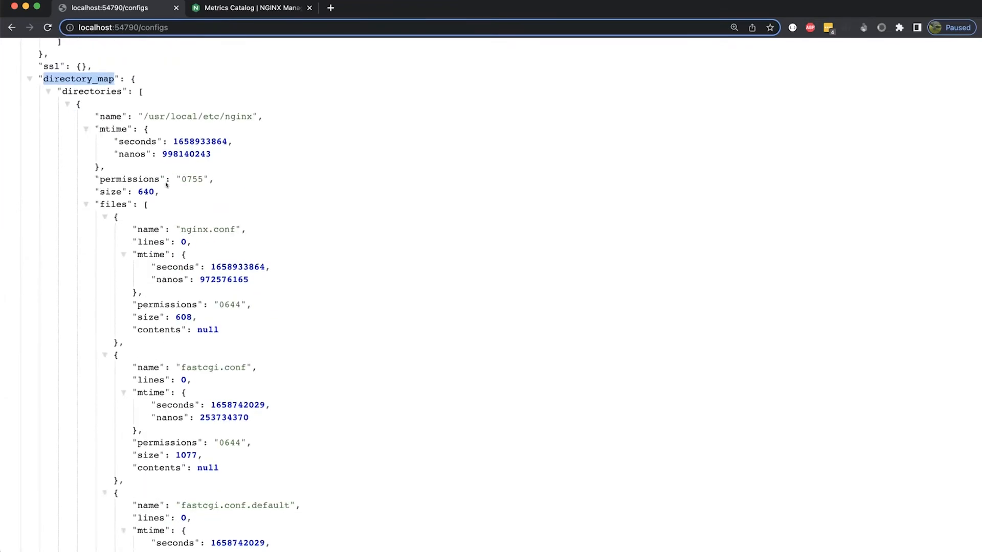
{"action": "scroll", "scroll_direction": "down", "scroll_amount": 3}
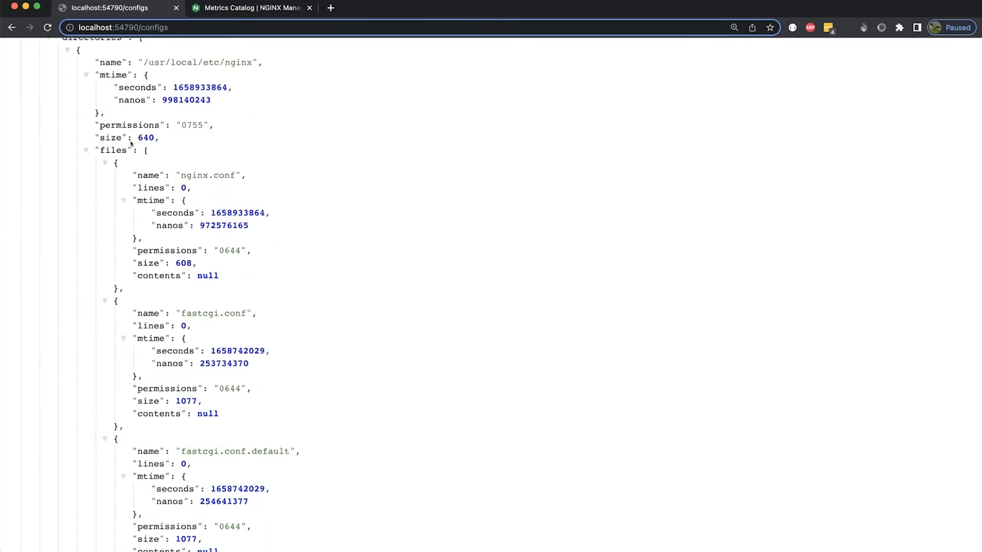
{"action": "double_click", "coordinate": [208, 175]}
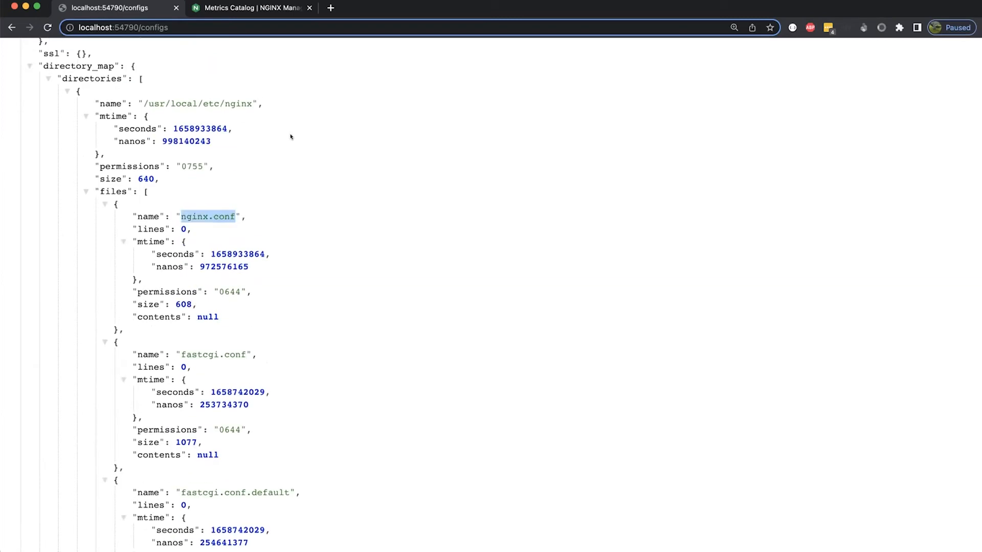
{"action": "left_click", "coordinate": [11, 27]}
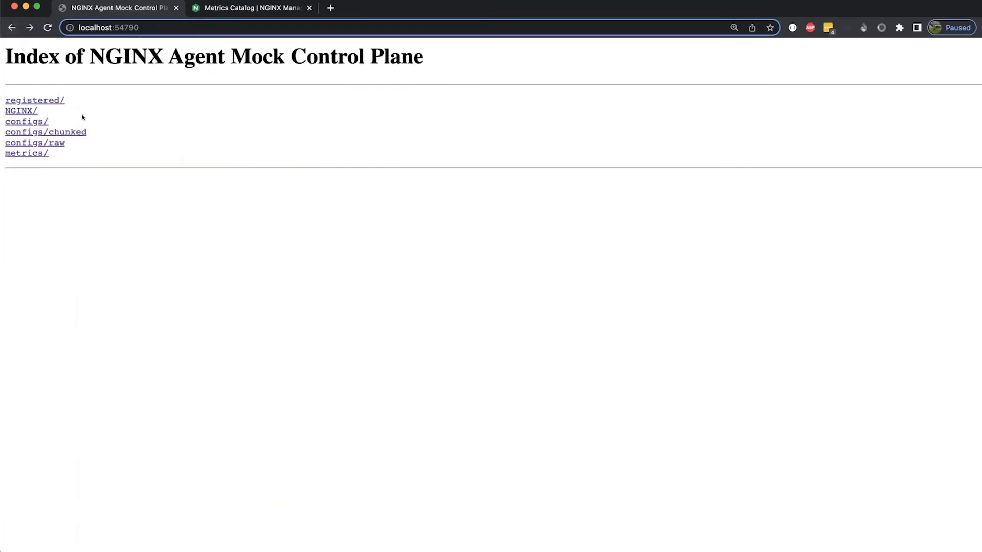
{"action": "mouse_move", "coordinate": [45, 131]}
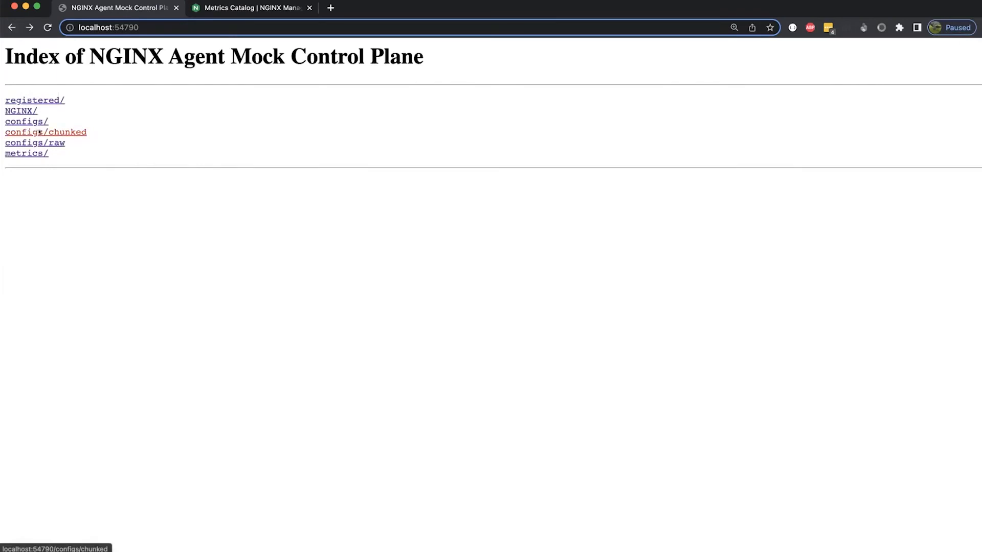
{"action": "left_click", "coordinate": [45, 132]}
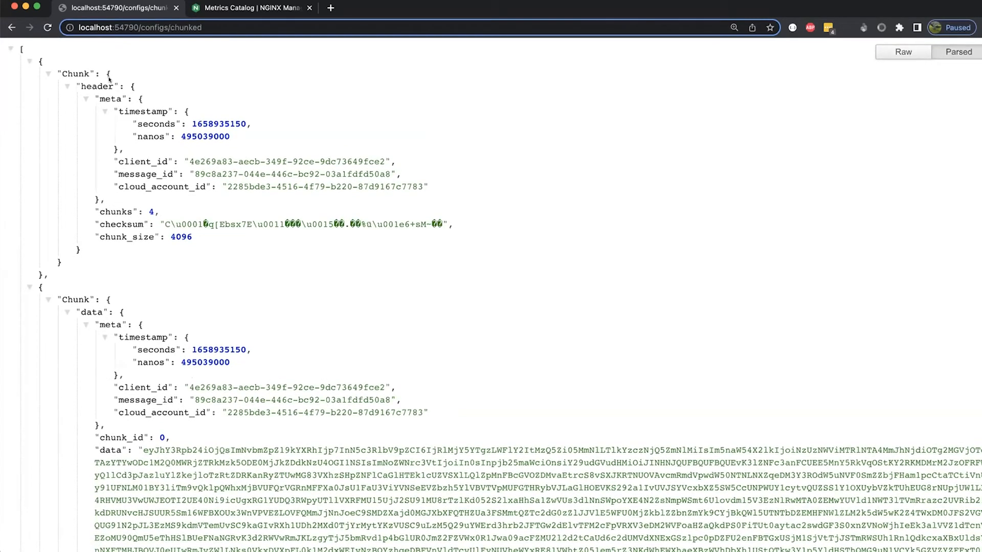
{"action": "double_click", "coordinate": [124, 211]}
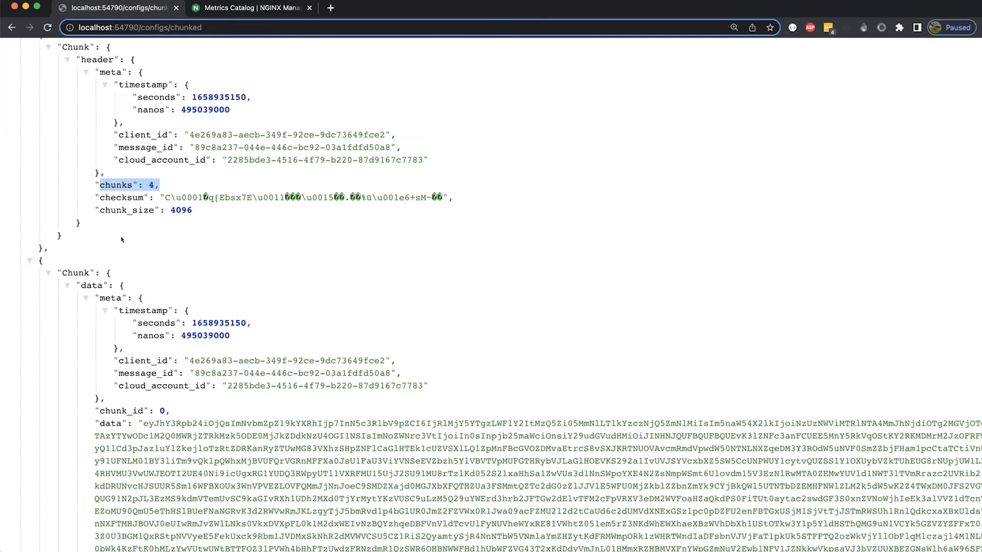
{"action": "scroll", "scroll_direction": "down", "scroll_amount": 3}
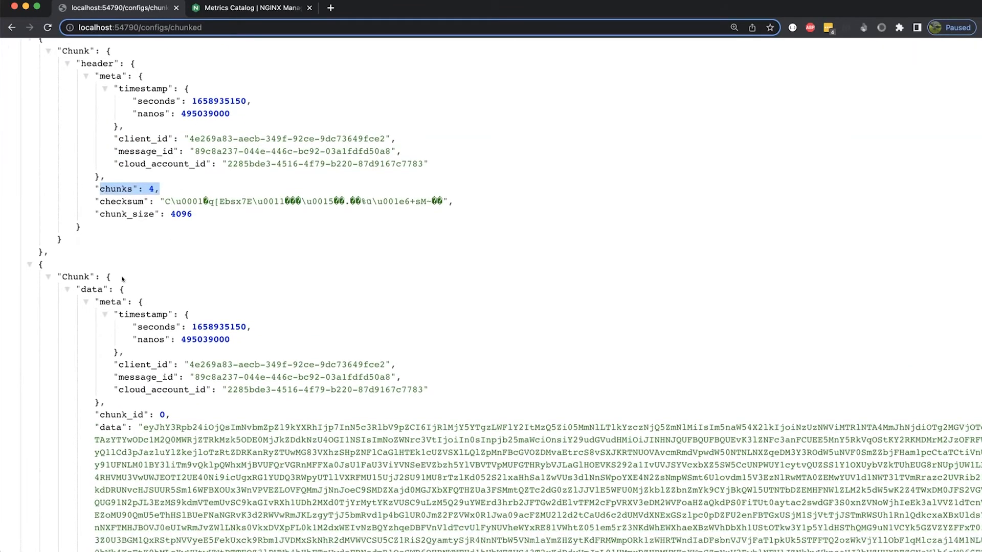
{"action": "scroll", "scroll_direction": "down", "scroll_amount": 3}
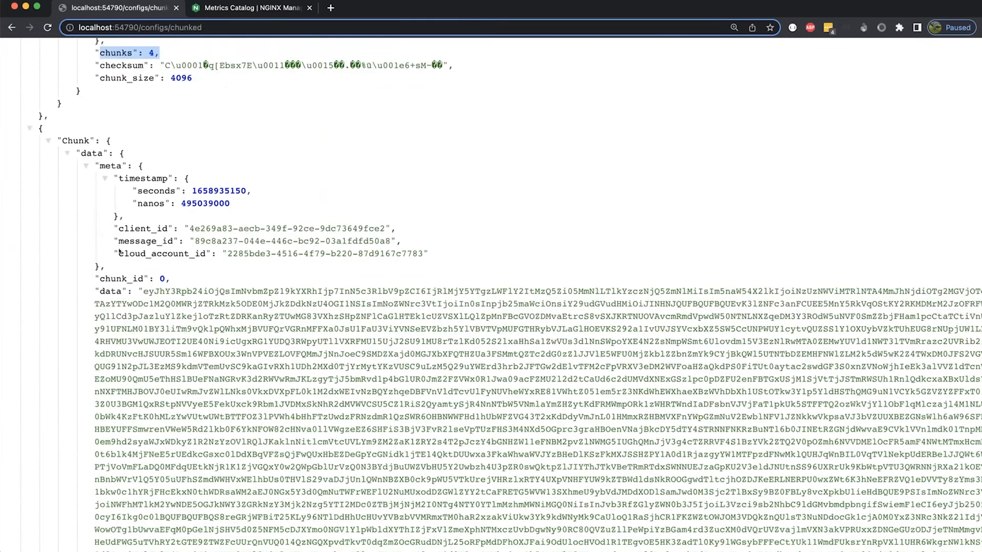
{"action": "scroll", "scroll_direction": "down", "scroll_amount": 3}
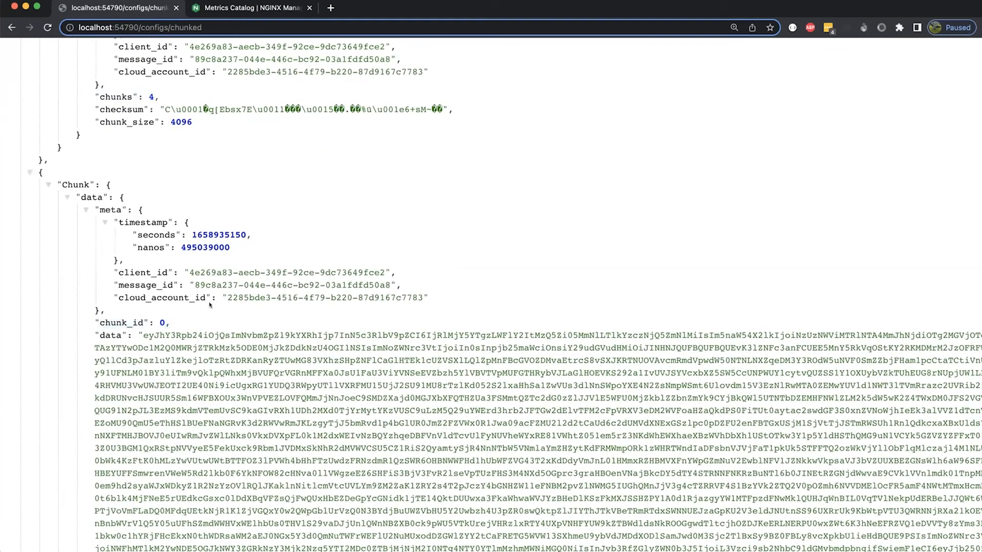
{"action": "scroll", "scroll_direction": "down", "scroll_amount": 3}
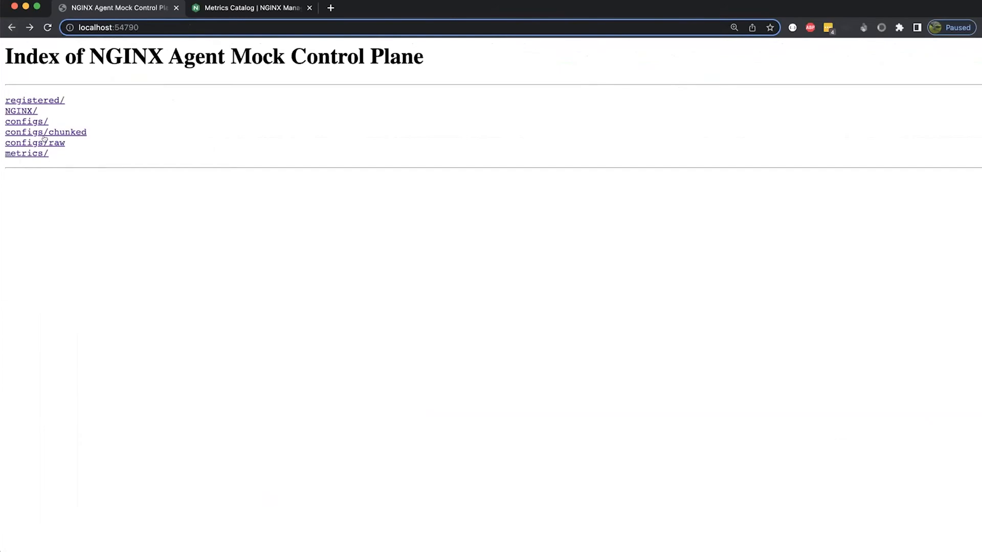
Open the configs/raw link to view the uploaded raw NGINX config files
{"action": "left_click", "coordinate": [35, 143]}
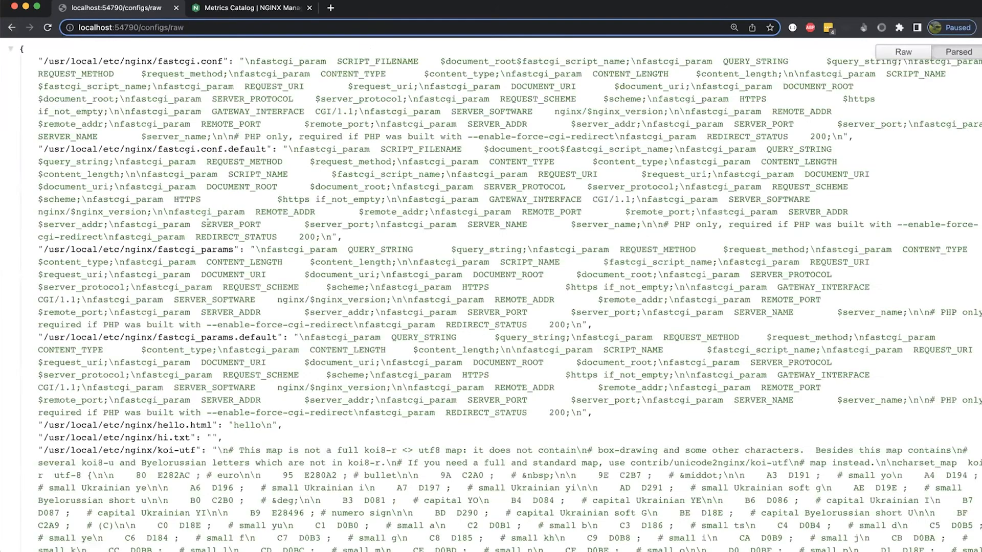
{"action": "type", "text": "con"}
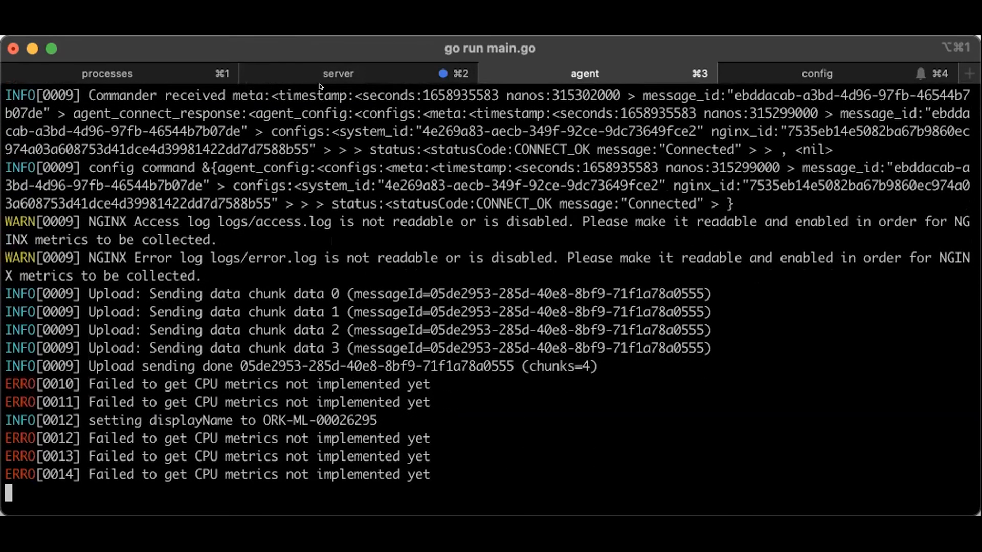
Check the server and agent logs, then edit /usr/local/etc/nginx/nginx.conf with sudo vi
{"action": "left_click", "coordinate": [345, 73]}
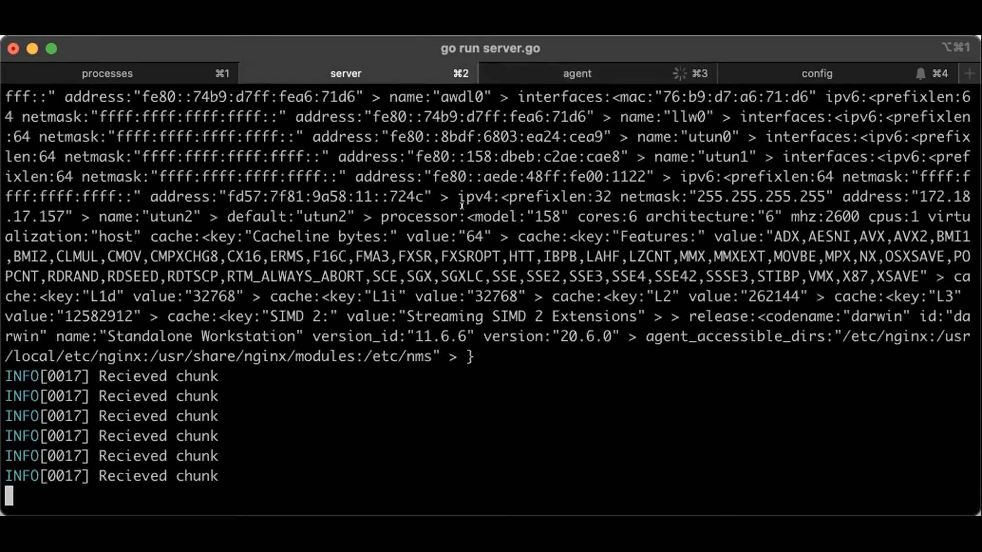
{"action": "left_click", "coordinate": [576, 73]}
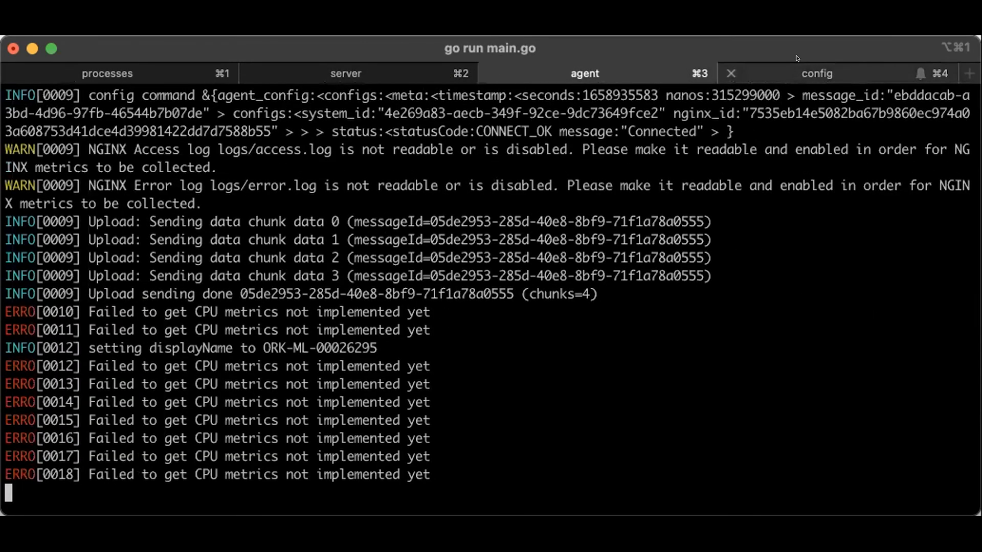
{"action": "left_click", "coordinate": [817, 73]}
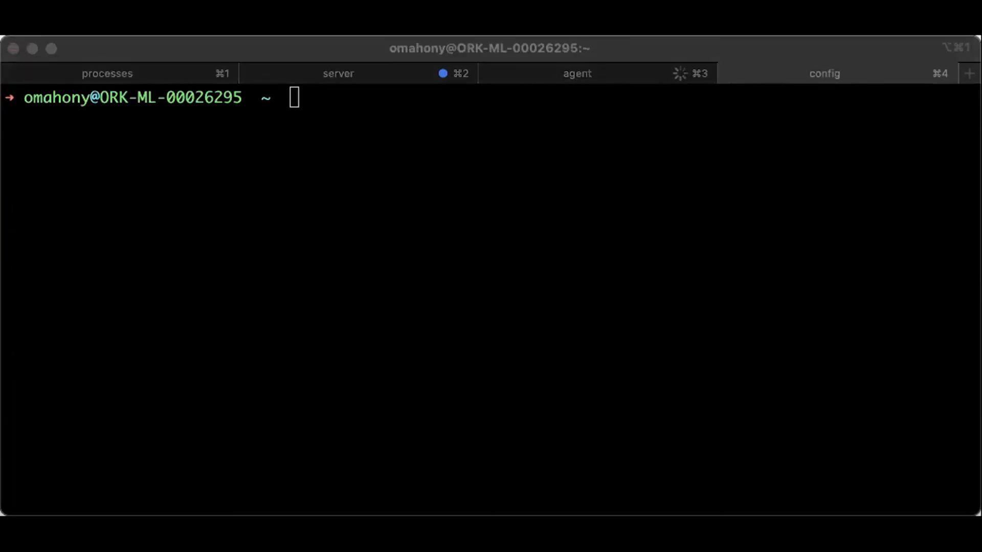
{"action": "type", "text": "sudo vi /usr/local/etc/nginx/nginx.conf"}
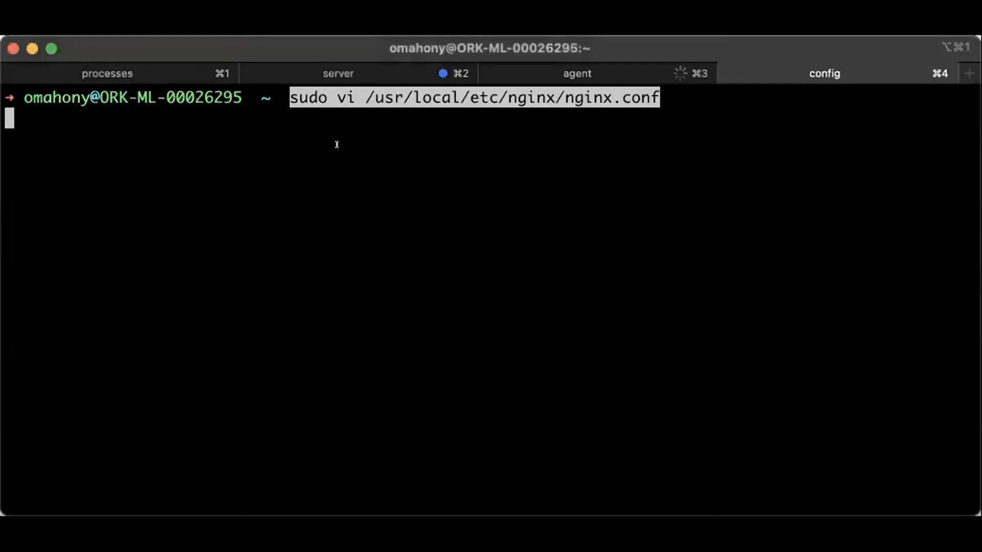
{"action": "key", "text": "Return"}
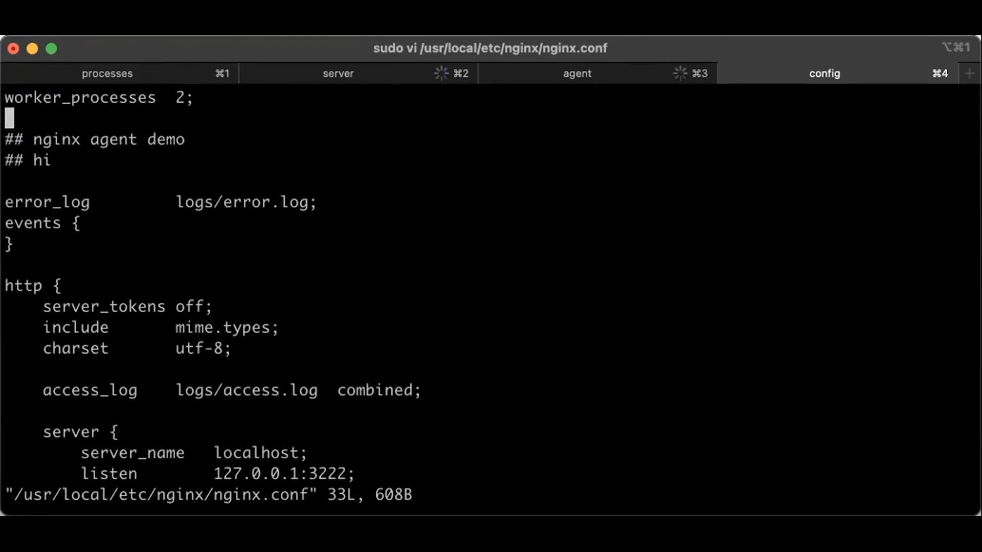
{"action": "type", "text": "ss"}
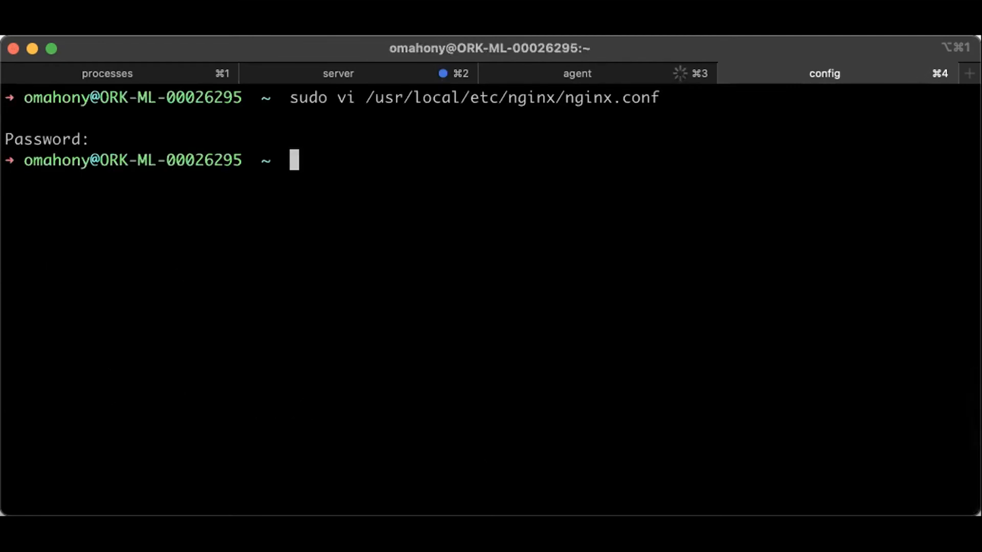
Check the agent tab's fresh four-chunk config upload, then the server tab's received-chunk logs
{"action": "left_click", "coordinate": [576, 73]}
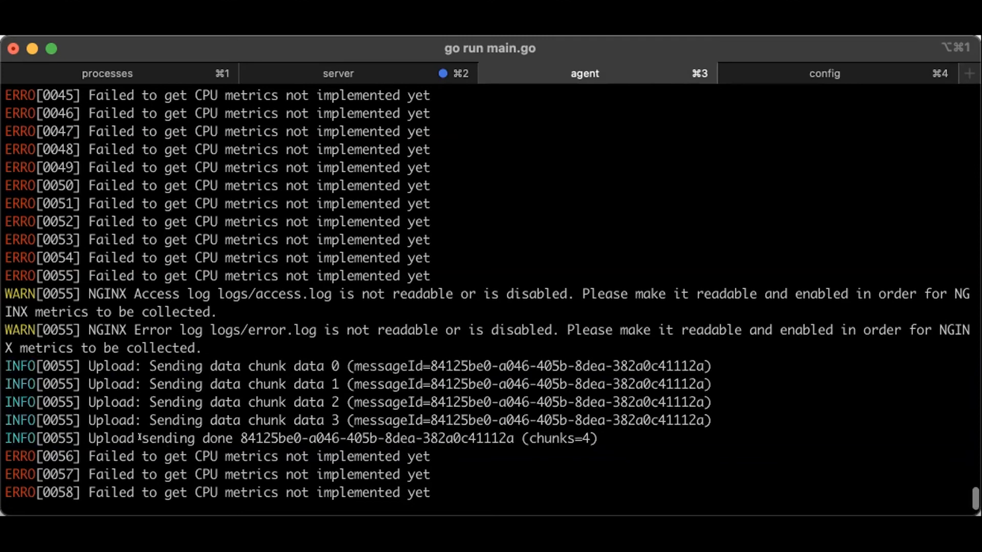
{"action": "left_click", "coordinate": [338, 73]}
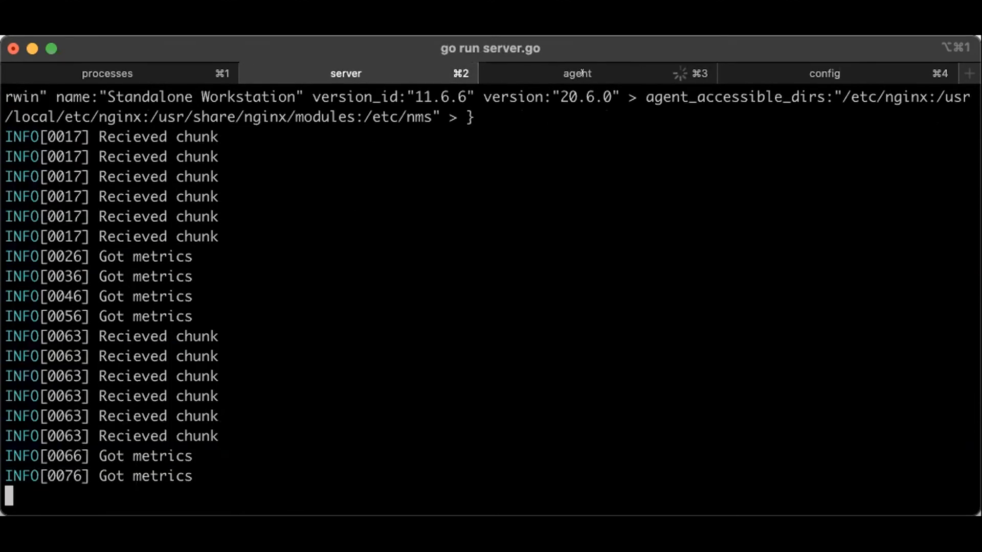
{"action": "mouse_move", "coordinate": [112, 57]}
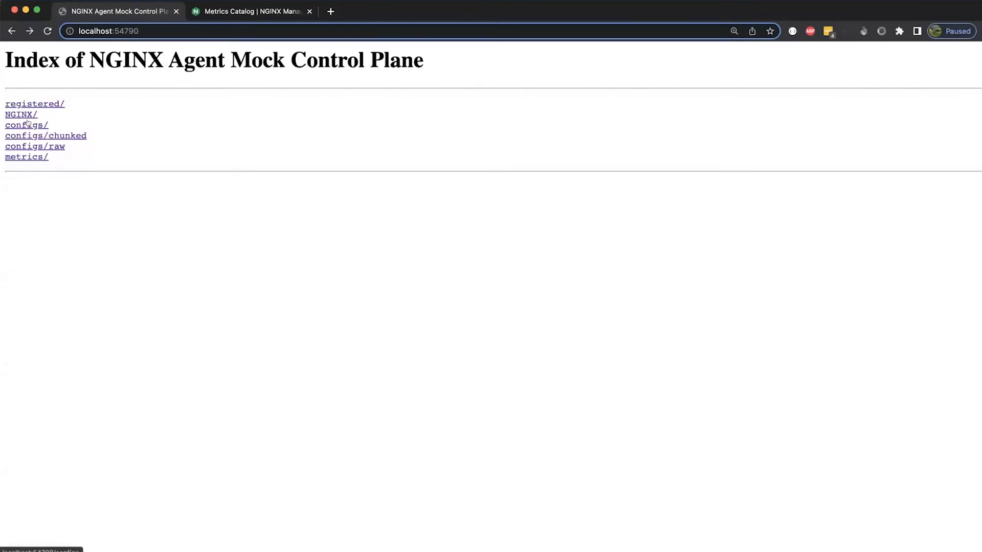
Browse configs/, then search configs/raw for 'demo', finding 0 results
{"action": "left_click", "coordinate": [26, 125]}
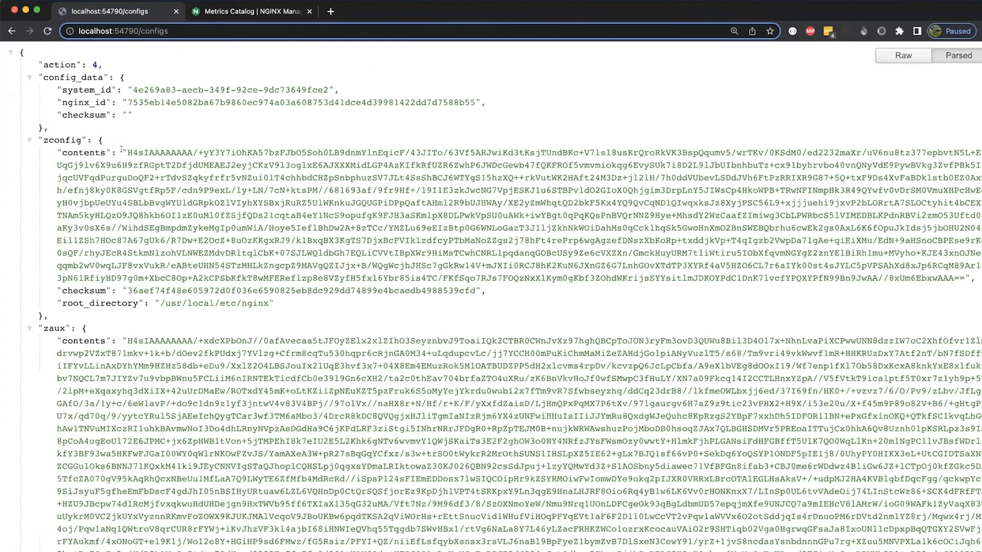
{"action": "scroll", "scroll_direction": "down", "scroll_amount": 3}
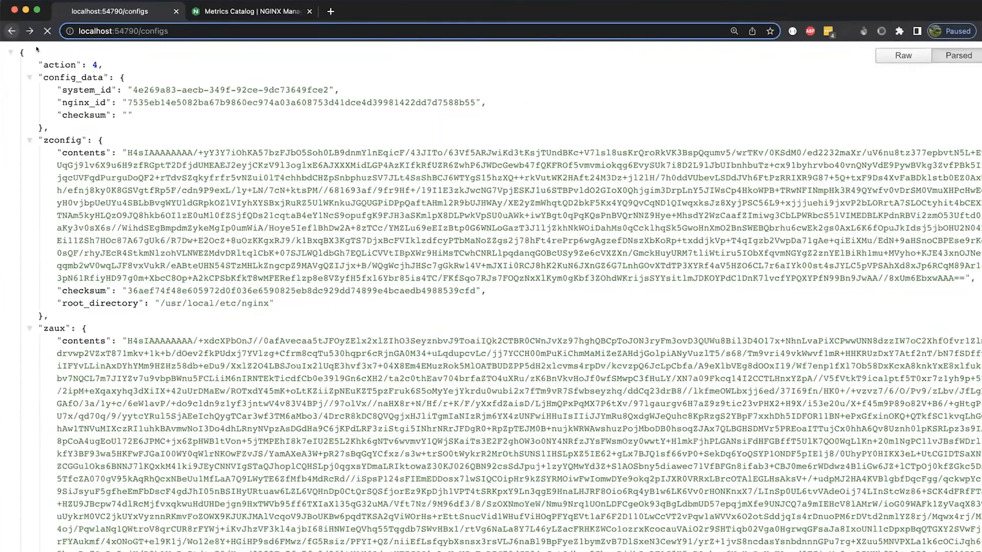
{"action": "left_click", "coordinate": [12, 31]}
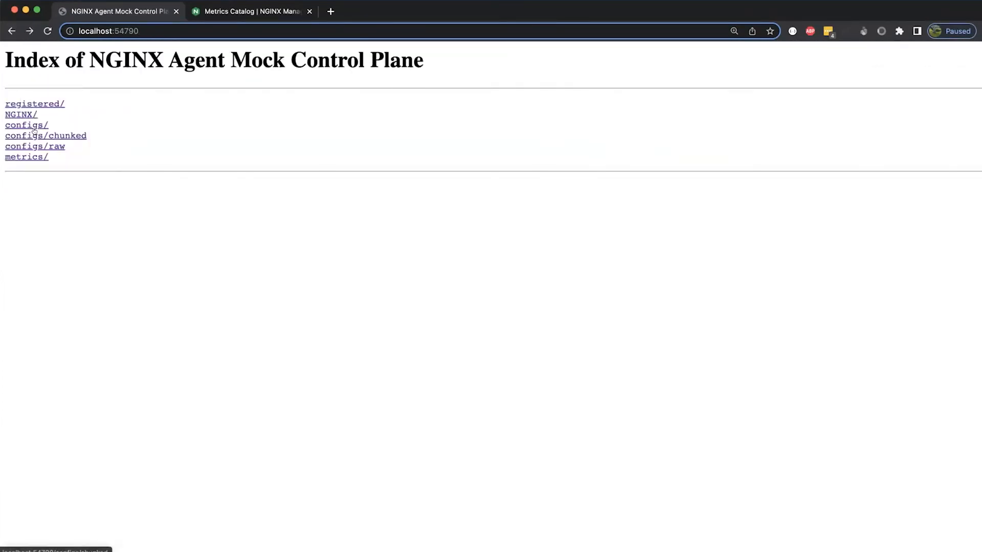
{"action": "left_click", "coordinate": [45, 136]}
{"action": "type", "text": "demo"}
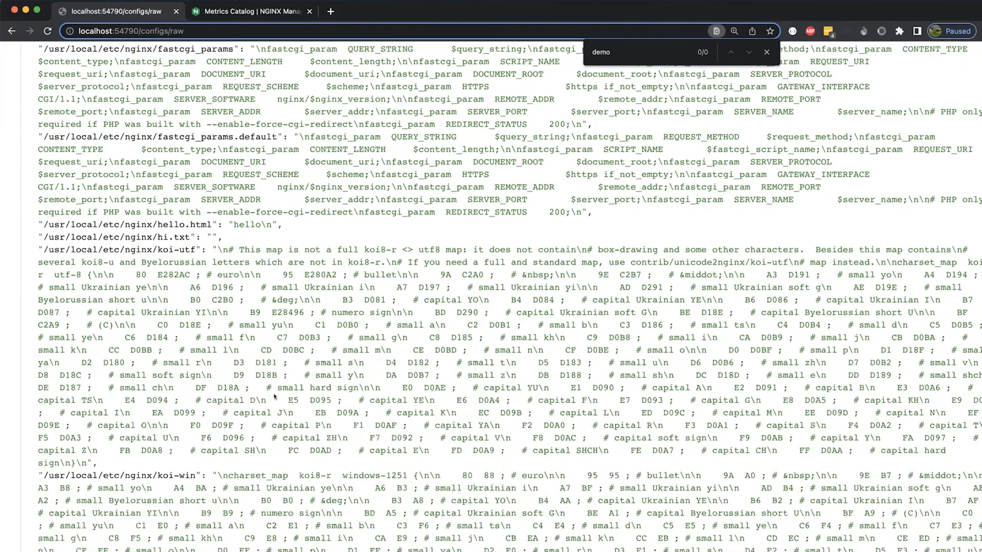
{"action": "scroll", "scroll_direction": "down", "scroll_amount": 3}
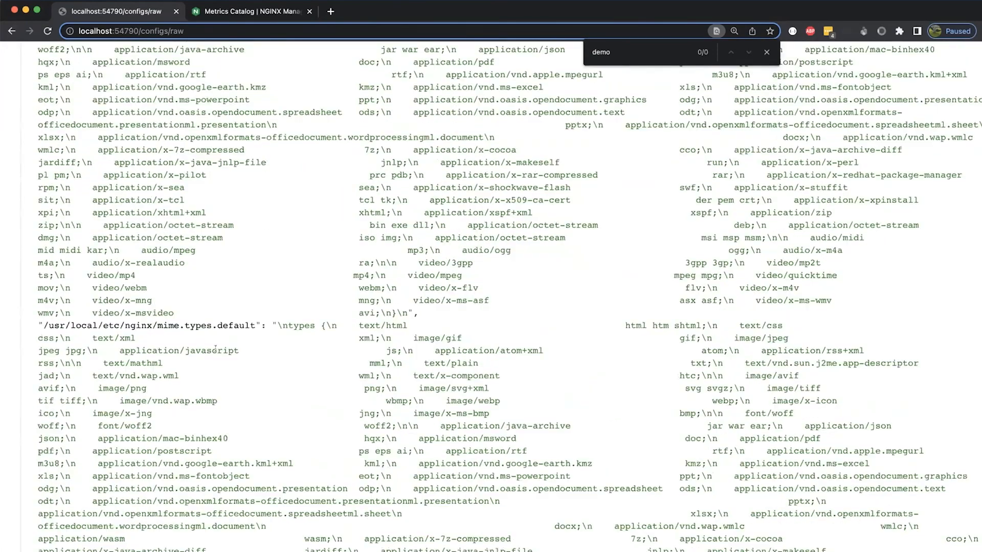
{"action": "scroll", "scroll_direction": "down", "scroll_amount": 3}
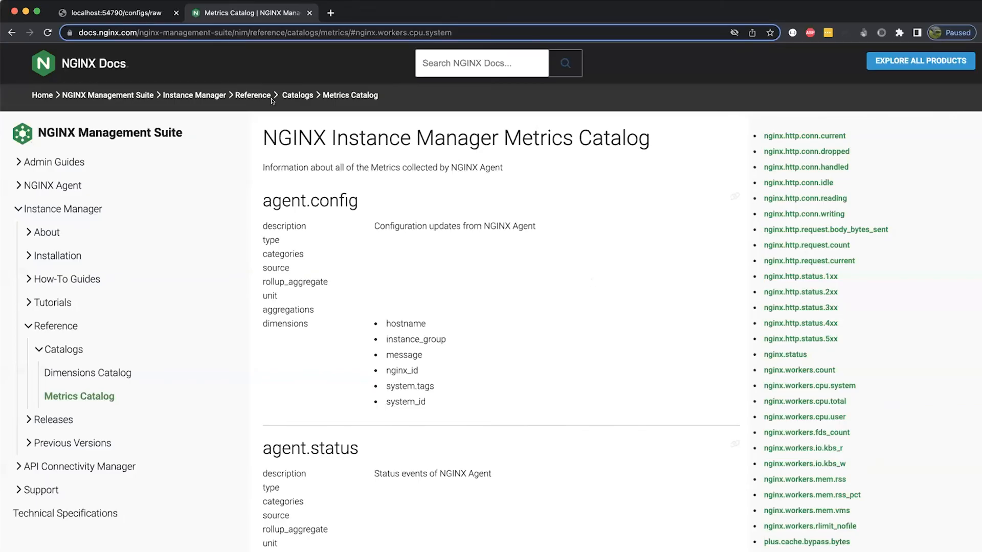
Find nginx.workers.cpu.total in the Metrics Catalog, then return to the Mock Control Plane
{"action": "left_click_drag", "start_coordinate": [262, 137], "coordinate": [573, 137]}
{"action": "type", "text": "nginx.workers.cpu.total"}
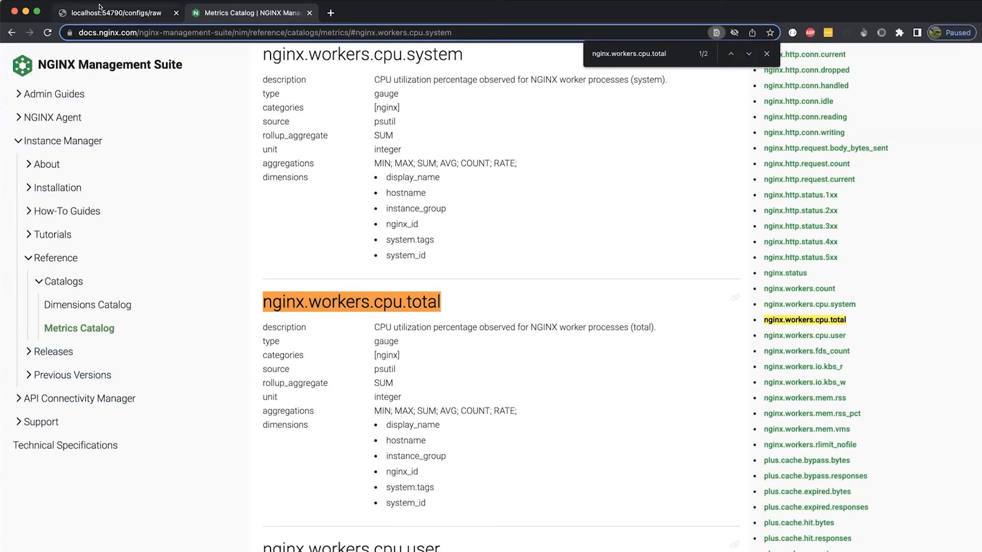
{"action": "left_click", "coordinate": [110, 13]}
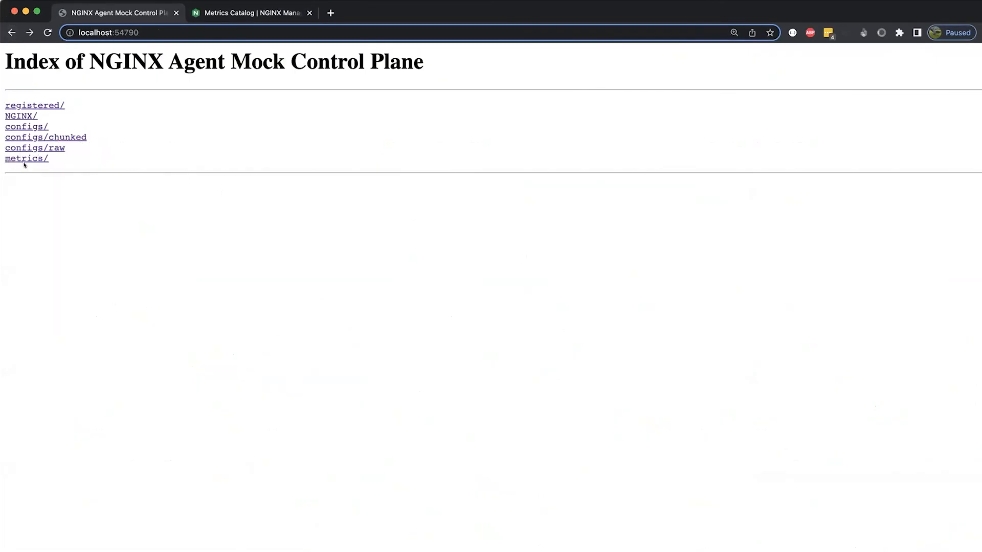
Open metrics/ and step through the reported nginx.workers.cpu.total matches in the JSON
{"action": "left_click", "coordinate": [25, 158]}
{"action": "type", "text": "nginx.workers.cpu.total"}
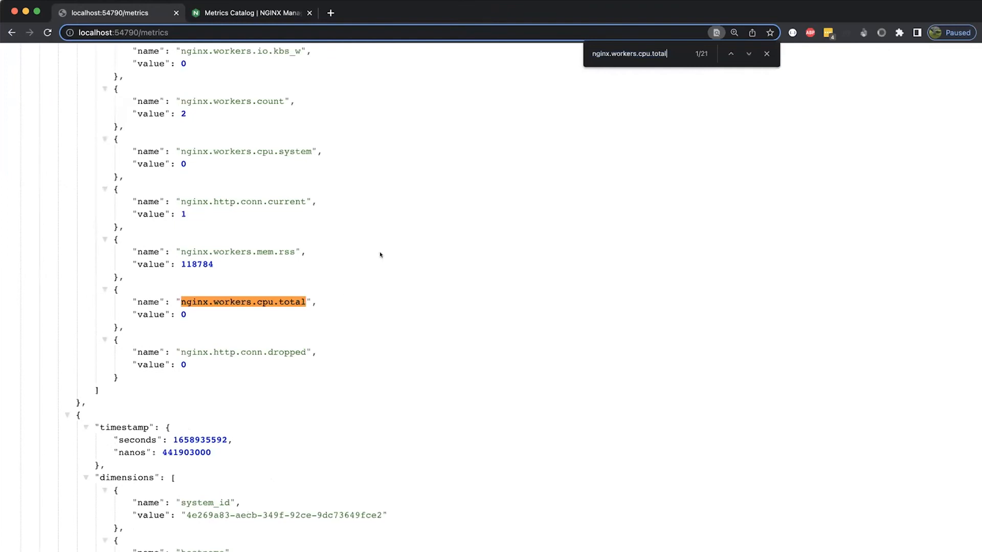
{"action": "left_click", "coordinate": [749, 53]}
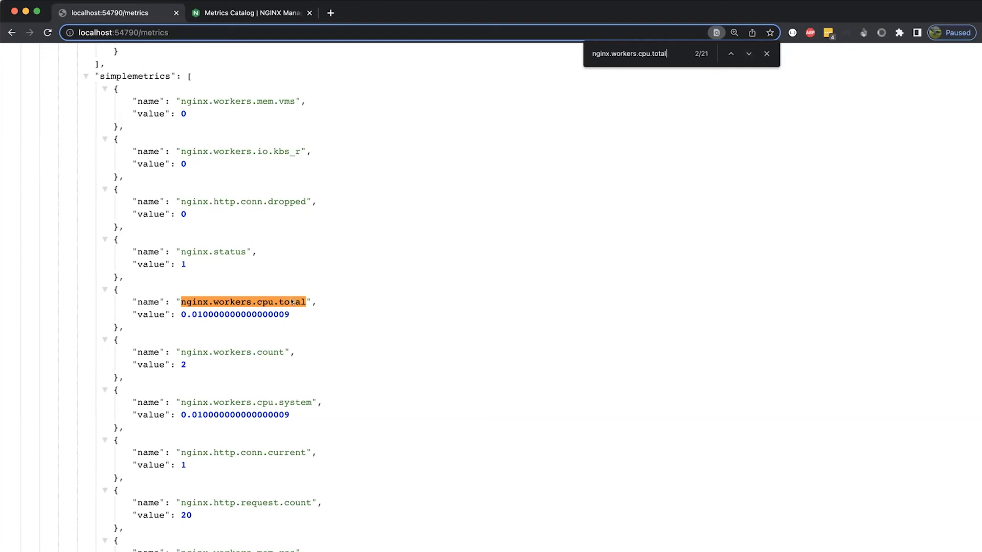
{"action": "left_click", "coordinate": [748, 53]}
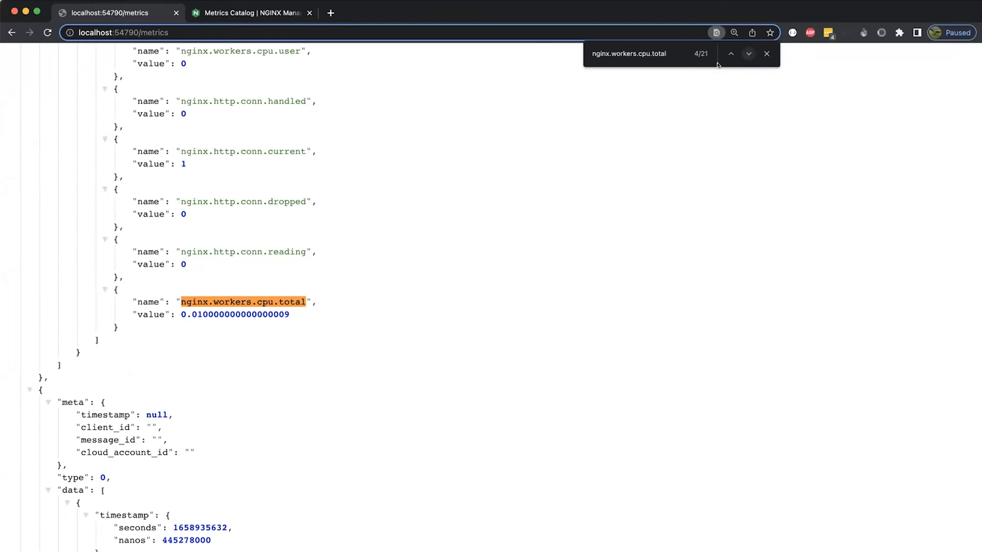
{"action": "left_click", "coordinate": [249, 12]}
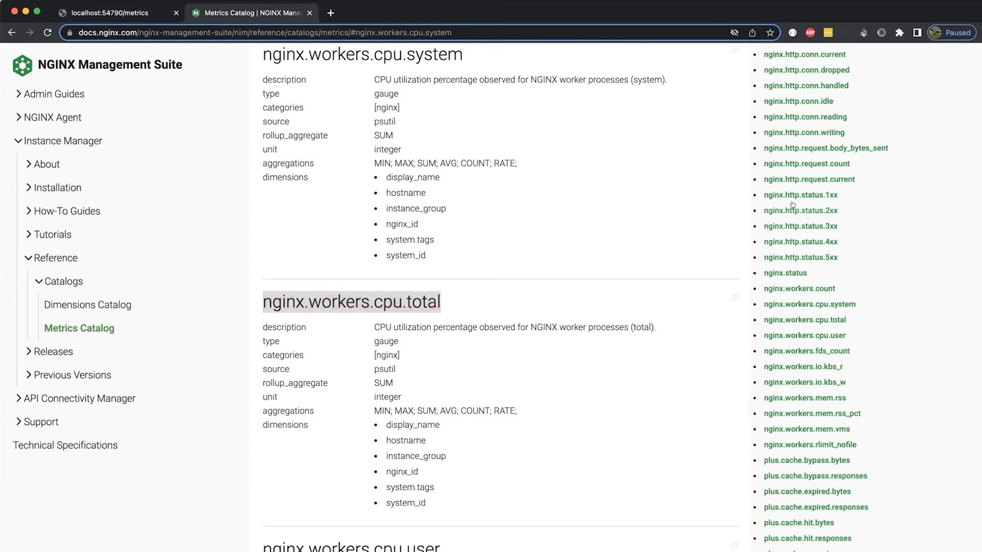
Scroll the Metrics Catalog to show the full nginx.workers.cpu.total entry
{"action": "scroll", "scroll_direction": "down", "scroll_amount": 3}
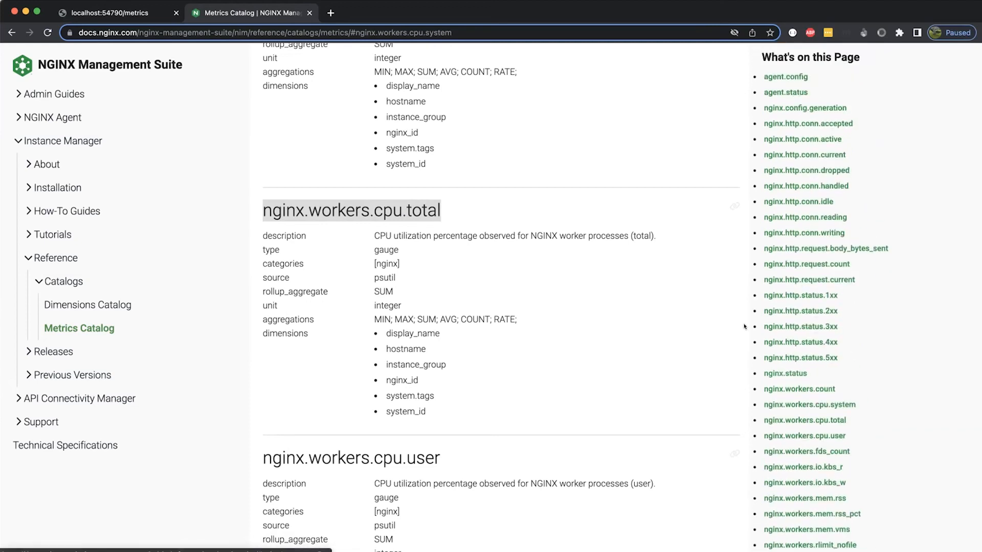
{"action": "mouse_move", "coordinate": [772, 319]}
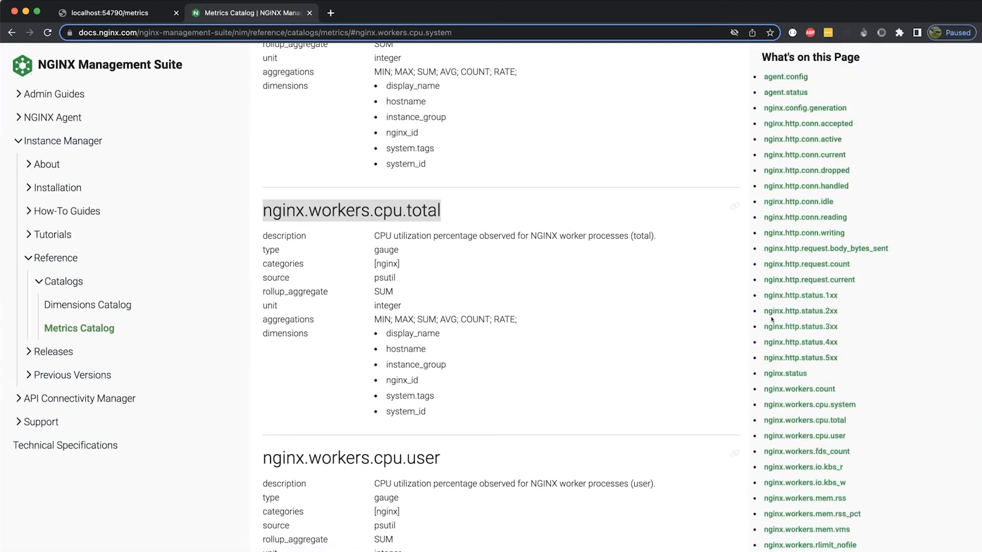